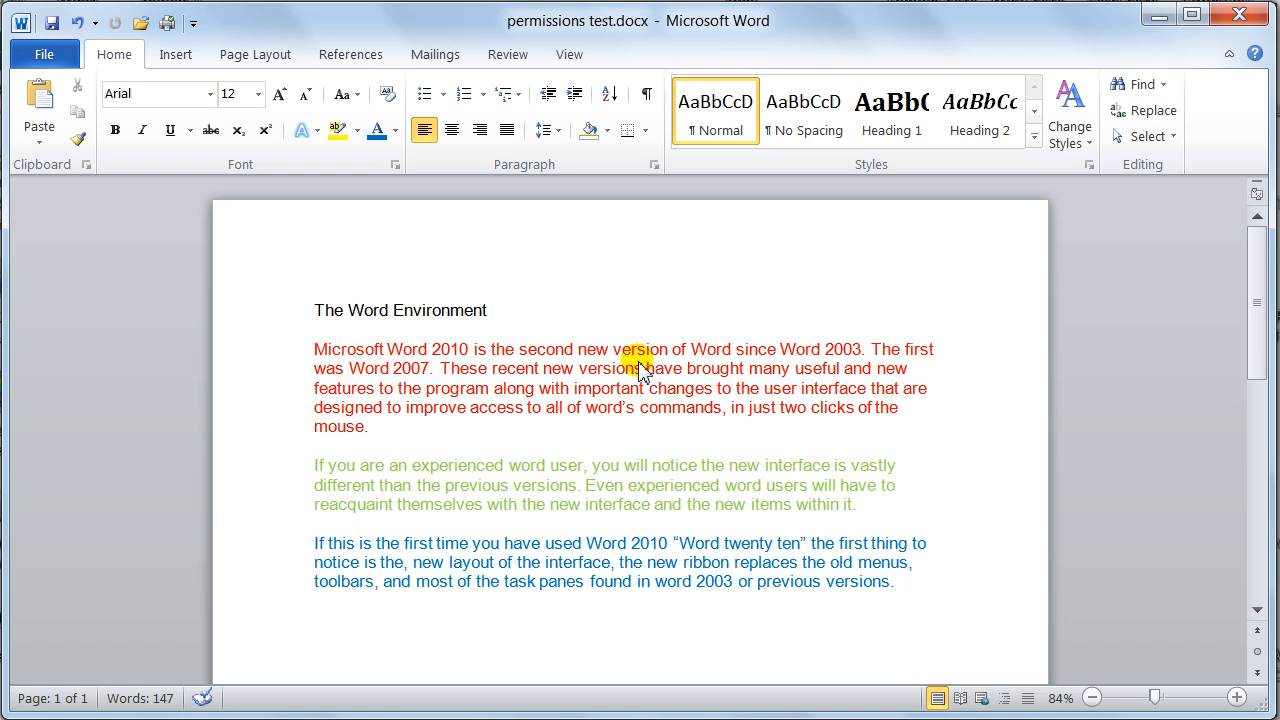
Select the three colored body paragraphs and clear their colour back to black text.
left_click(896, 580)
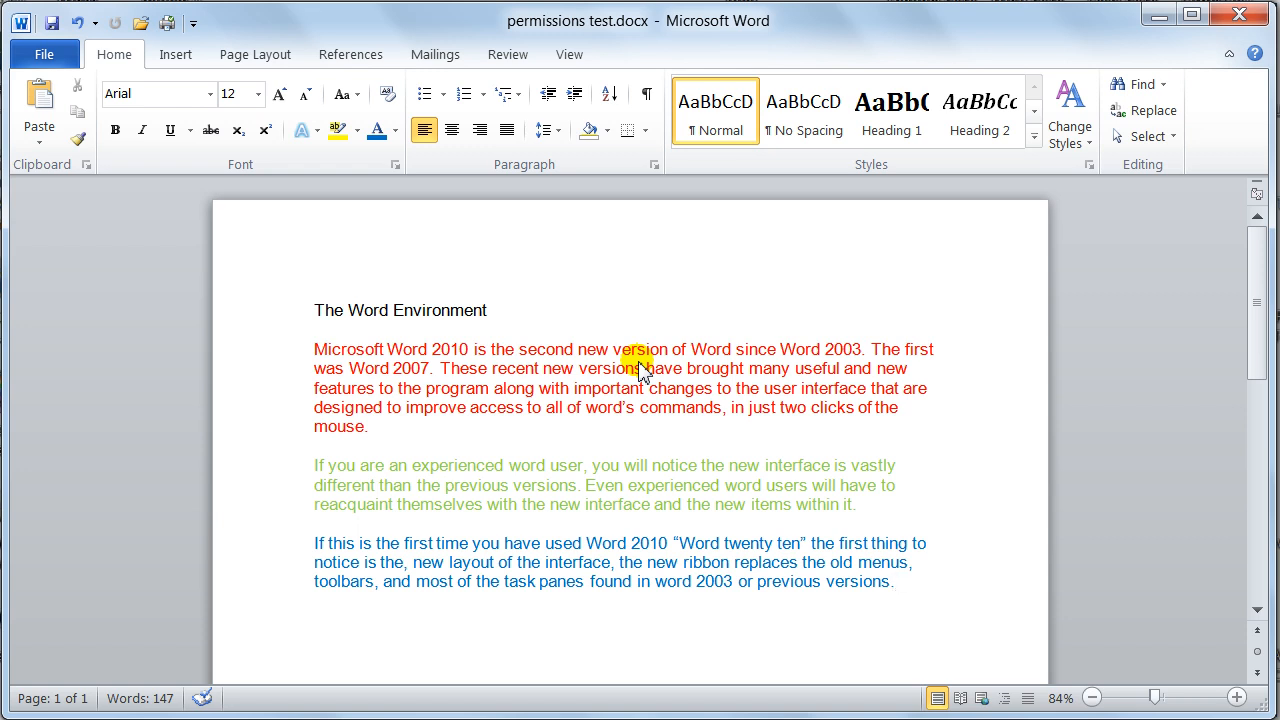
left_click(894, 580)
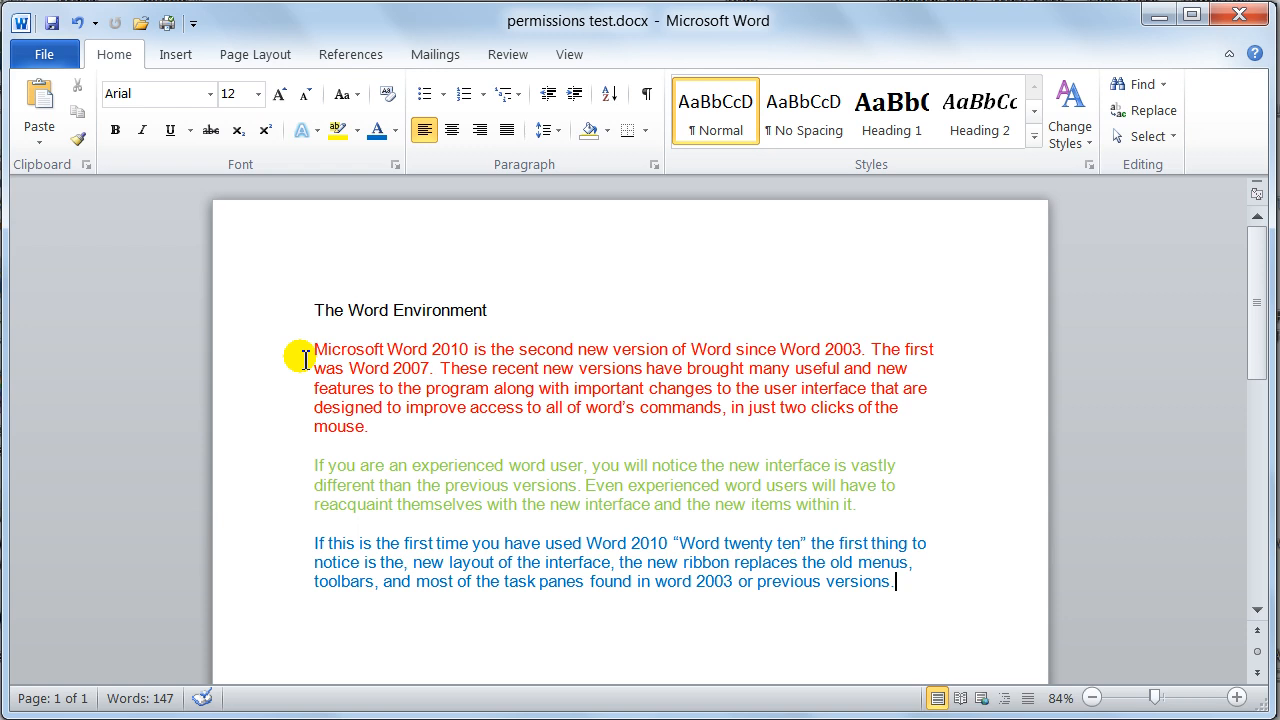
mouse_move(318, 392)
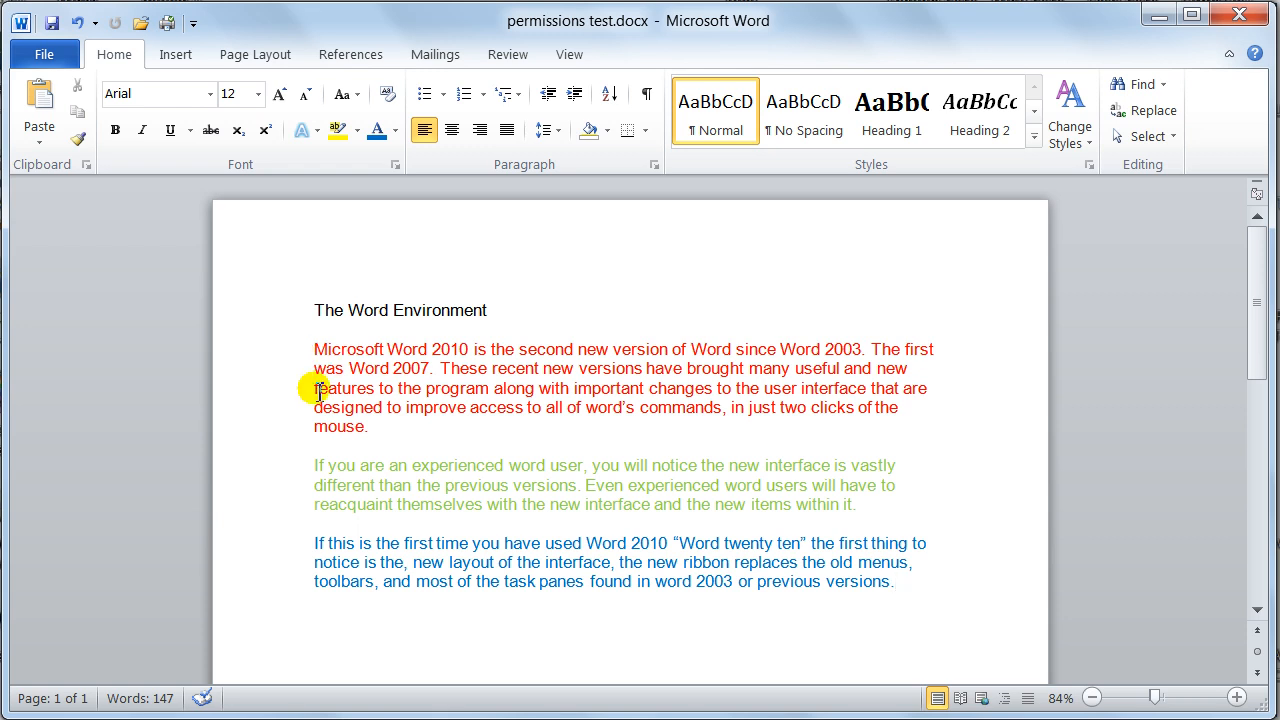
mouse_move(352, 368)
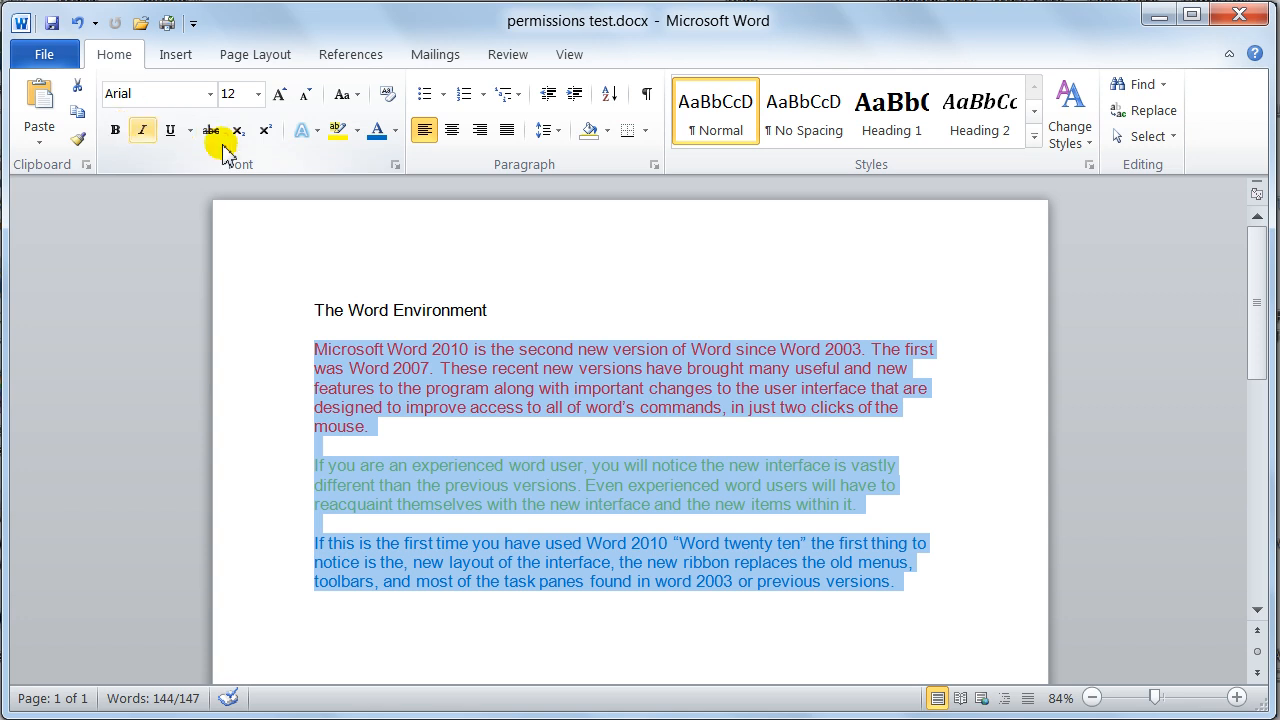
left_click(392, 132)
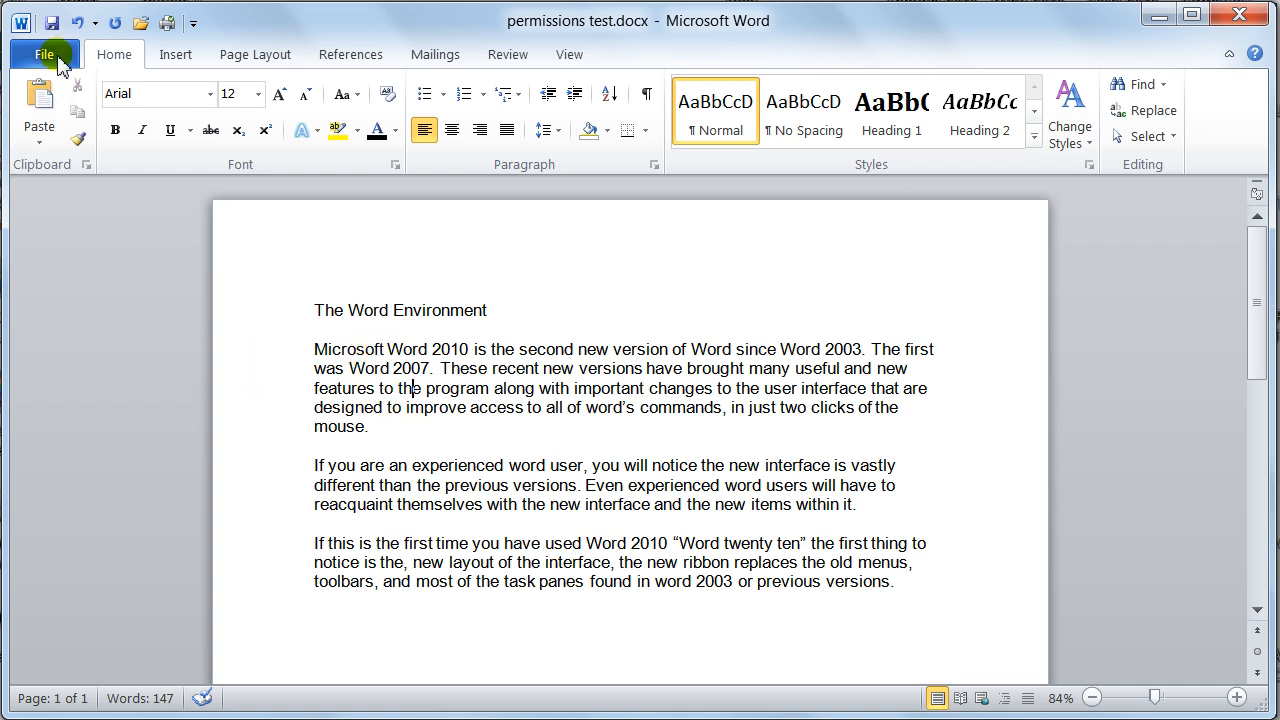
Show the Info page for permissions test with its permissions, properties and versions.
left_click(44, 54)
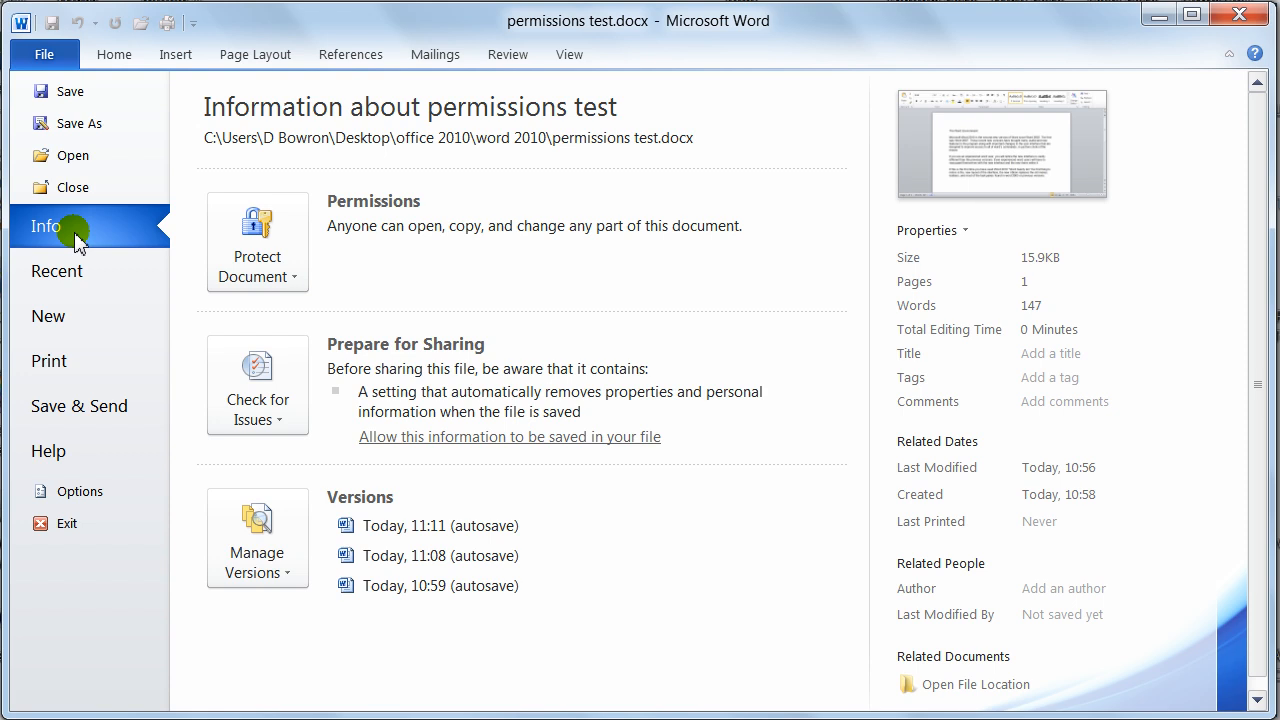
mouse_move(256, 538)
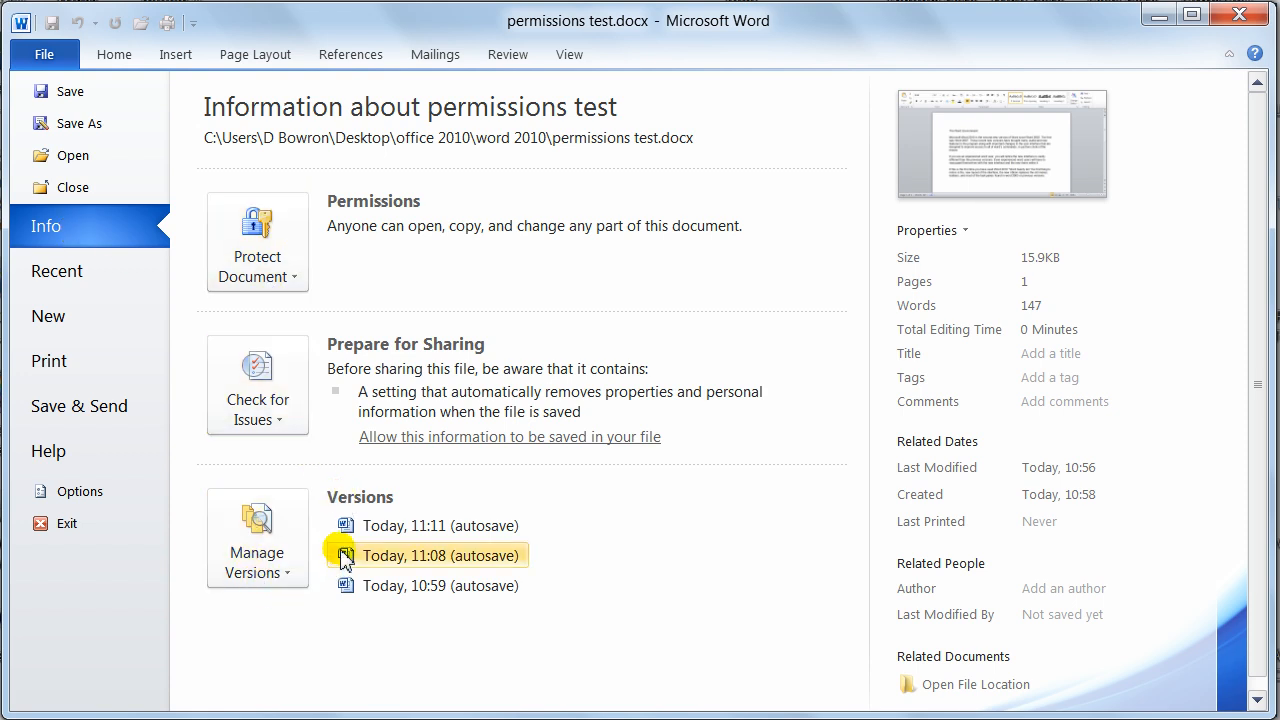
mouse_move(438, 524)
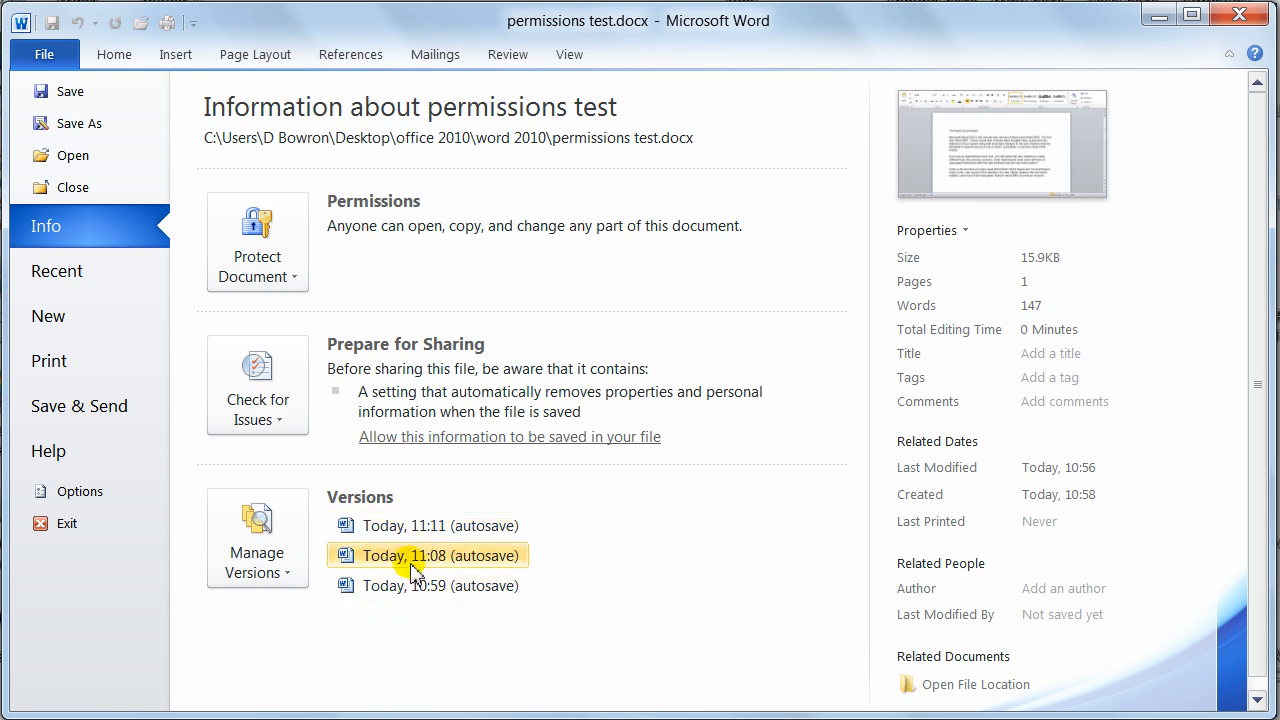
mouse_move(400, 570)
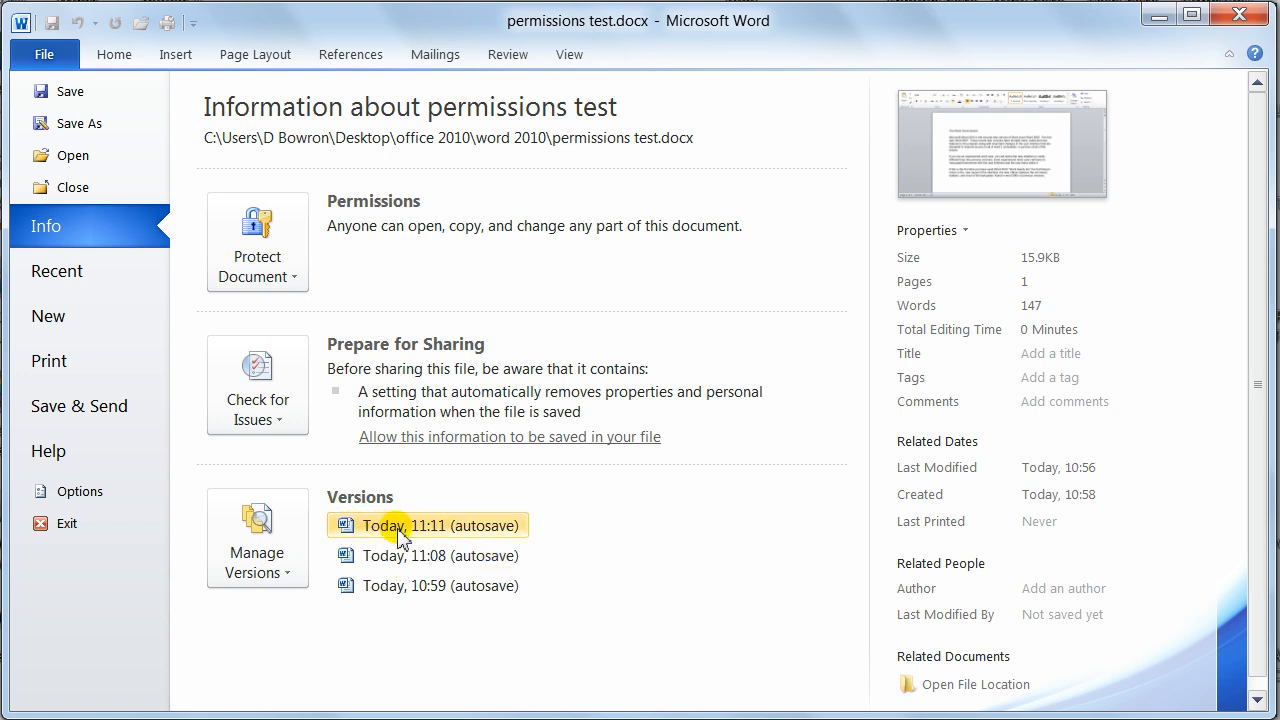
mouse_move(388, 570)
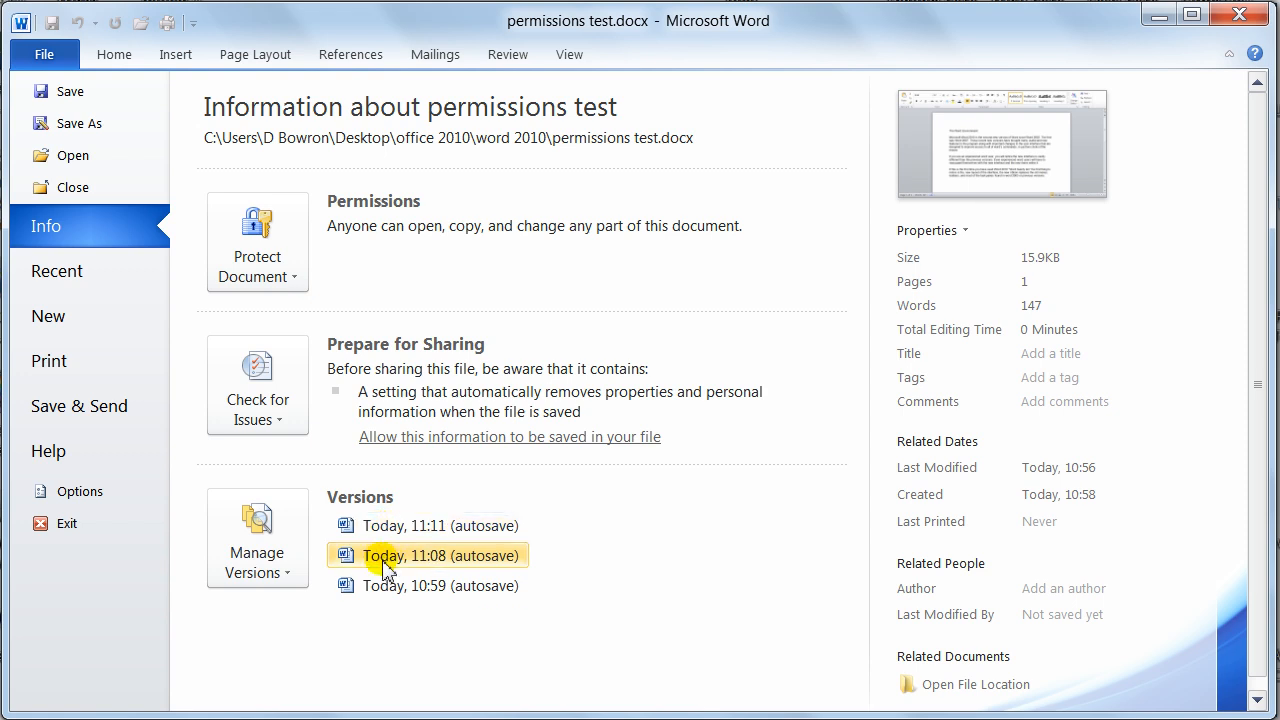
left_click(440, 556)
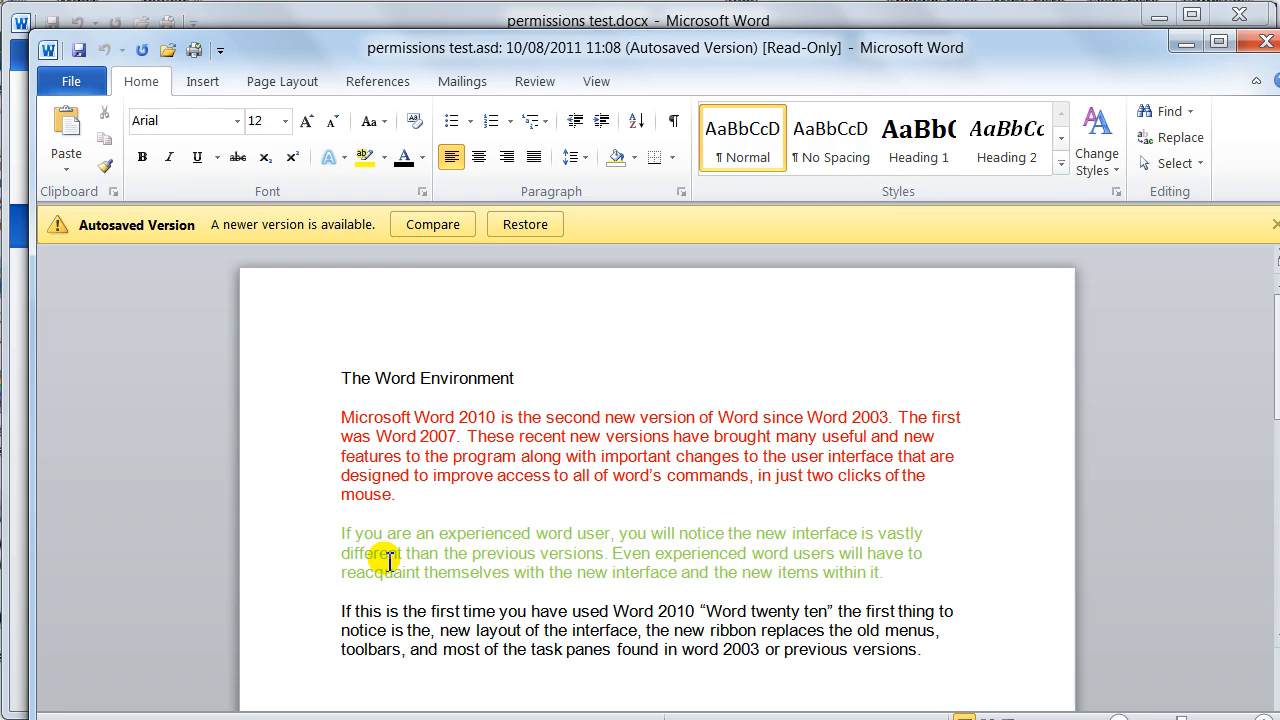
left_click(72, 80)
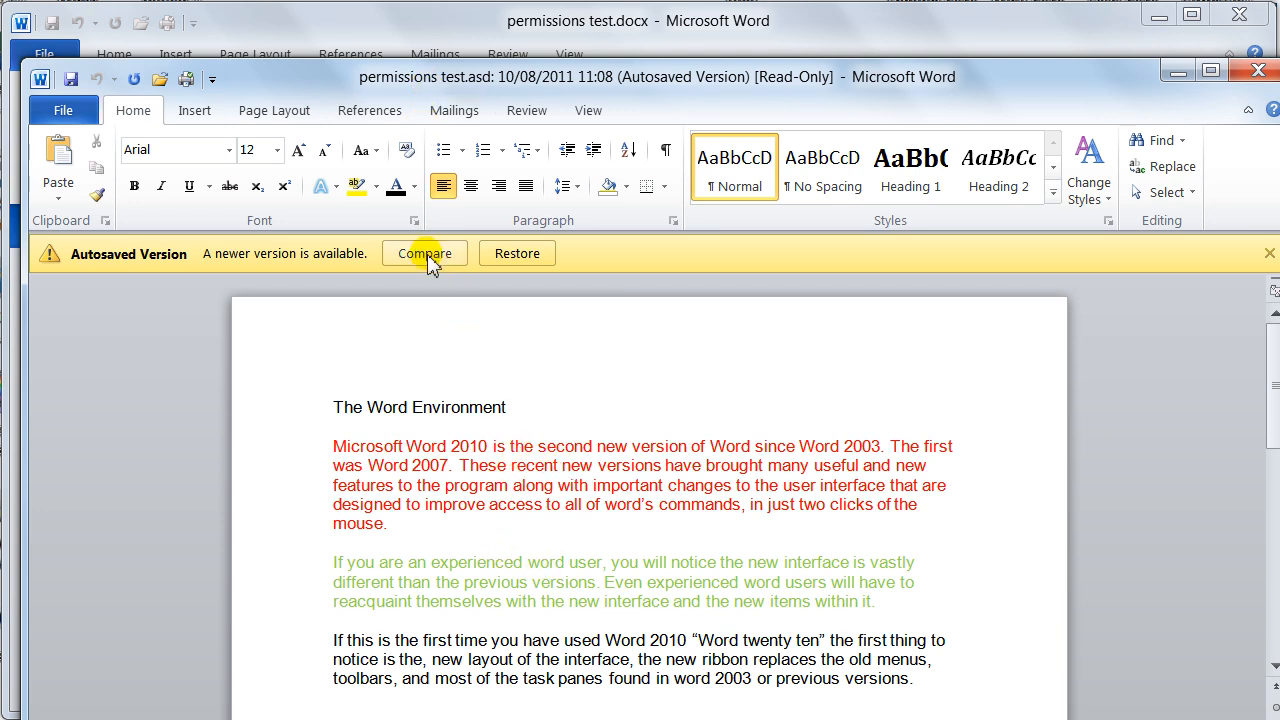
mouse_move(516, 252)
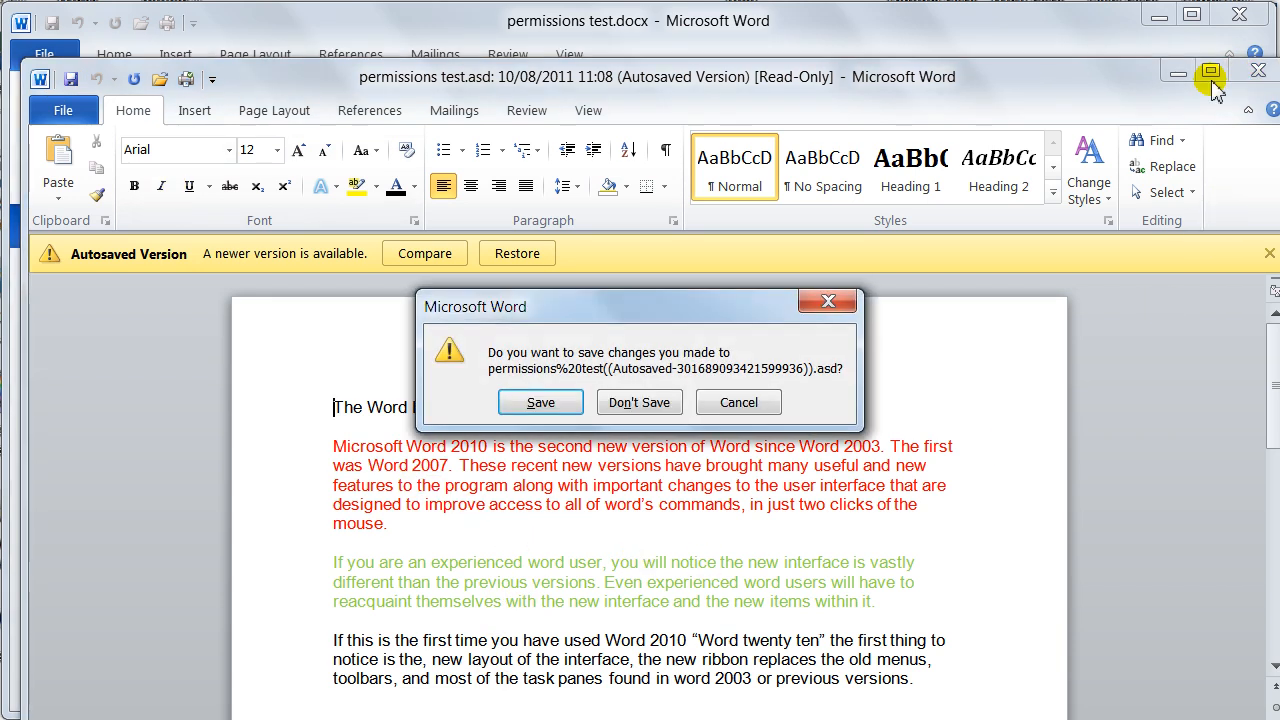
left_click(638, 402)
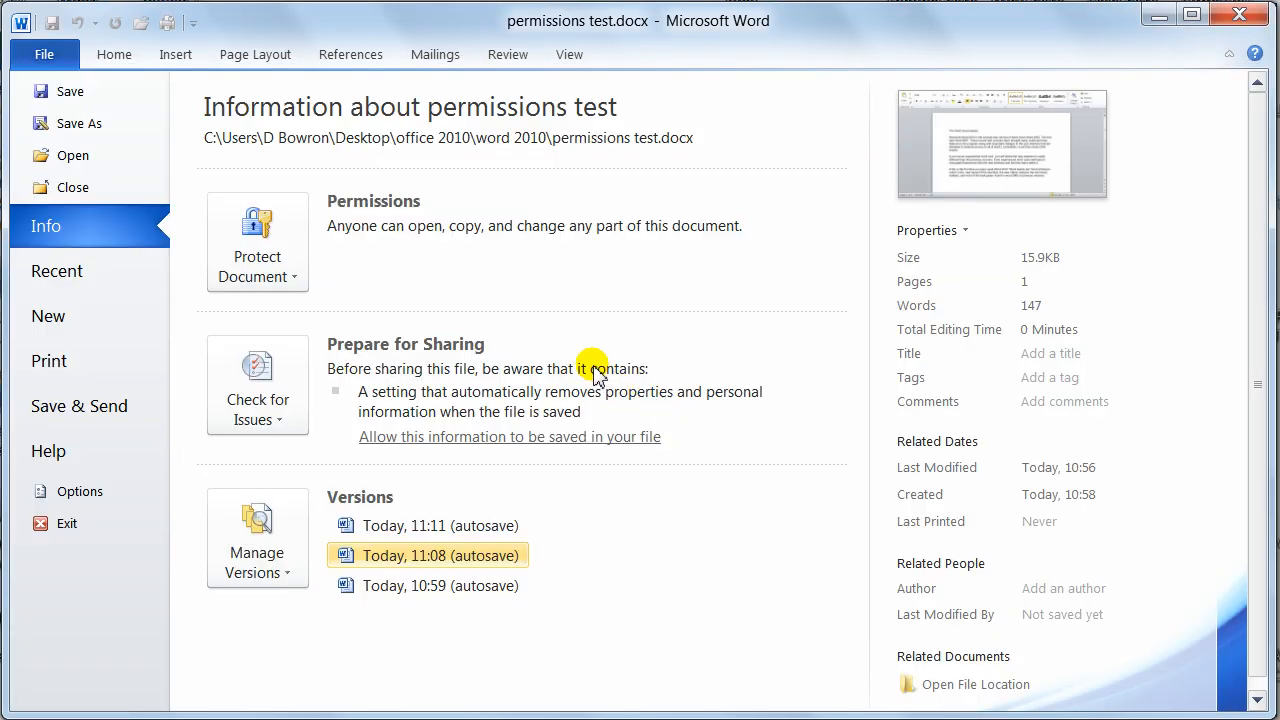
left_click(440, 556)
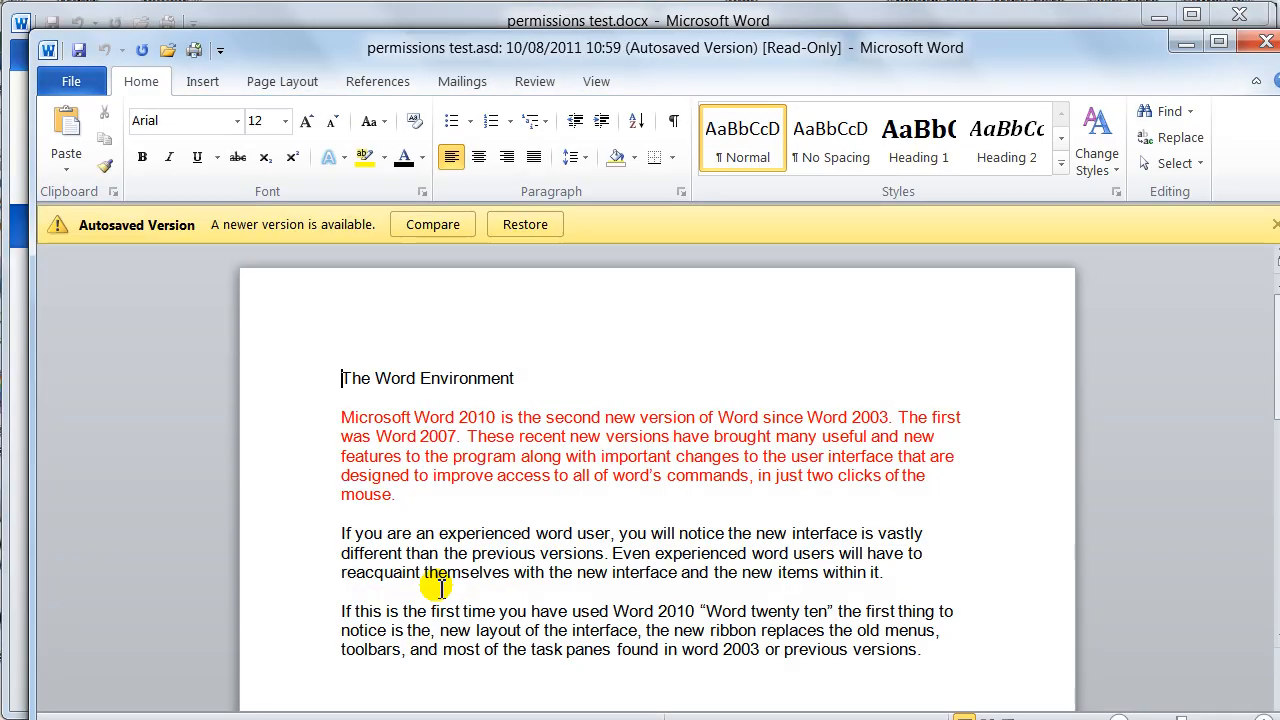
mouse_move(416, 436)
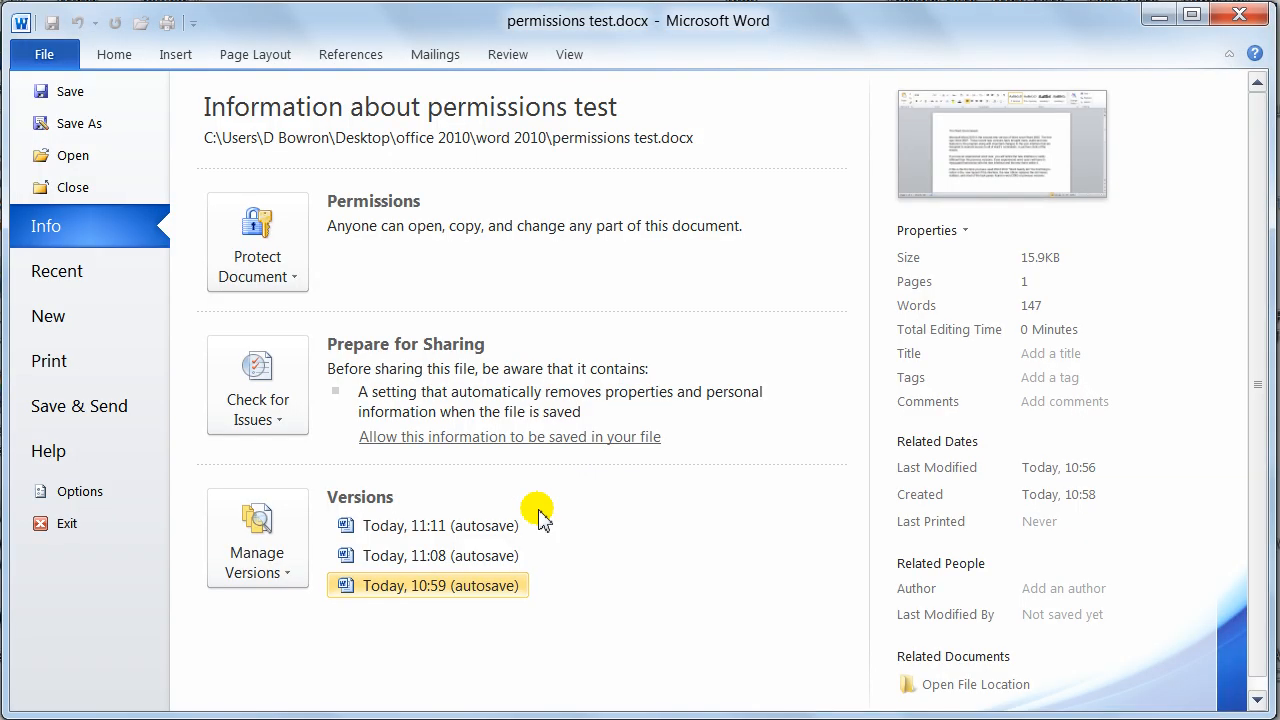
Compare the 11:11 autosaved version against the current document, listing three revisions.
left_click(426, 526)
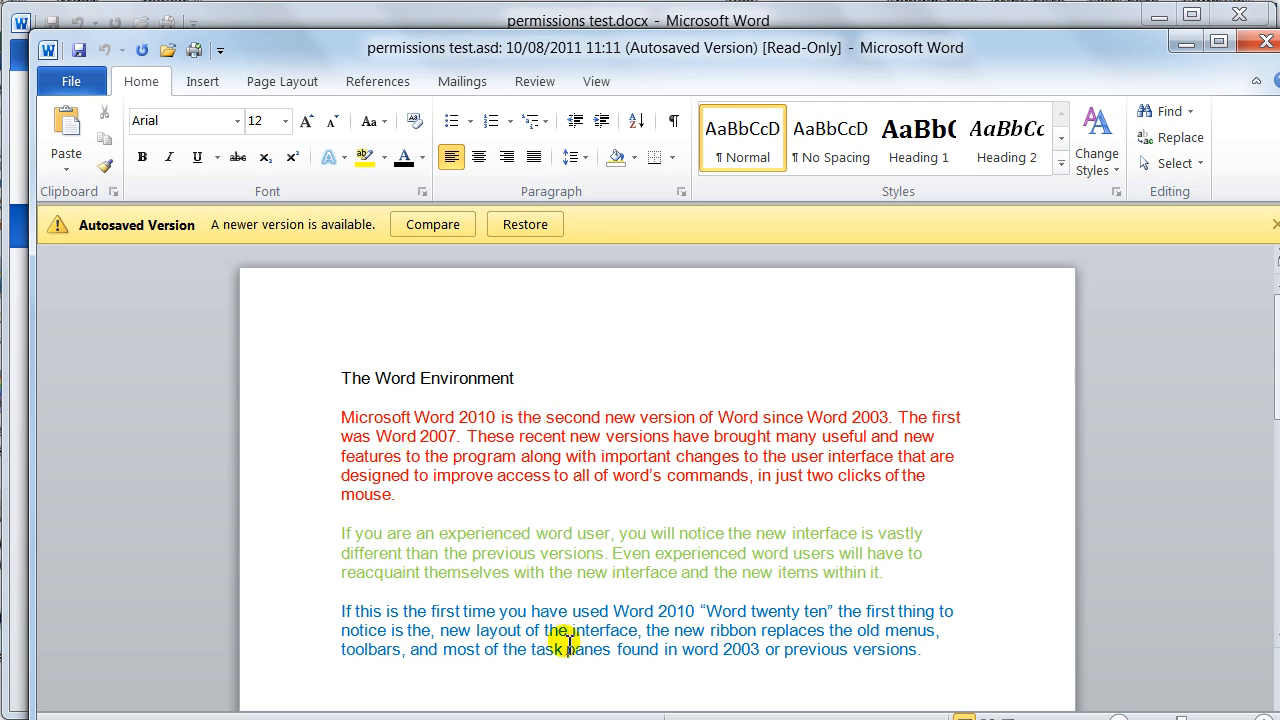
mouse_move(448, 586)
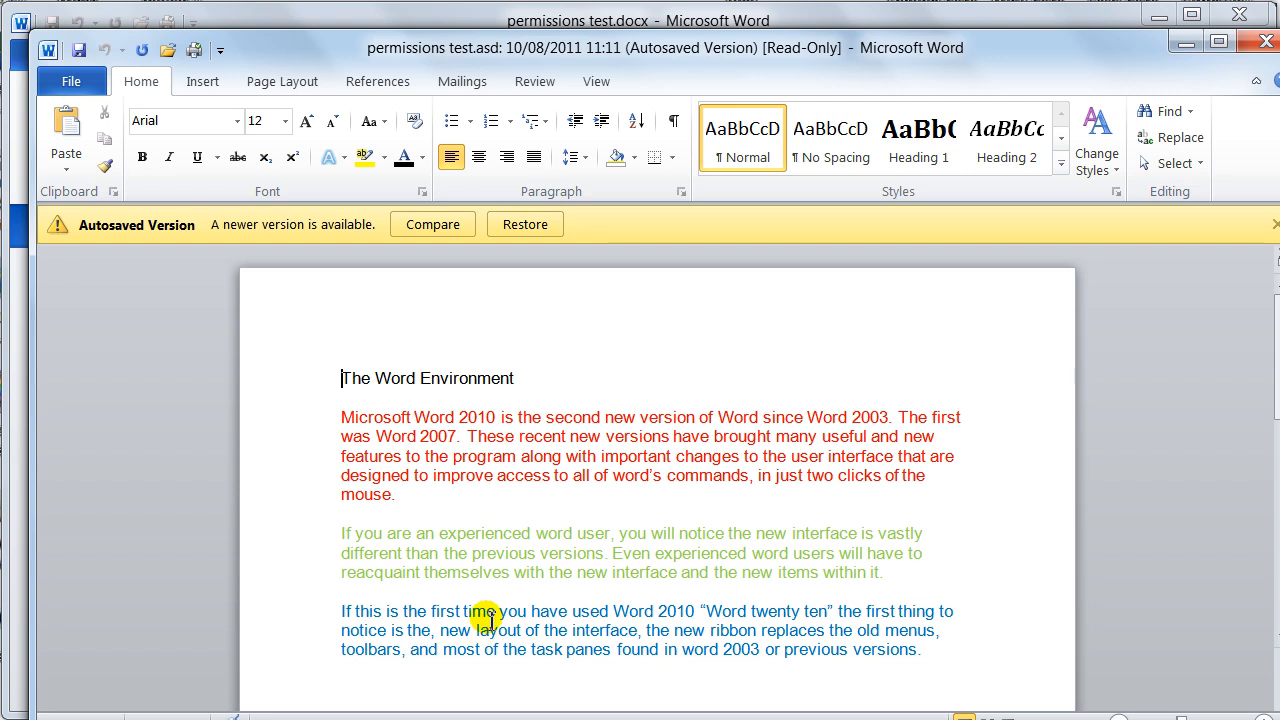
mouse_move(480, 472)
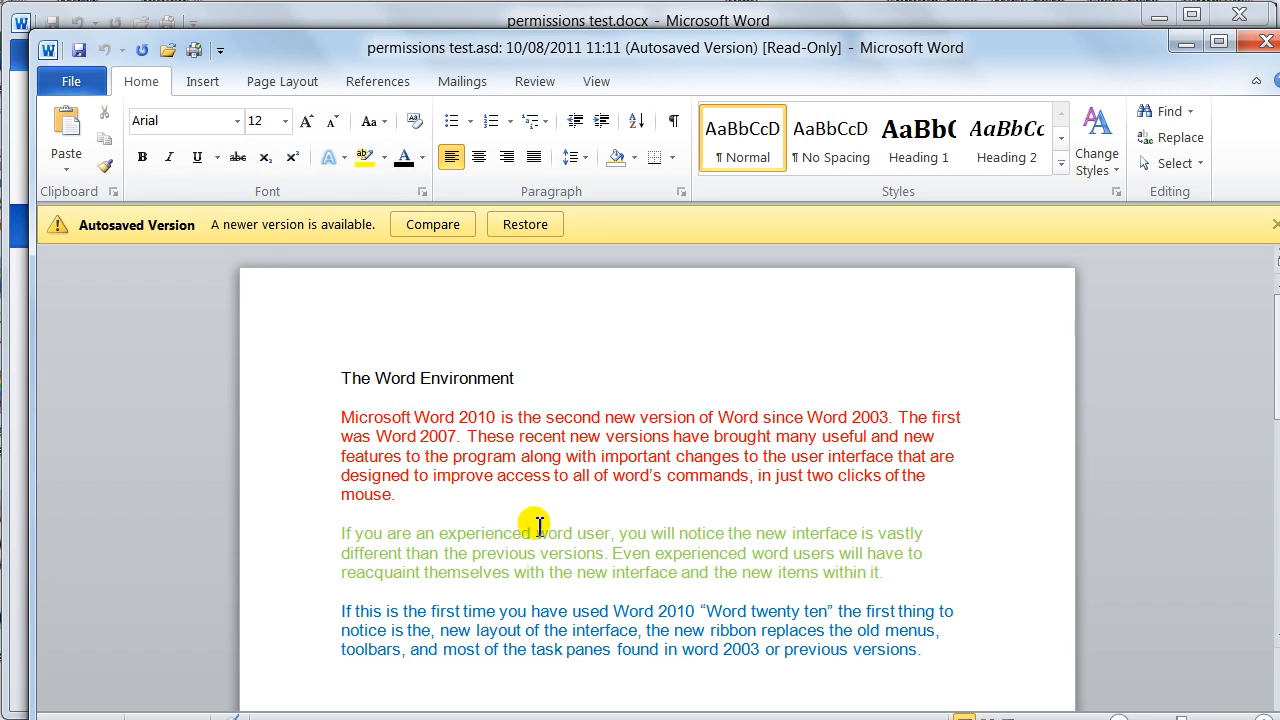
mouse_move(600, 536)
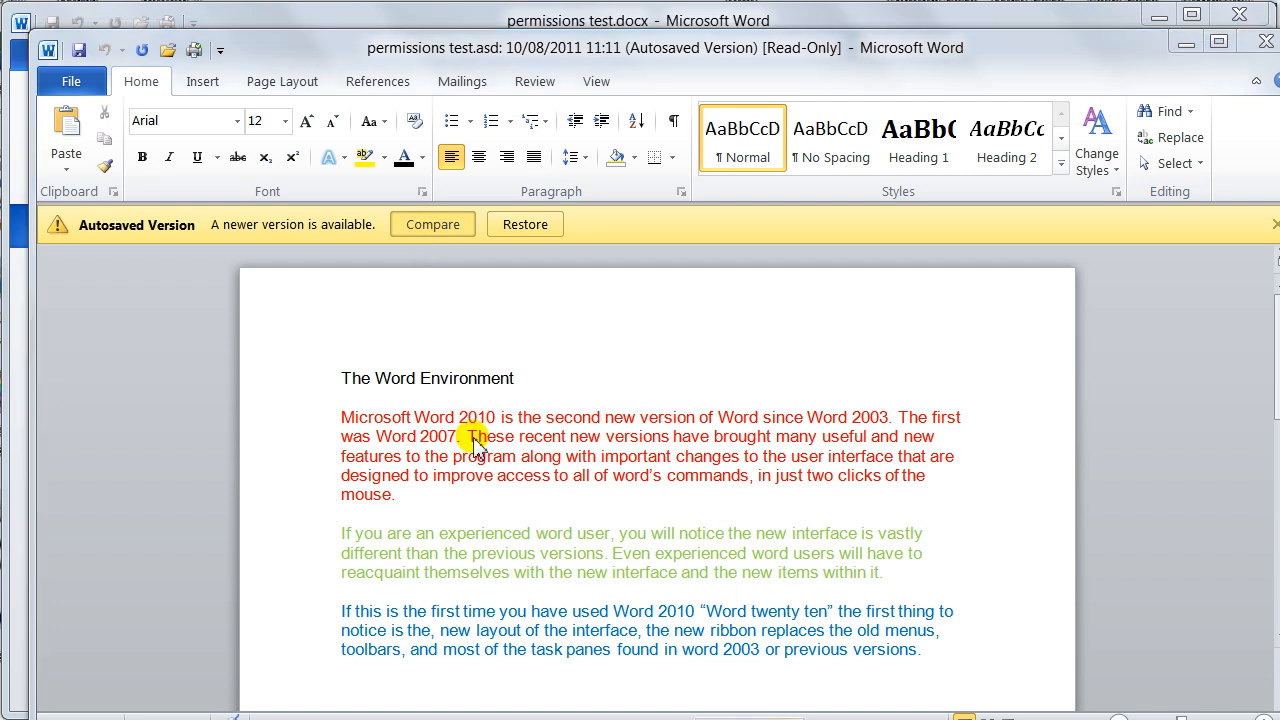
left_click(432, 224)
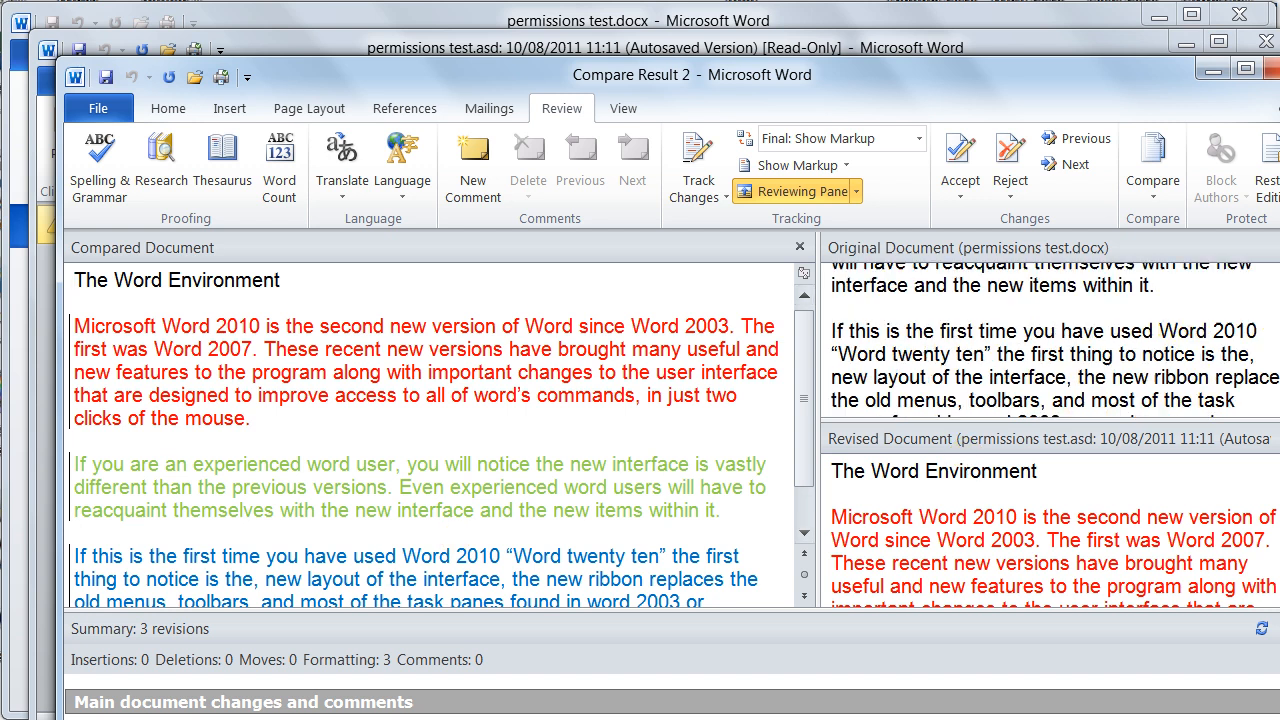
Close the comparison result without saving and return to the Info page for permissions test.
scroll("down", 3)
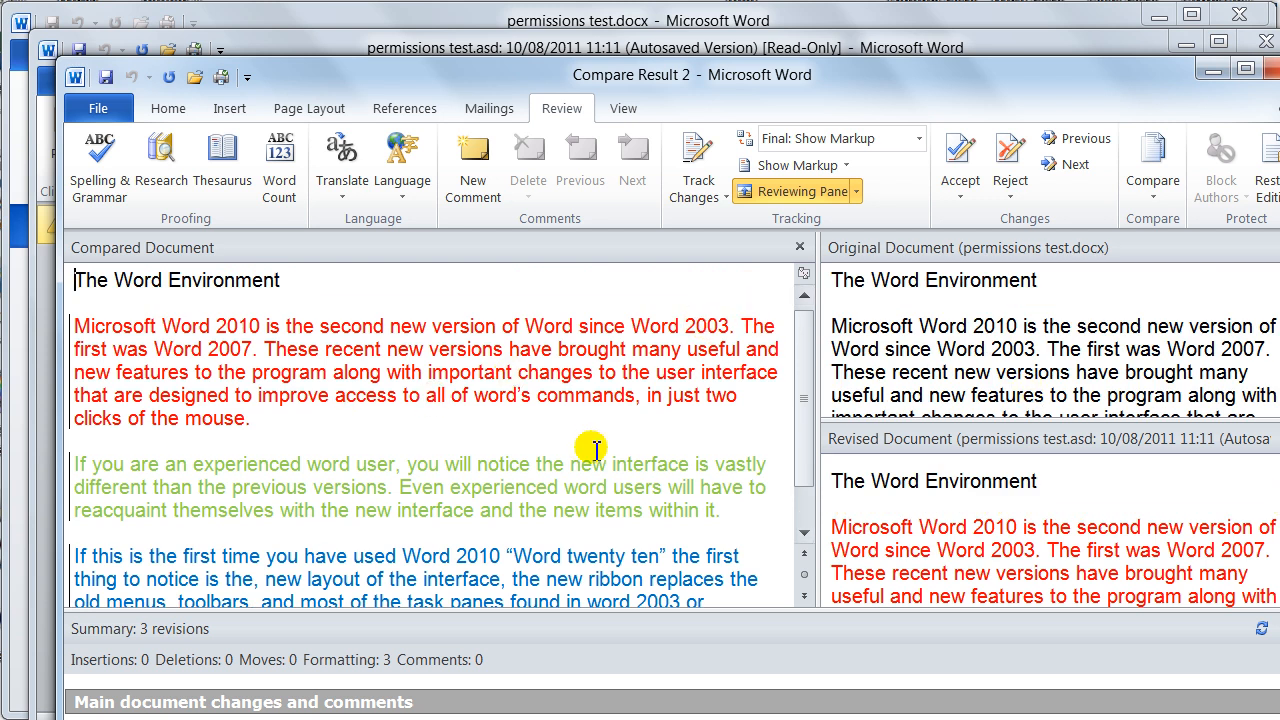
mouse_move(526, 456)
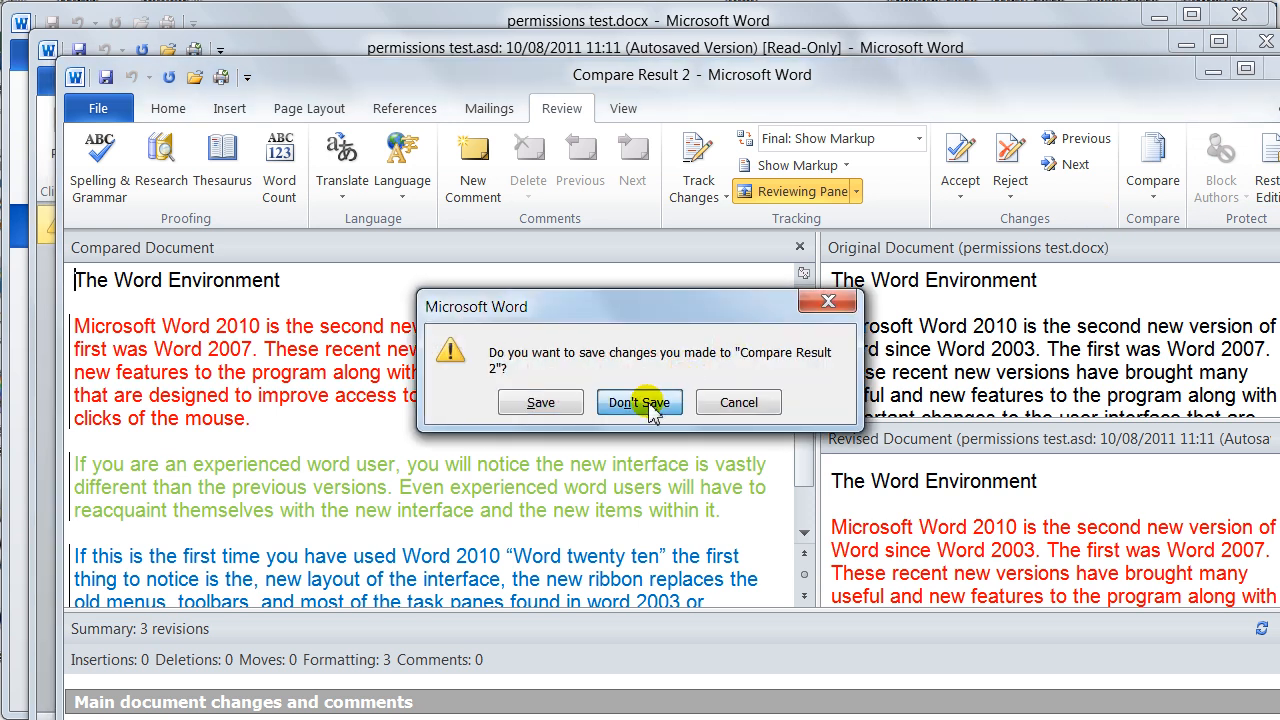
left_click(640, 402)
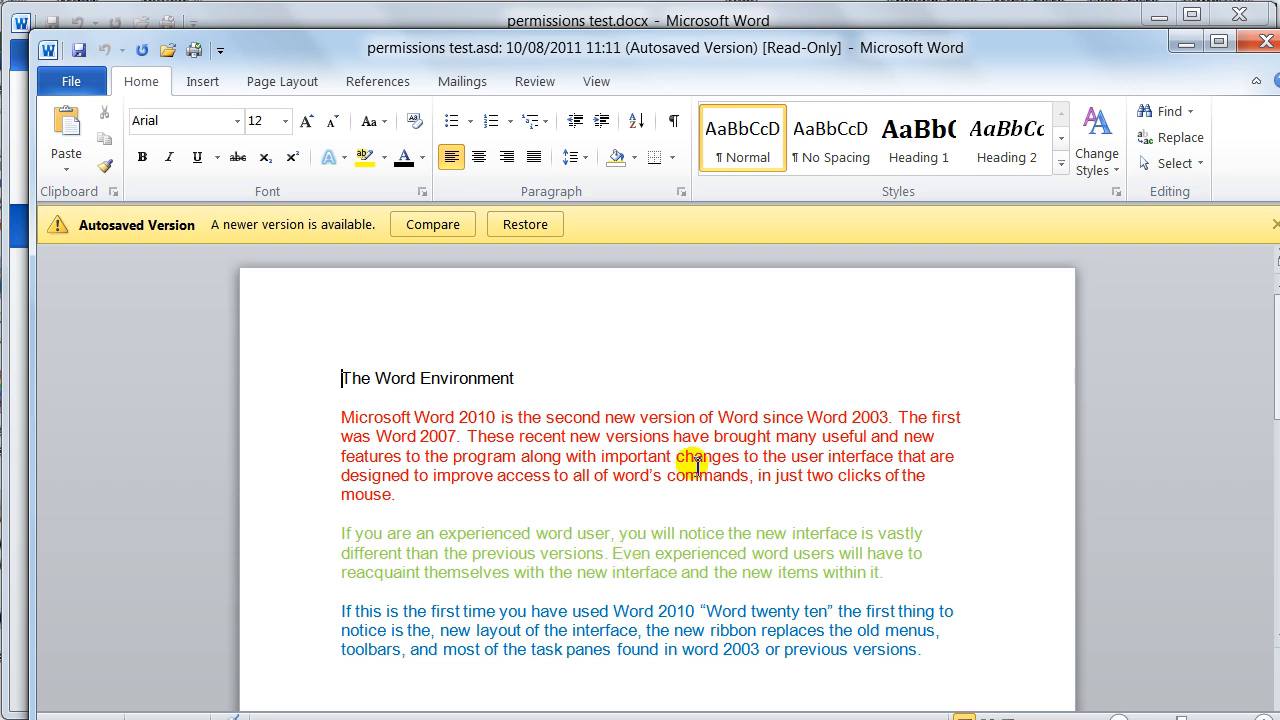
mouse_move(216, 240)
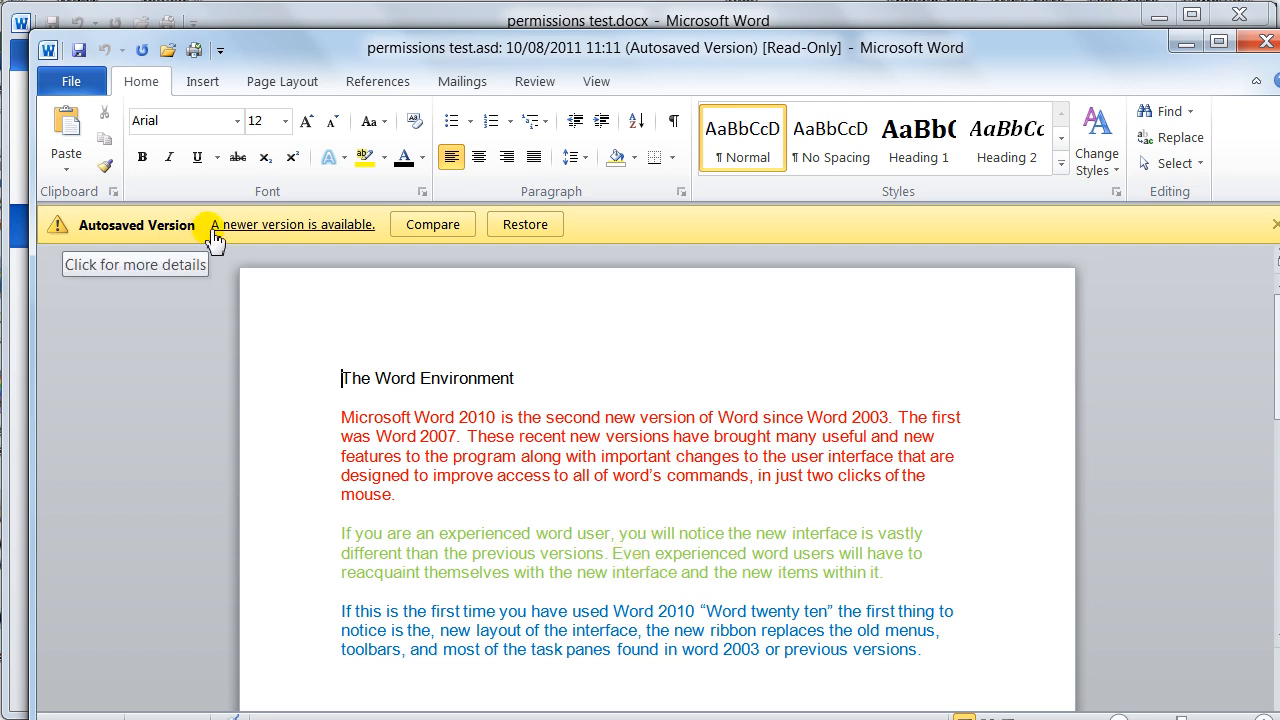
mouse_move(444, 532)
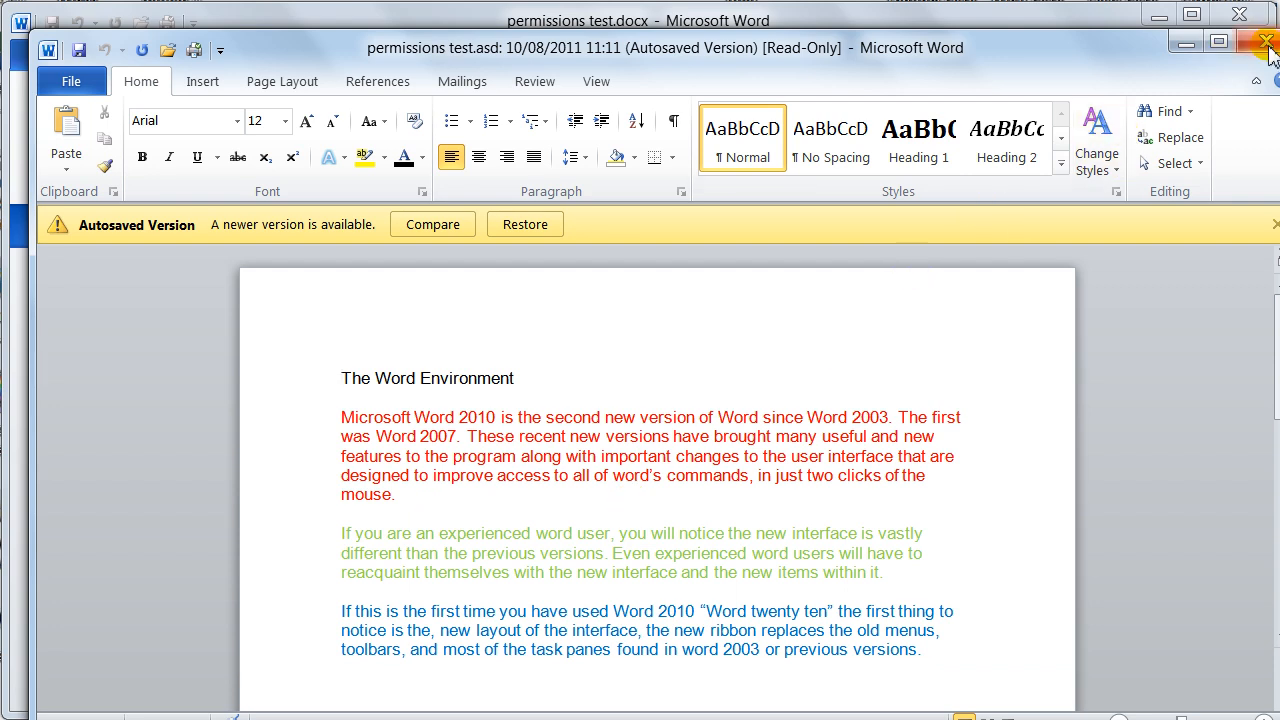
left_click(342, 378)
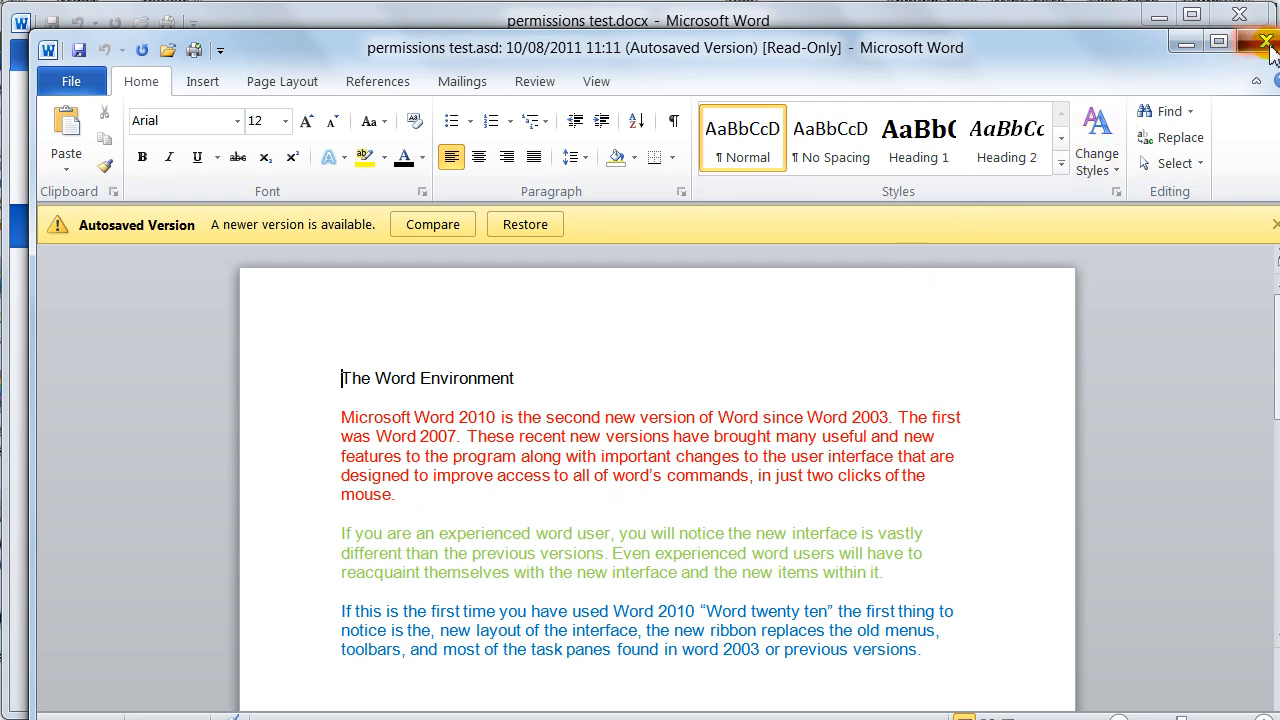
left_click(72, 80)
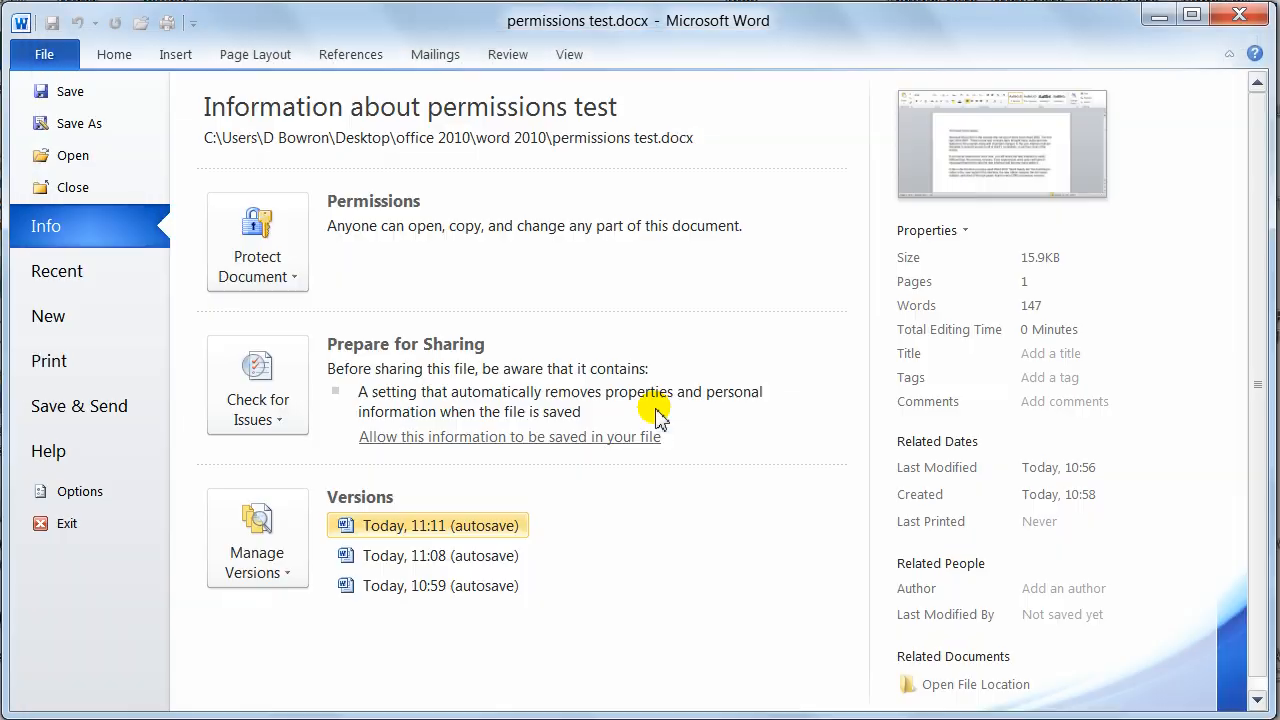
mouse_move(256, 240)
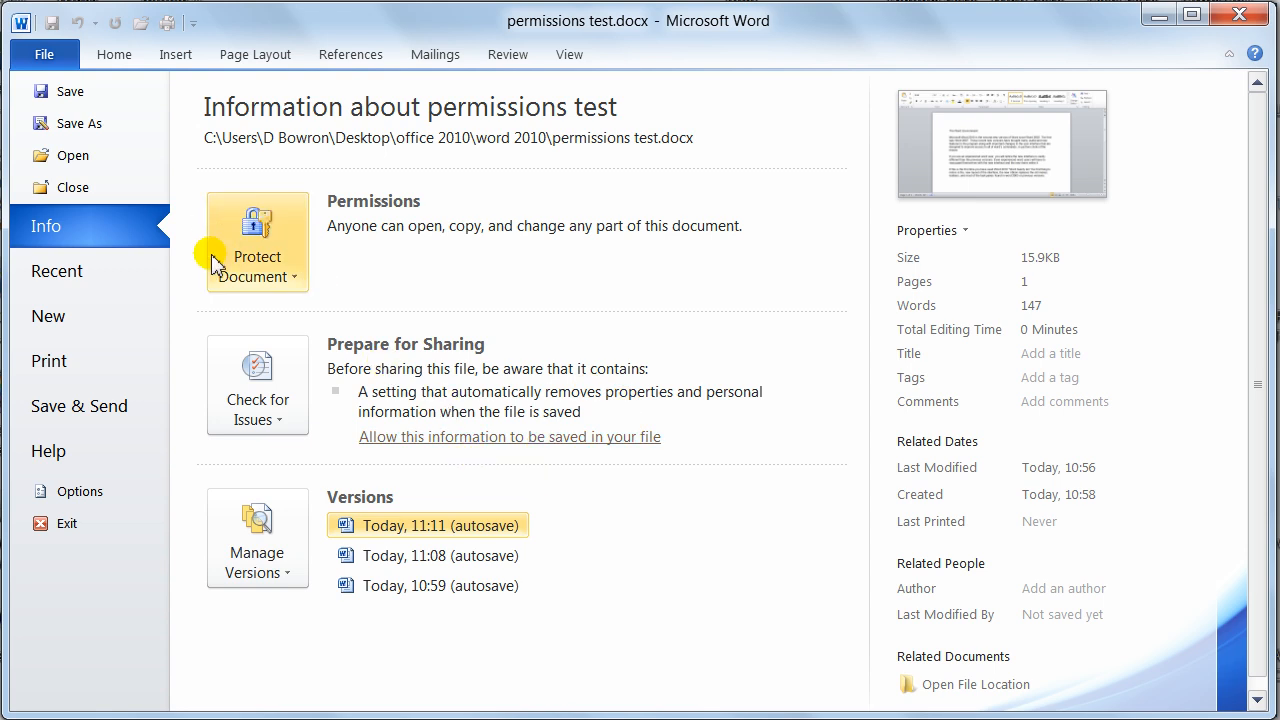
Show Recent documents, unpin word manual 2010.docx and pin it back to the top.
left_click(56, 272)
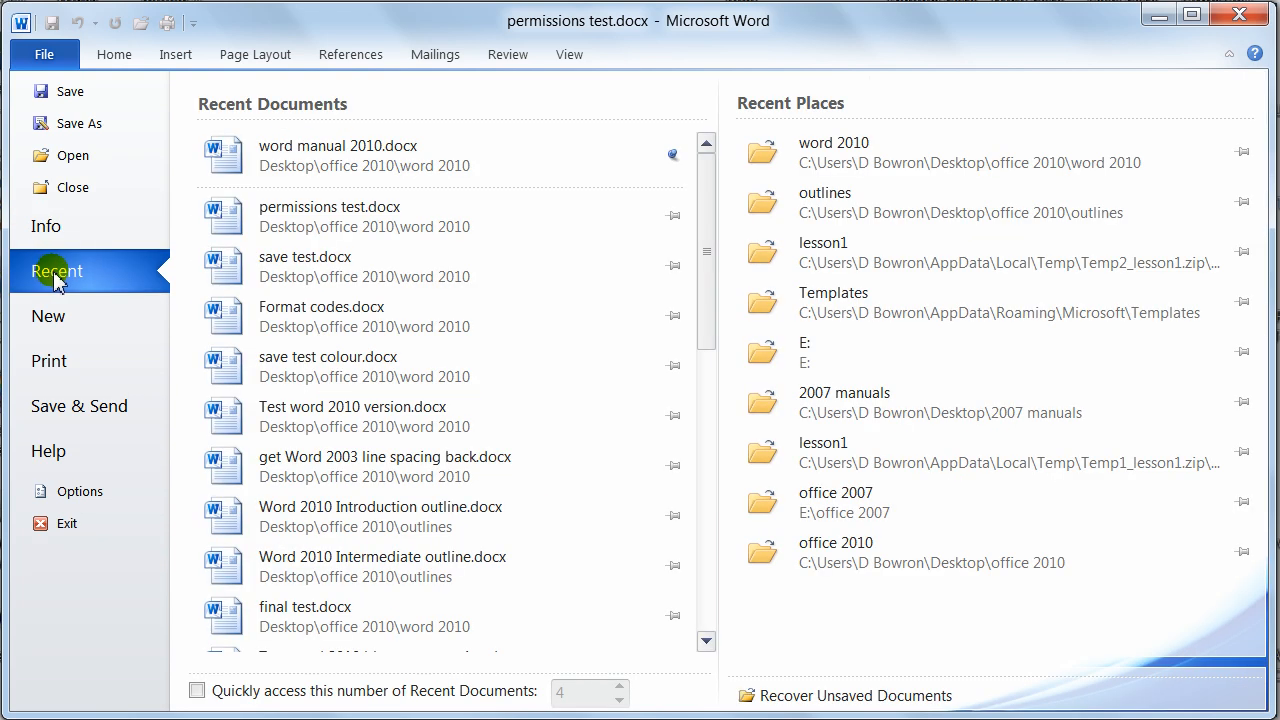
mouse_move(430, 268)
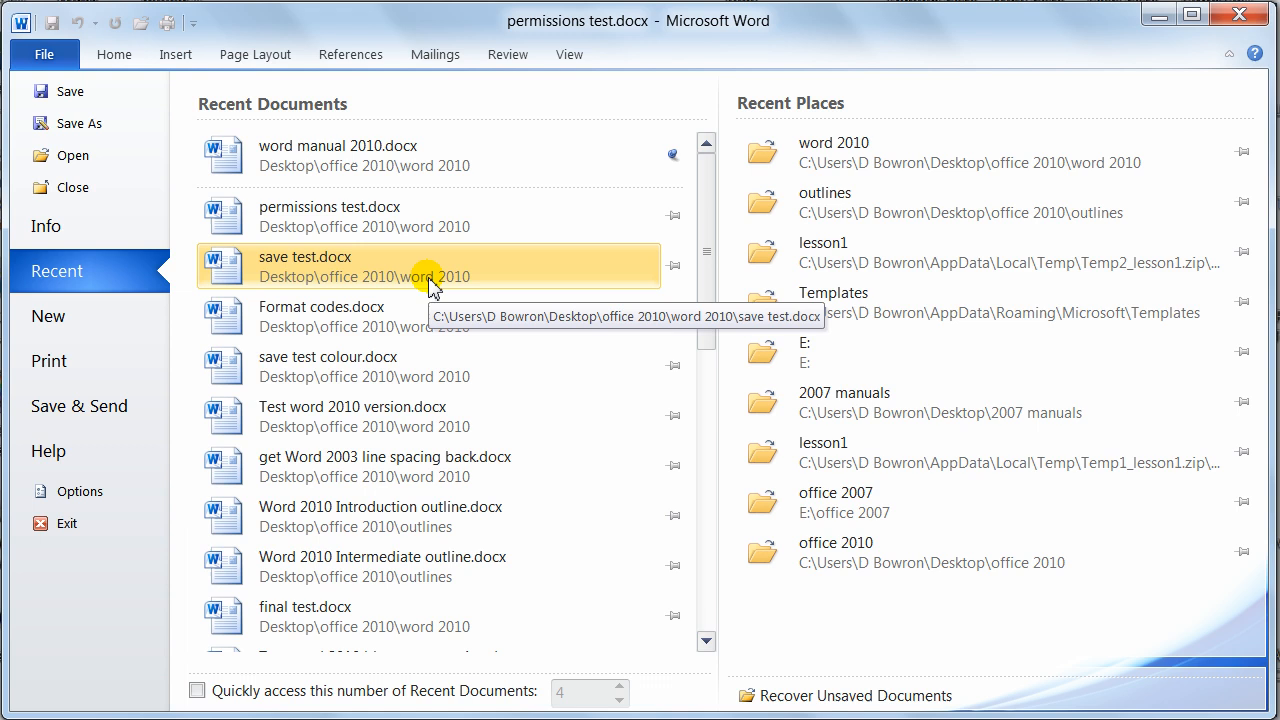
mouse_move(258, 210)
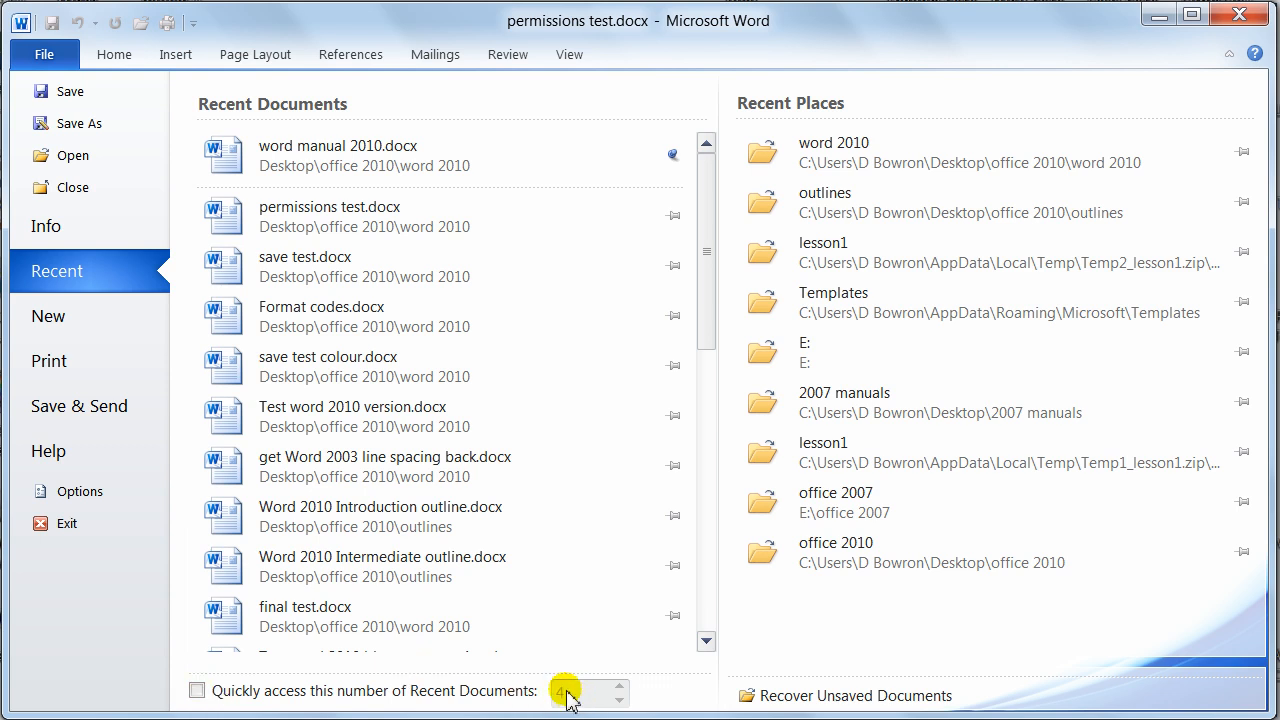
mouse_move(490, 160)
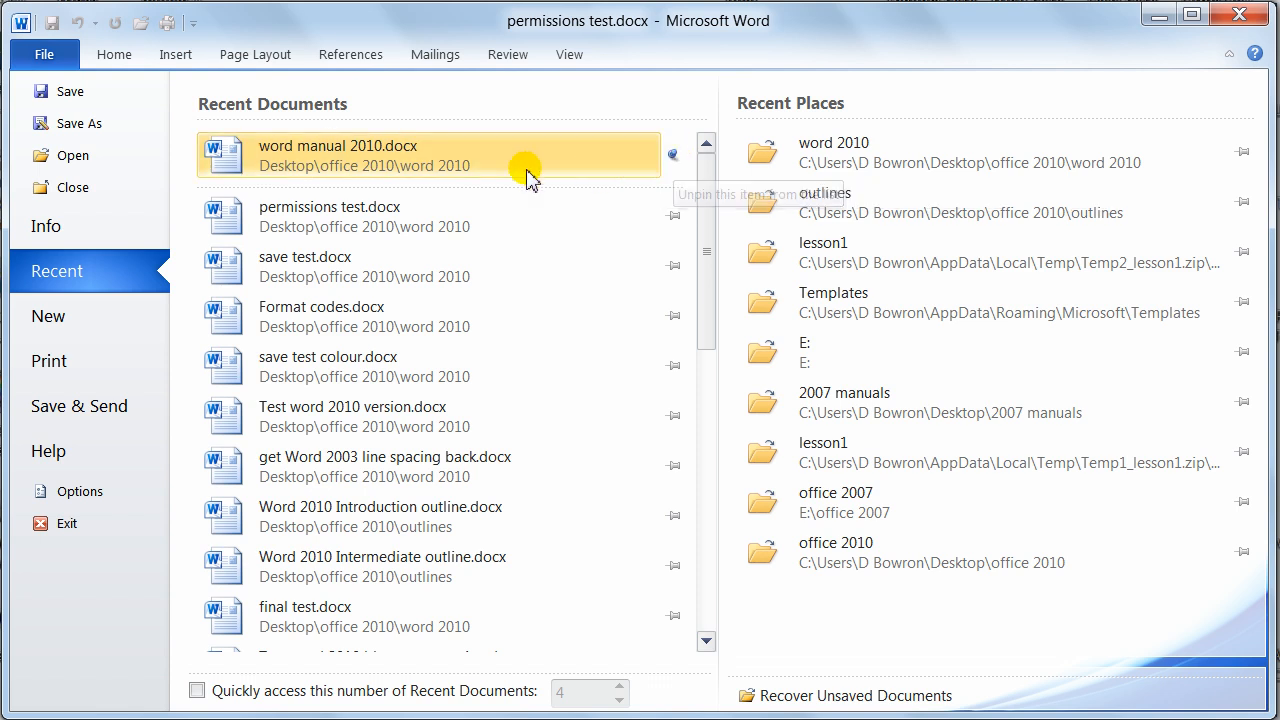
mouse_move(344, 206)
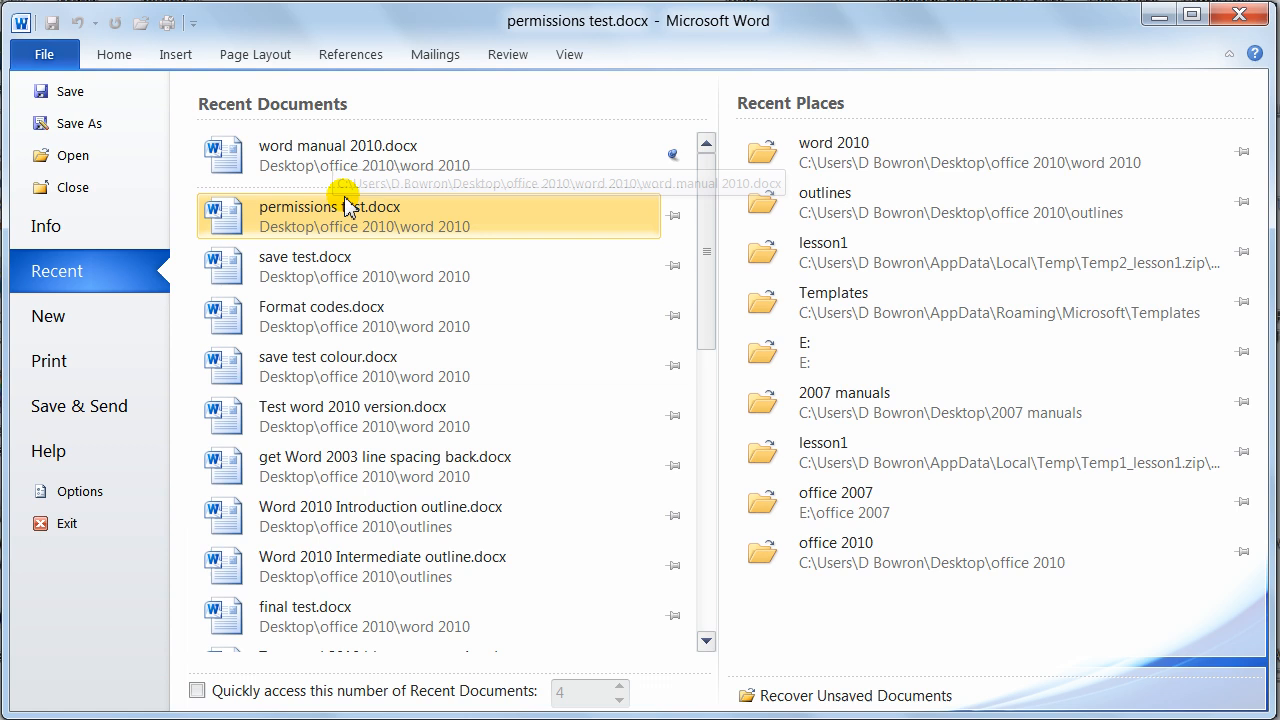
mouse_move(470, 156)
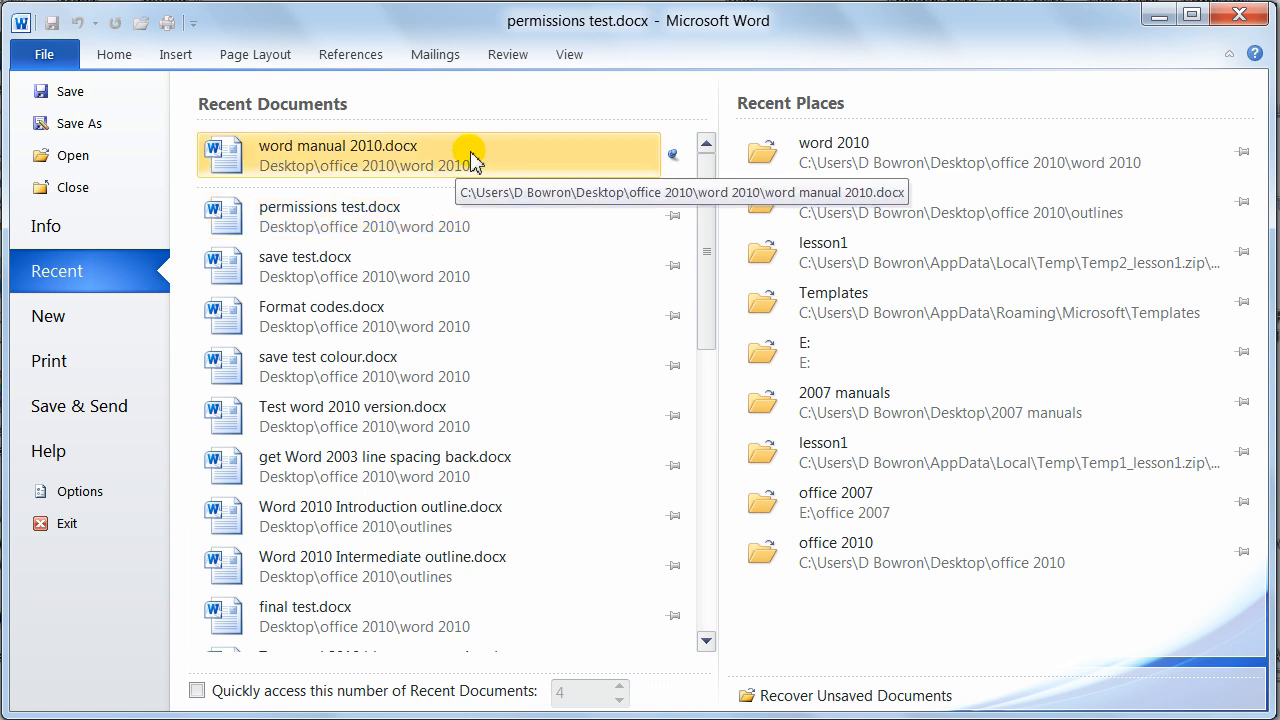
mouse_move(480, 616)
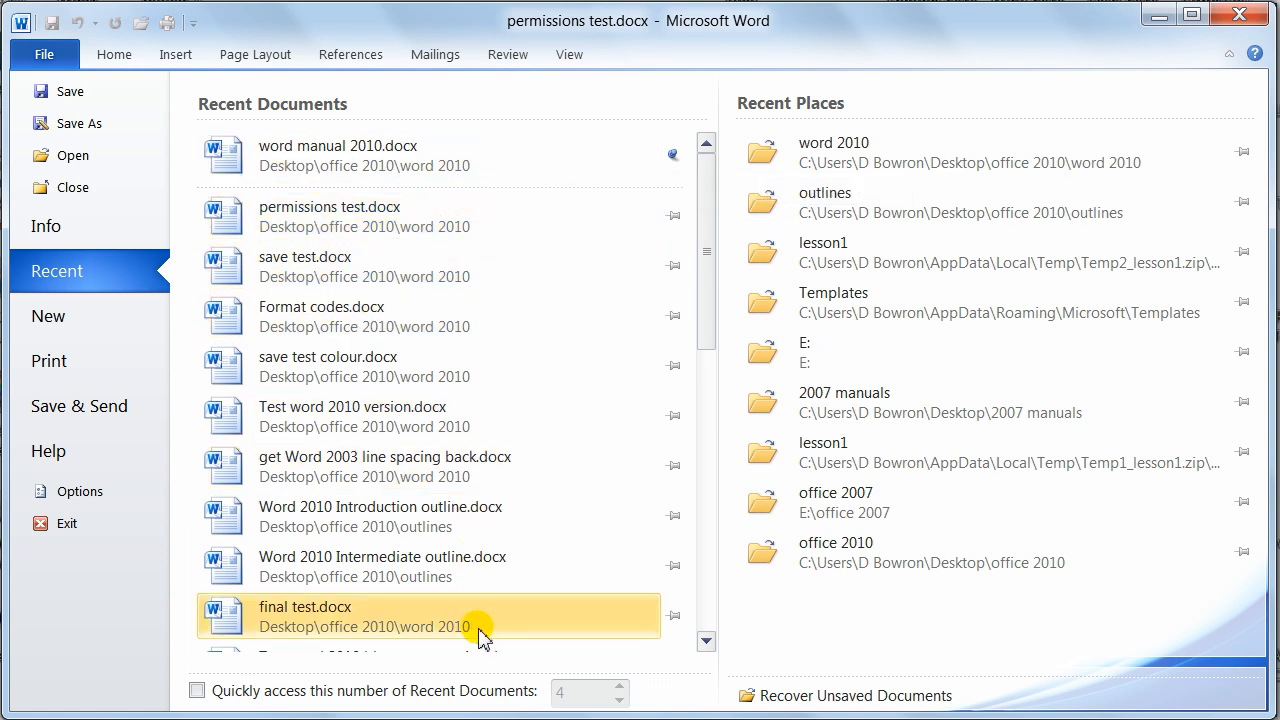
mouse_move(556, 476)
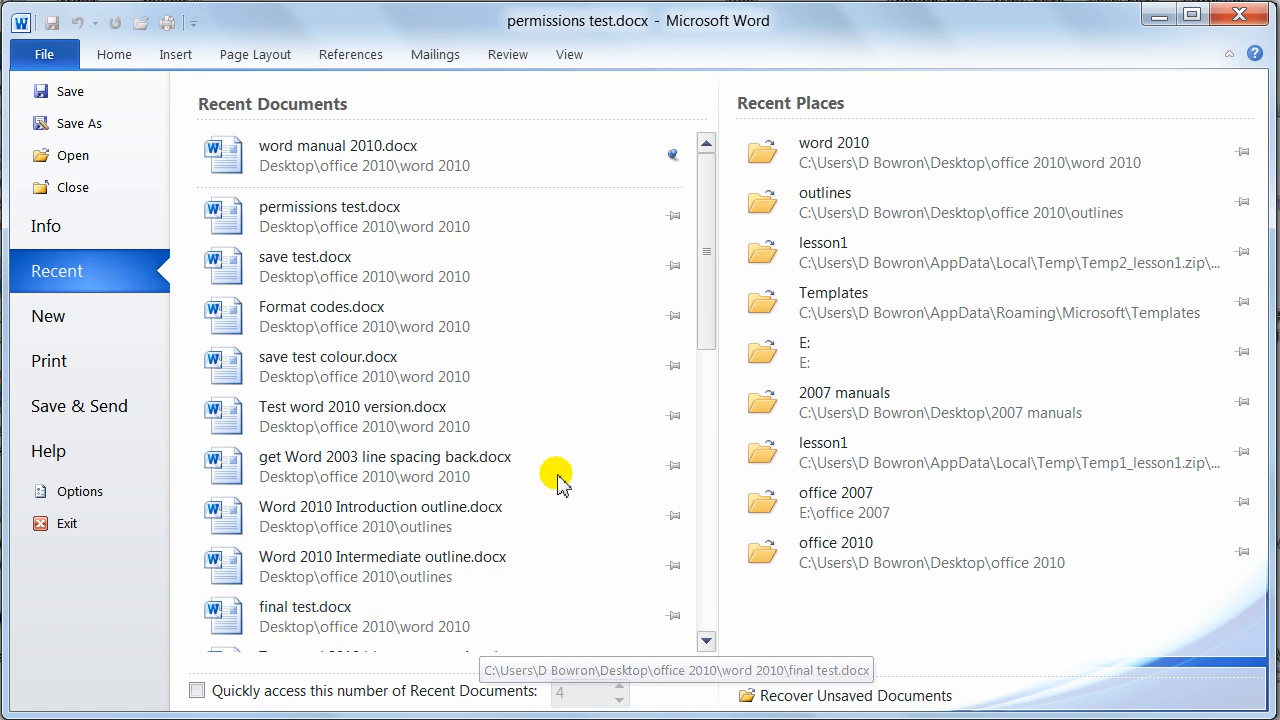
mouse_move(672, 156)
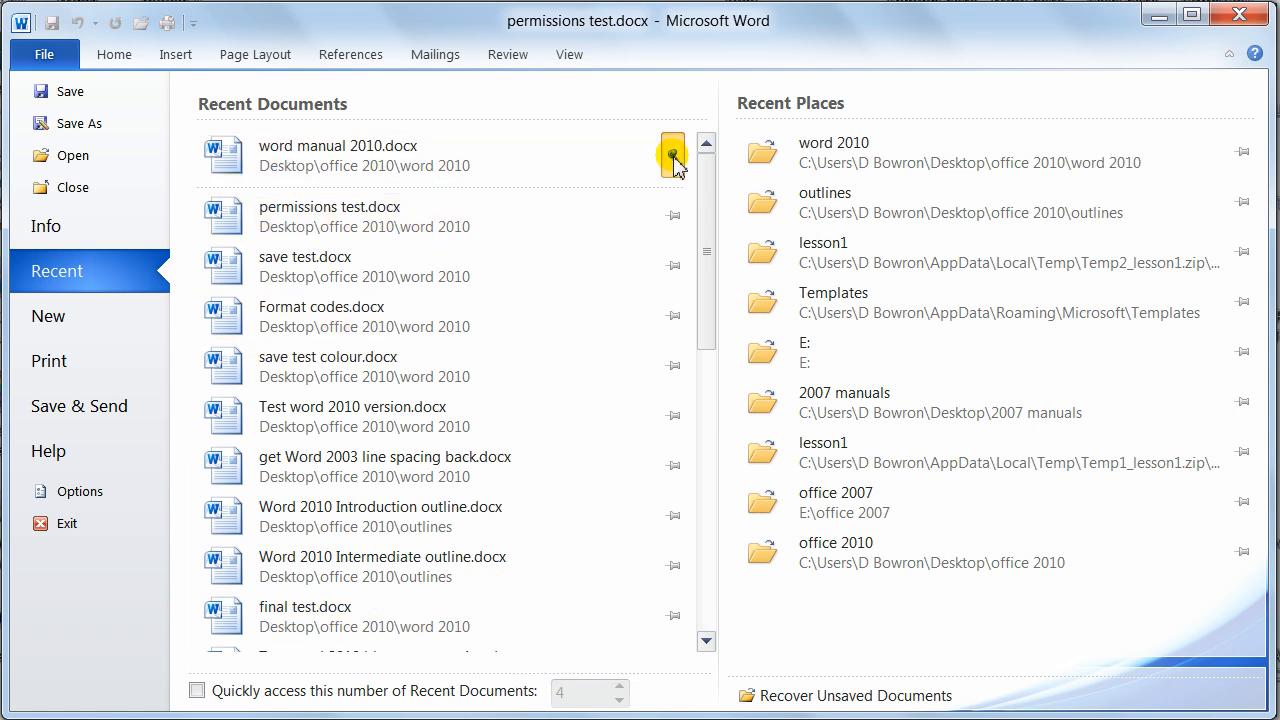
mouse_move(672, 152)
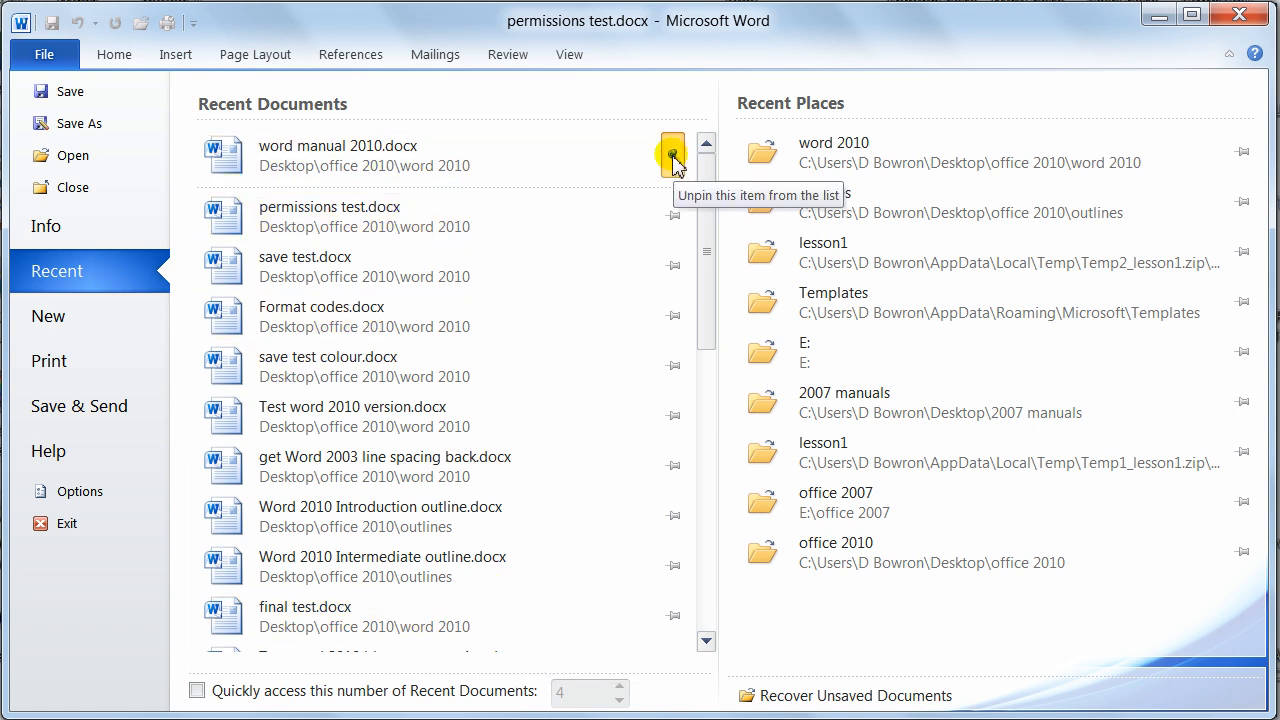
left_click(672, 154)
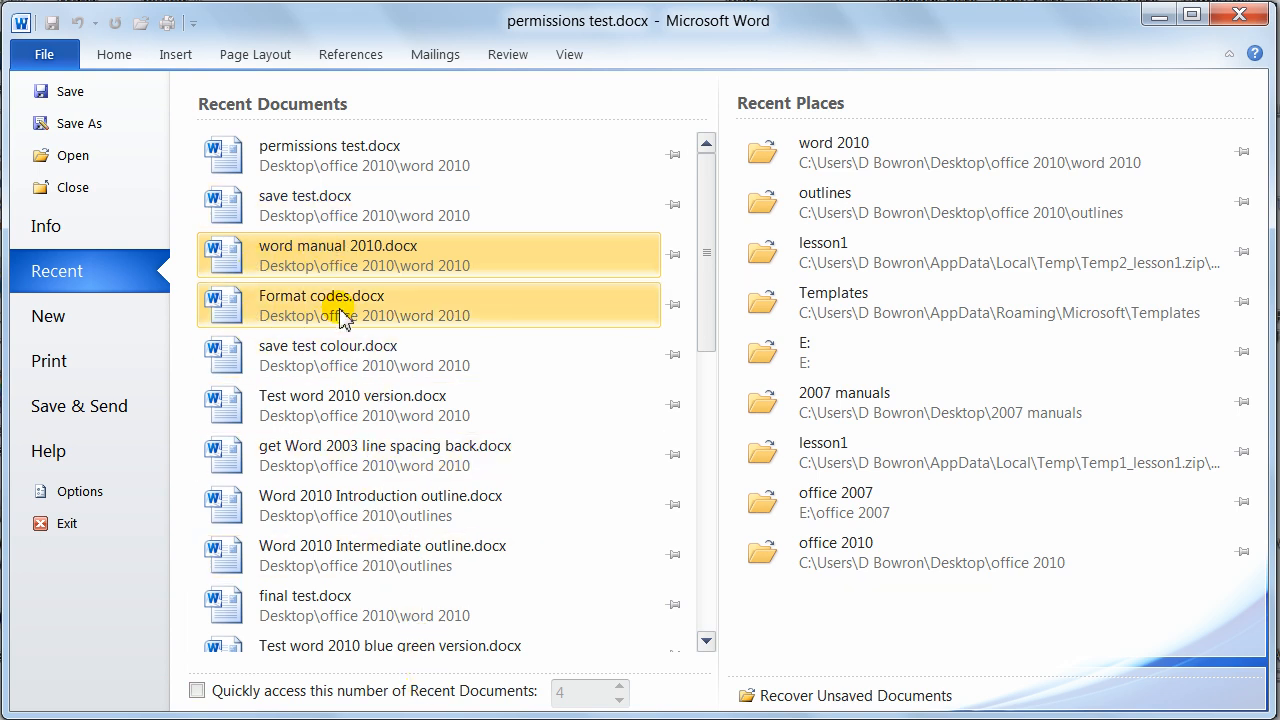
mouse_move(672, 252)
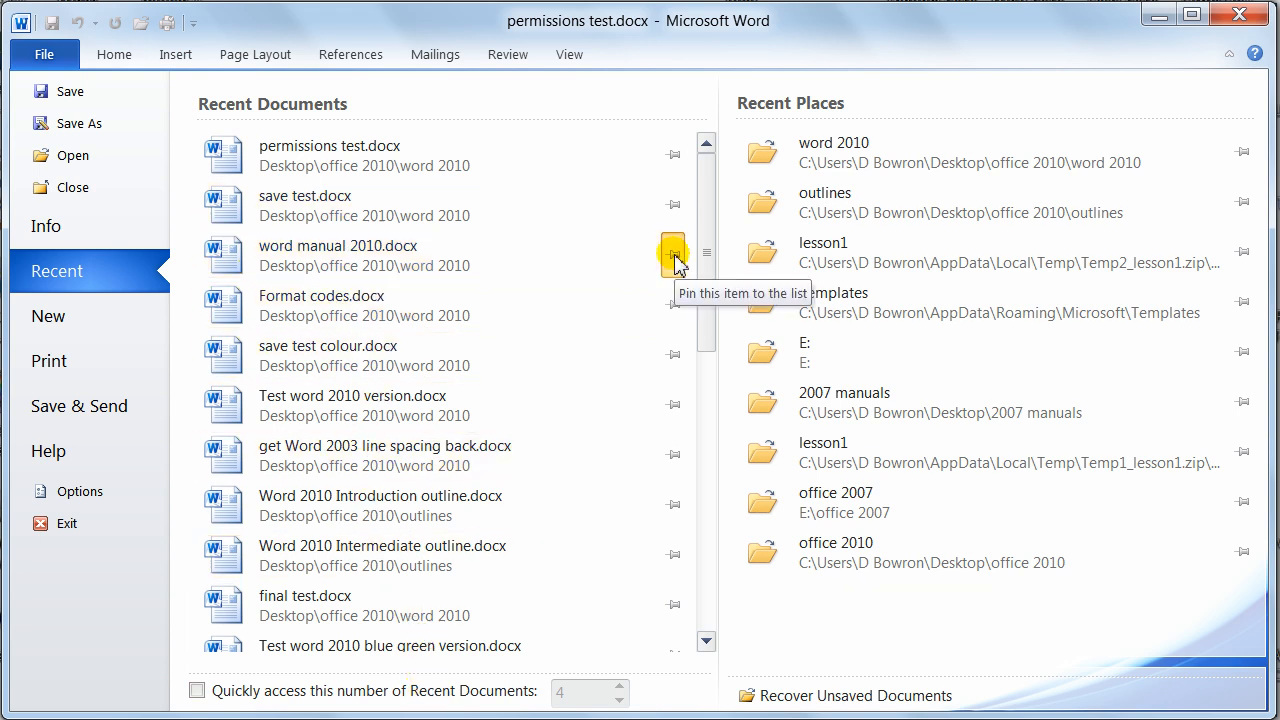
left_click(672, 252)
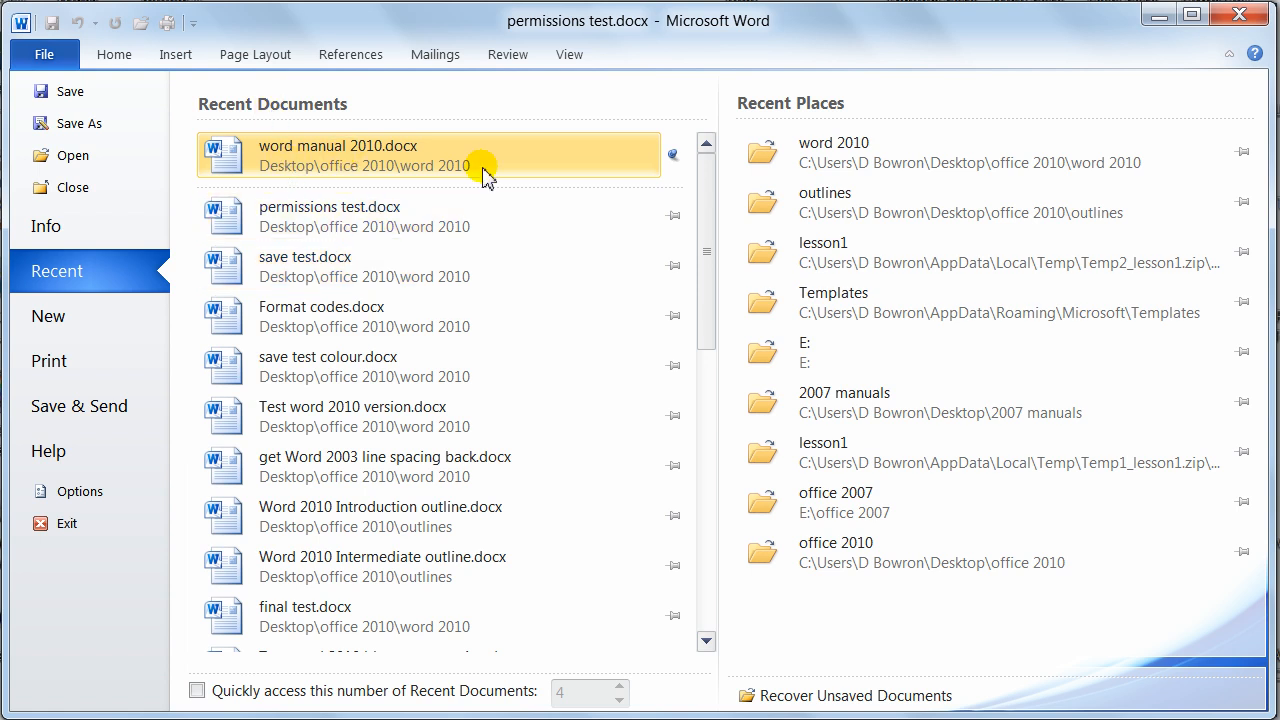
mouse_move(310, 506)
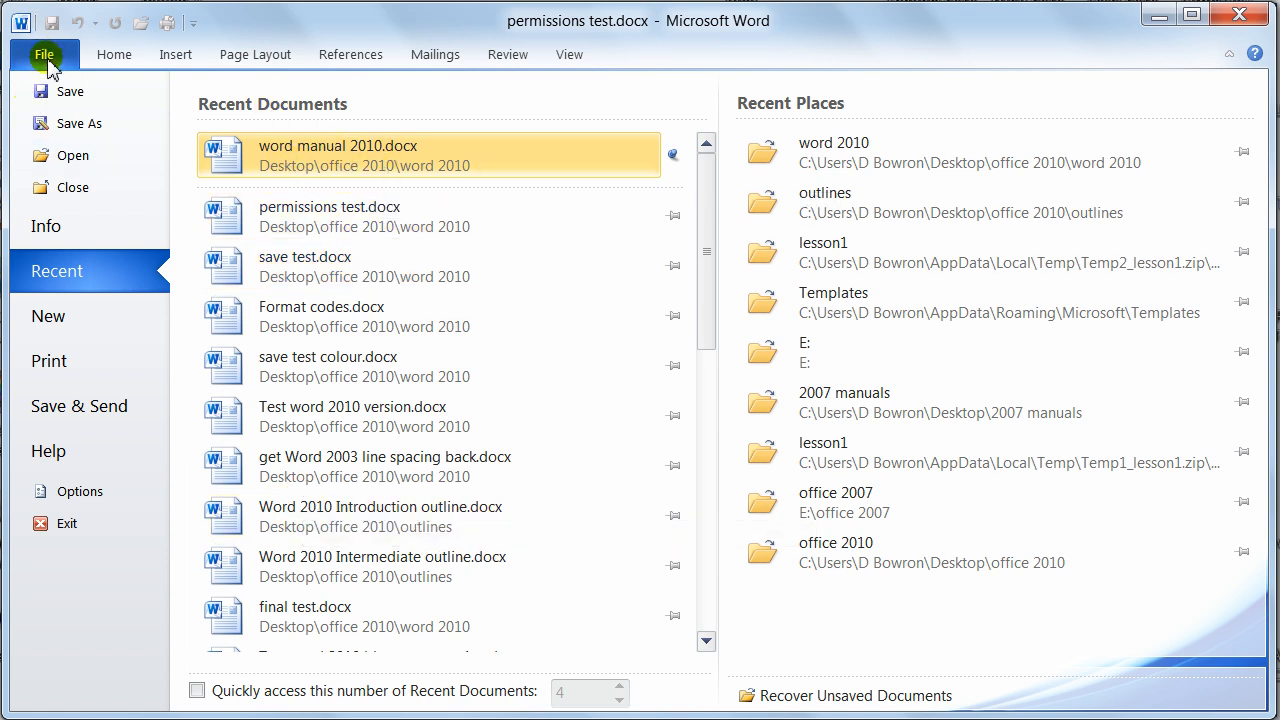
mouse_move(336, 364)
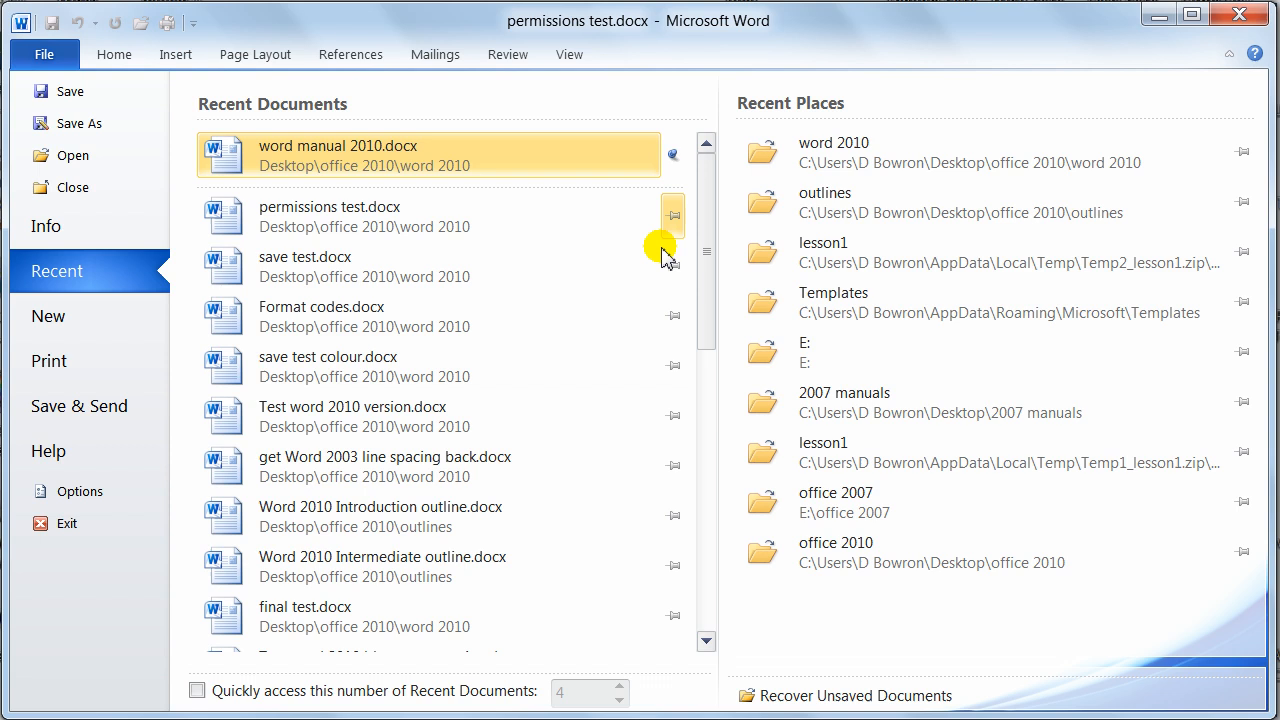
mouse_move(678, 214)
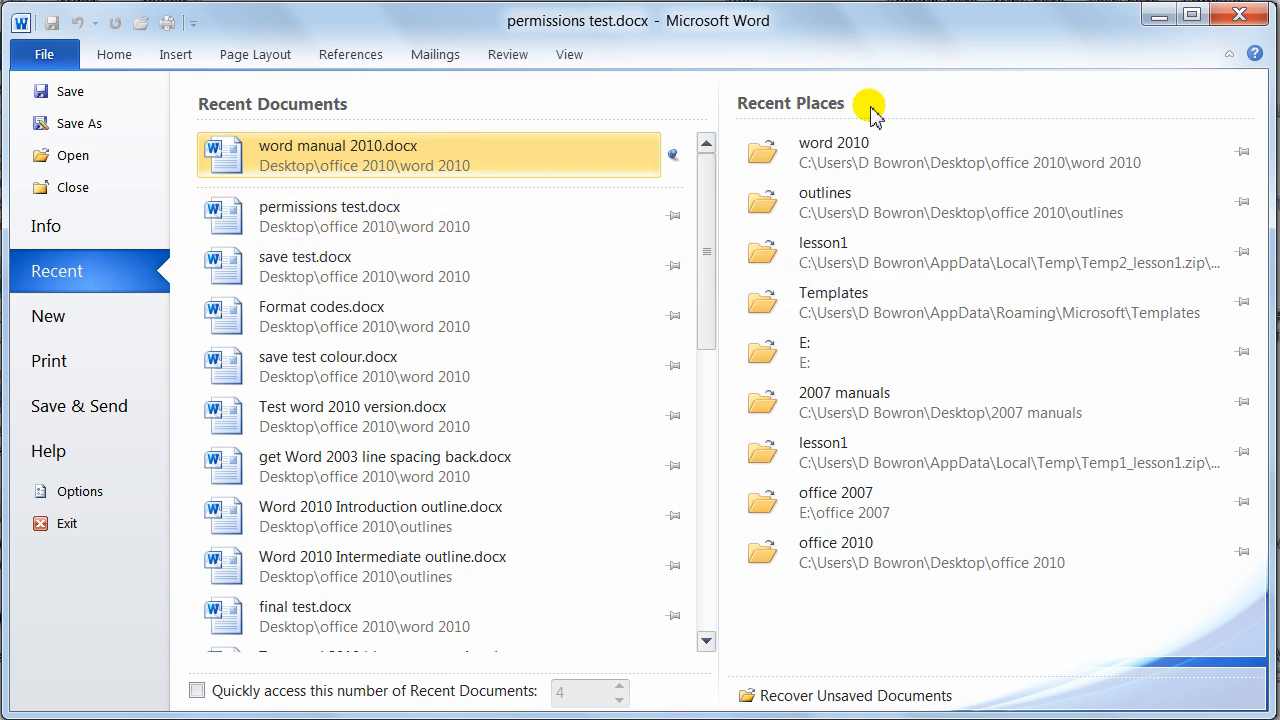
mouse_move(832, 110)
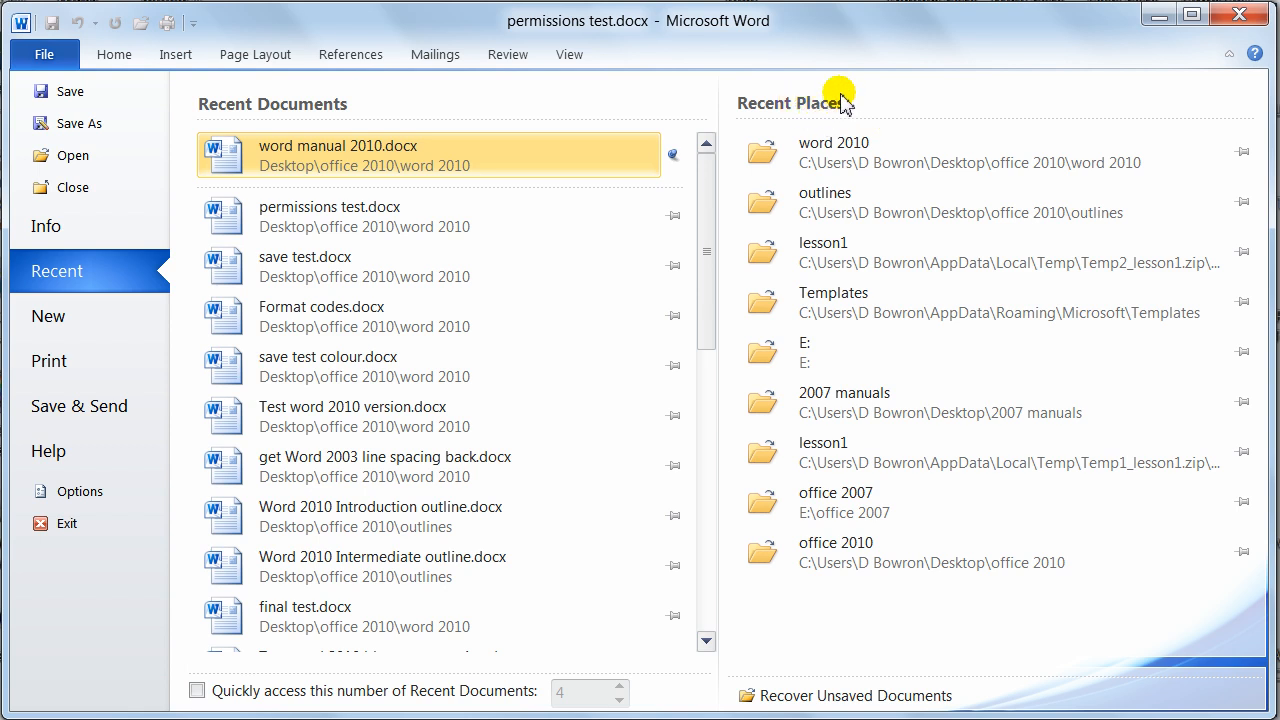
mouse_move(770, 114)
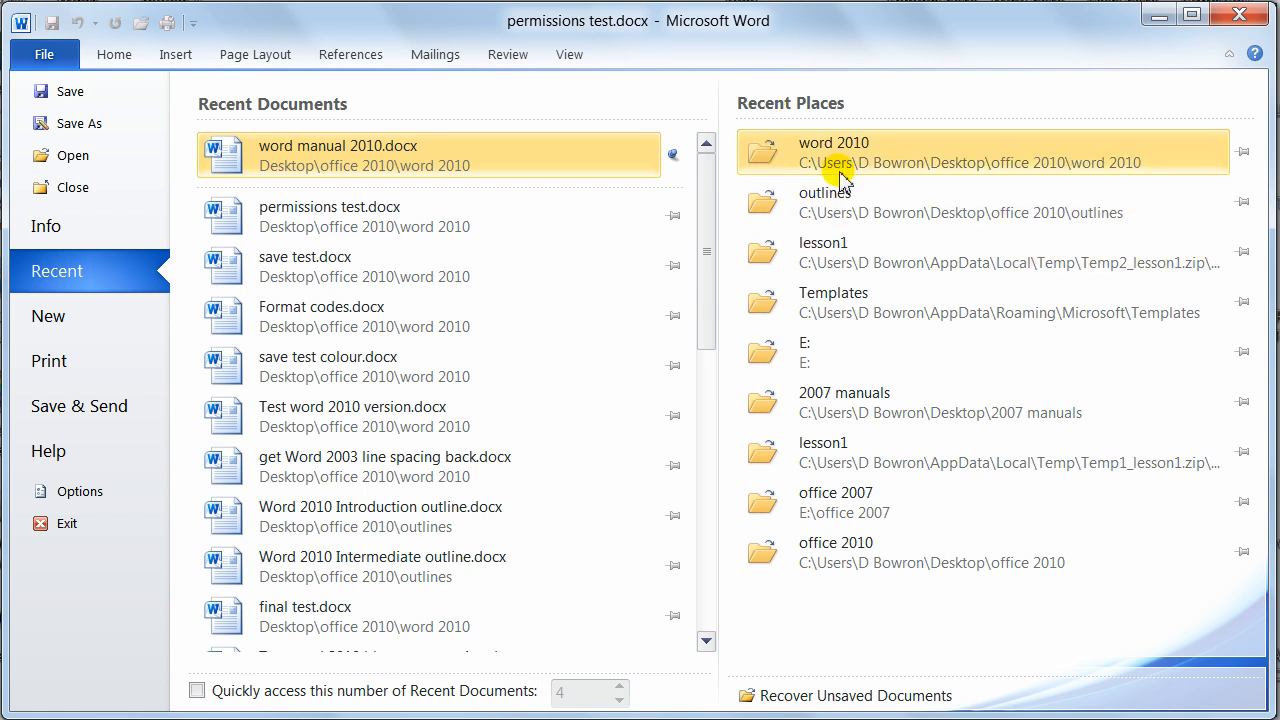
mouse_move(838, 178)
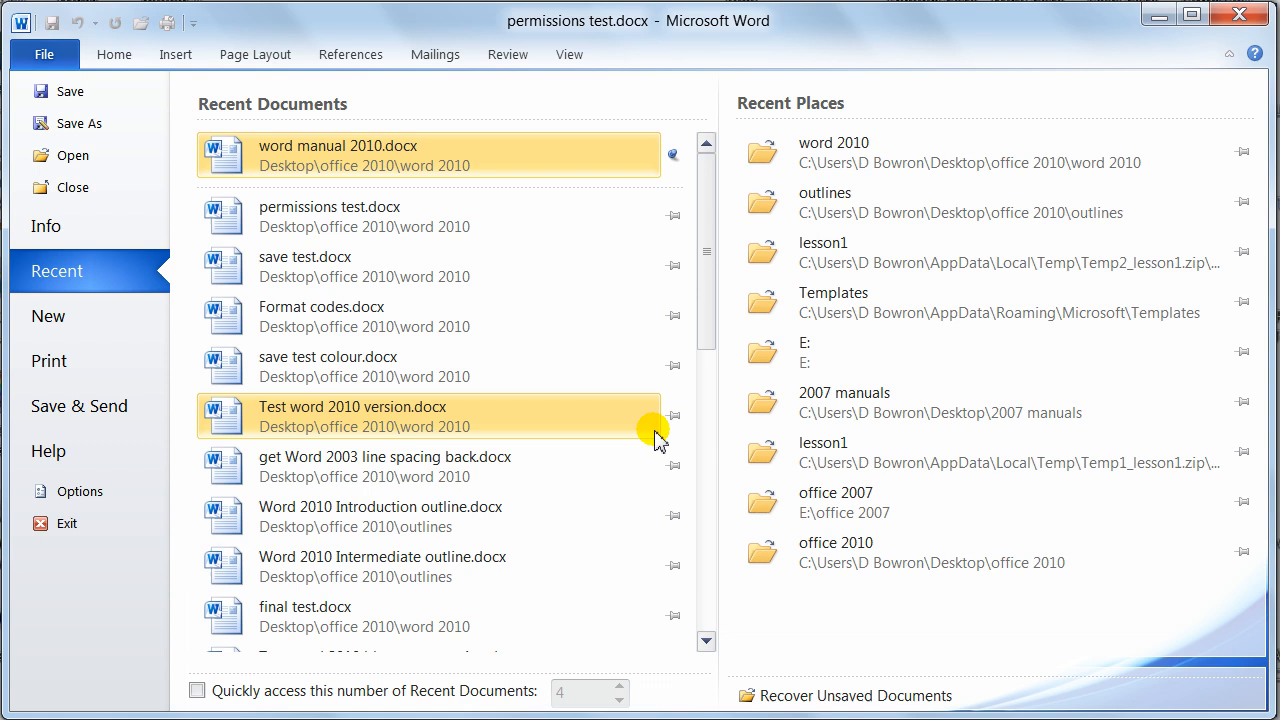
mouse_move(50, 316)
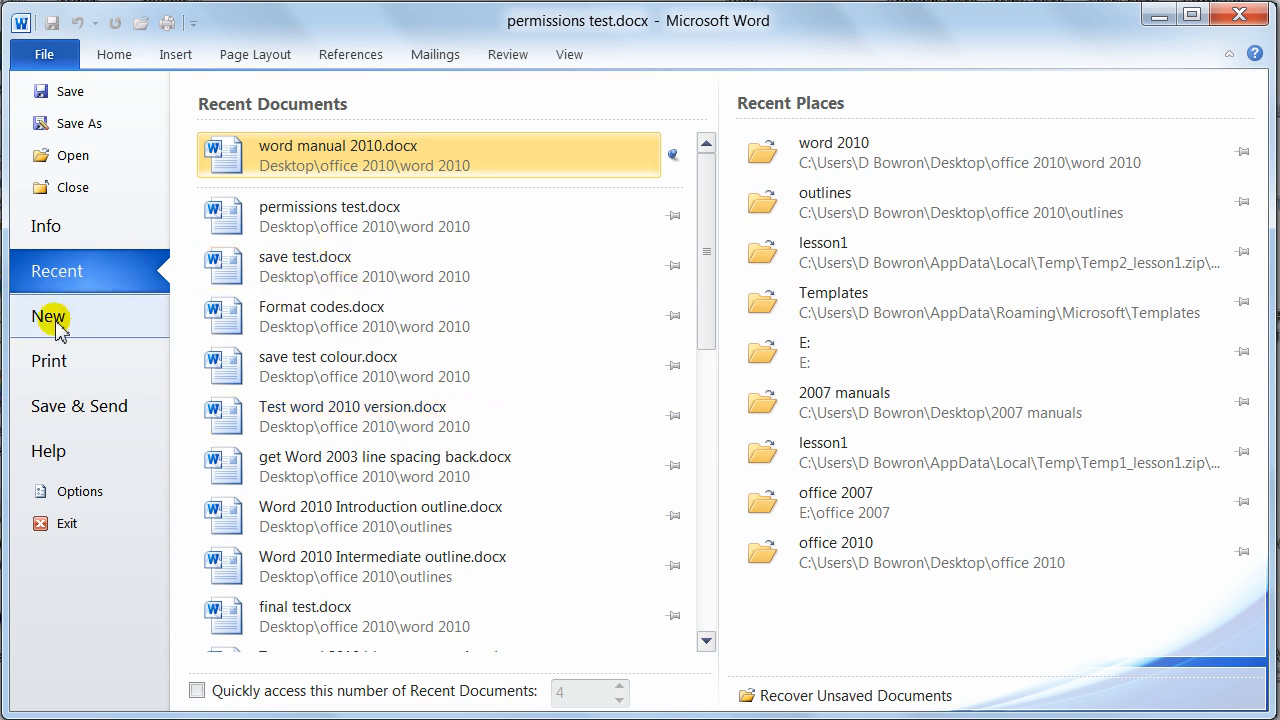
Show the New page and scroll the Office.com template categories down to Job descriptions through Schedules.
left_click(48, 316)
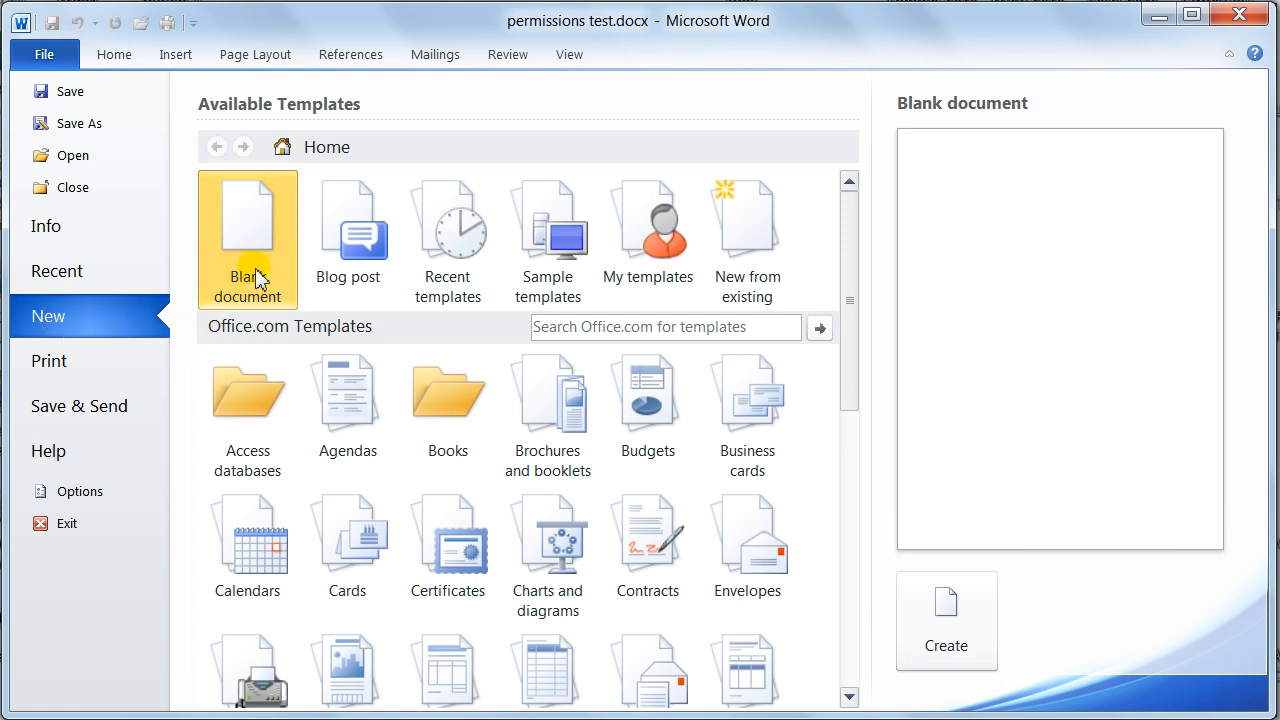
mouse_move(648, 232)
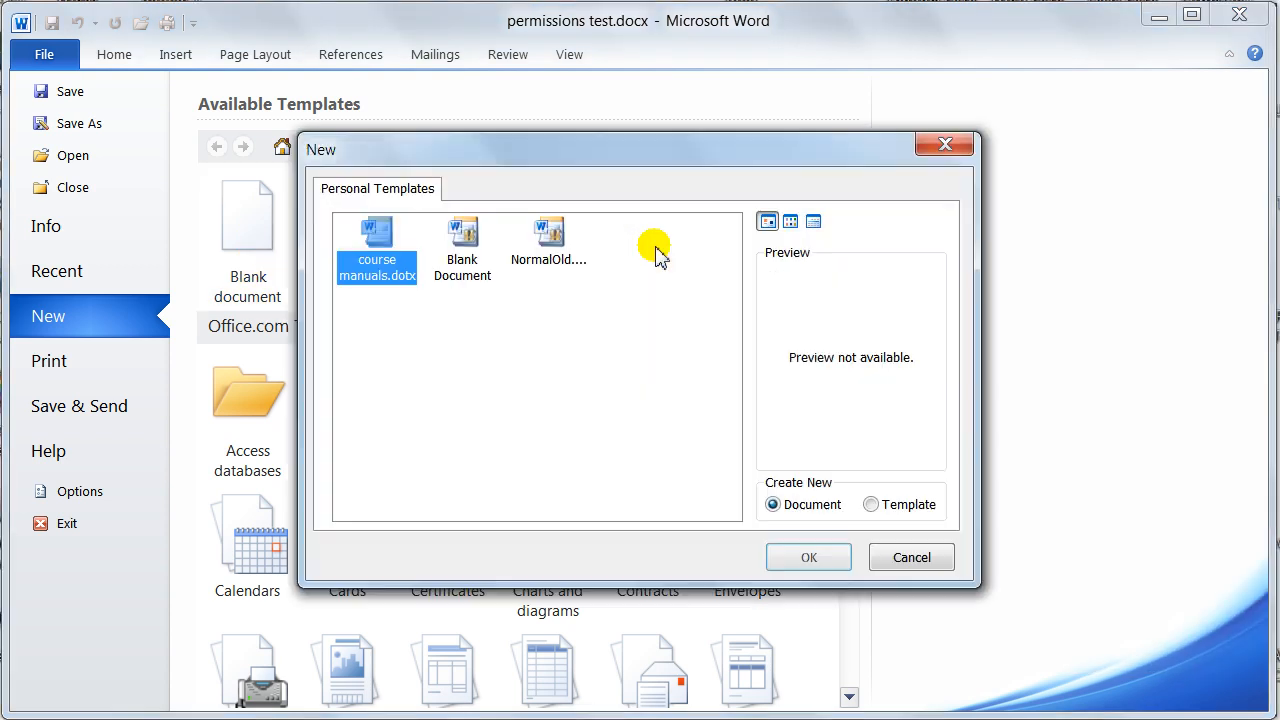
mouse_move(912, 556)
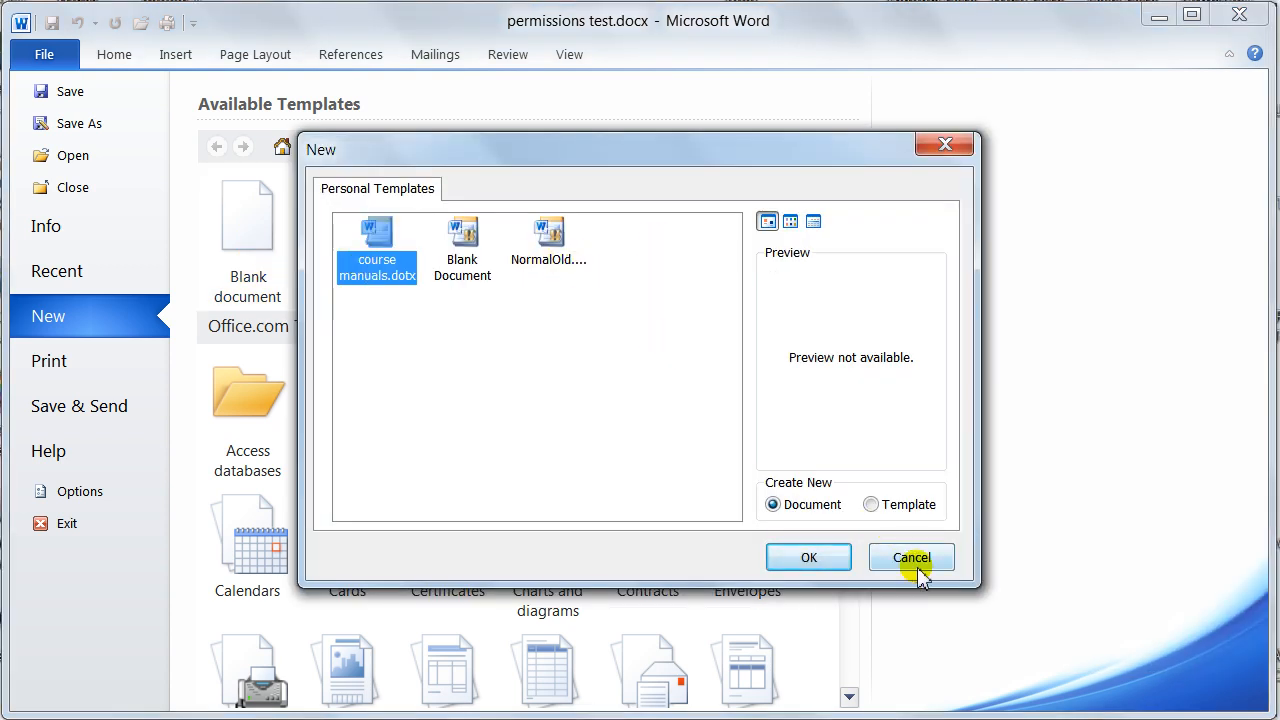
left_click(912, 556)
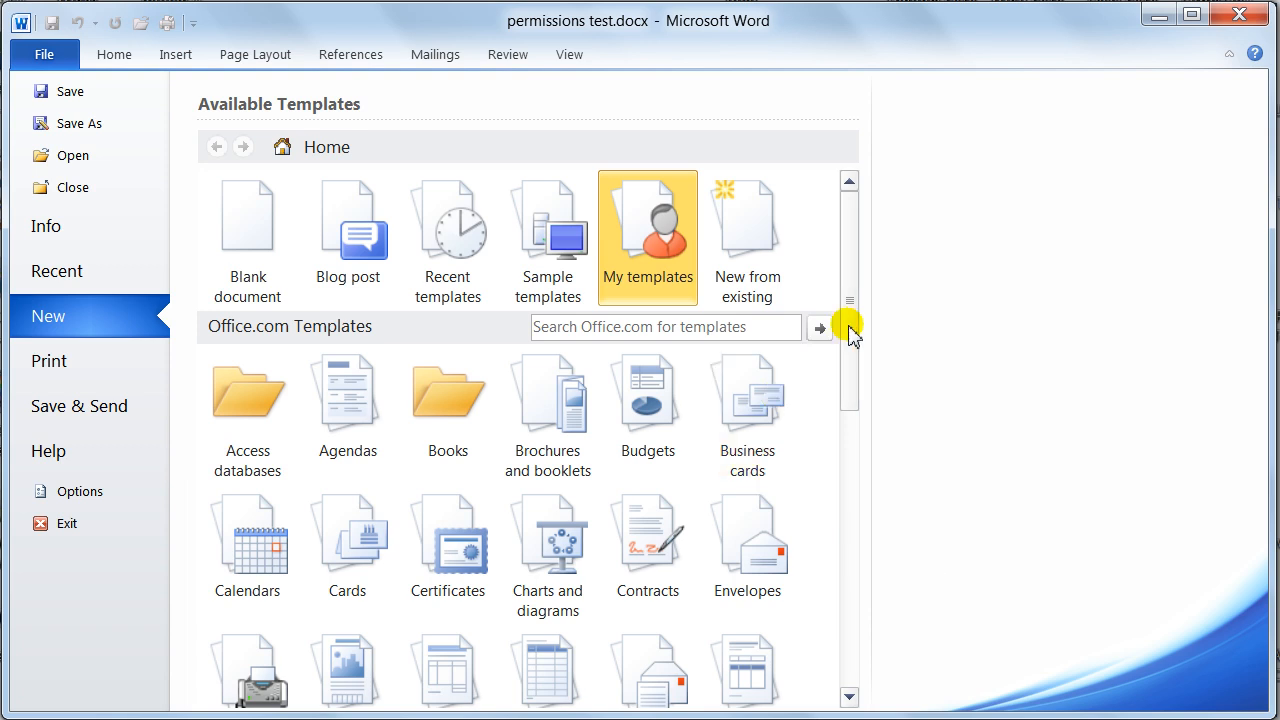
scroll("down", 3)
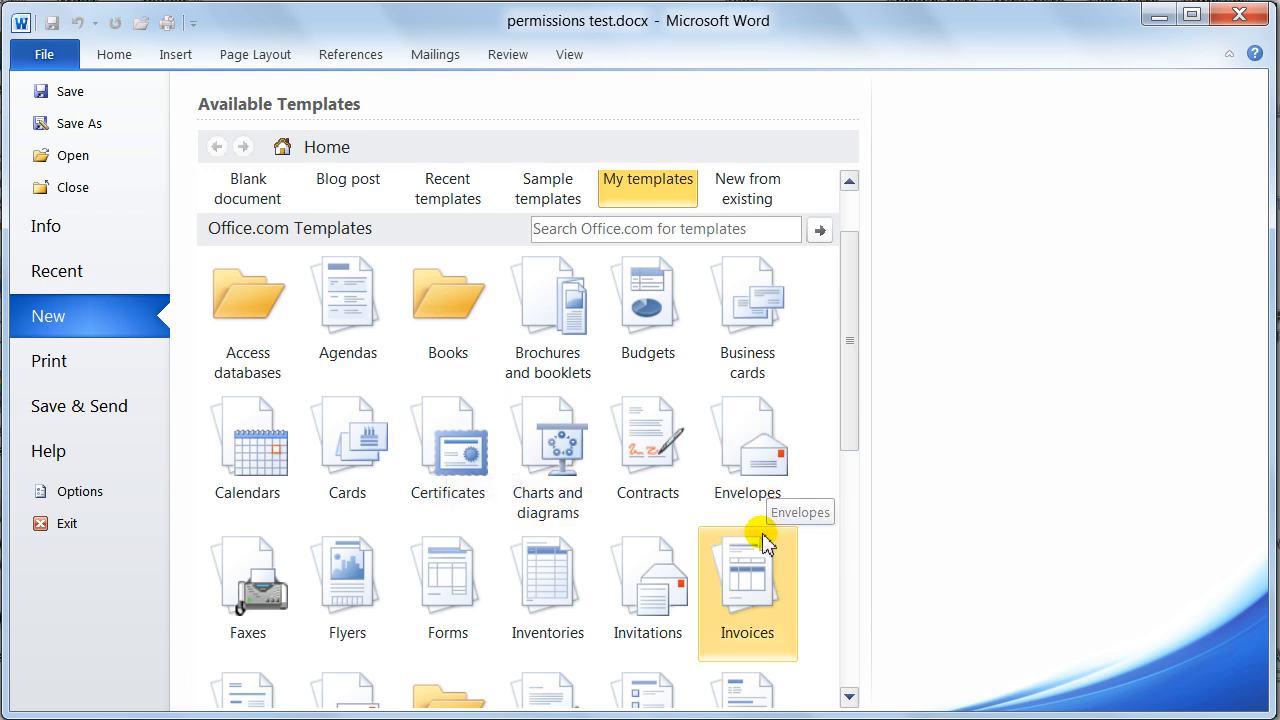
scroll("down", 3)
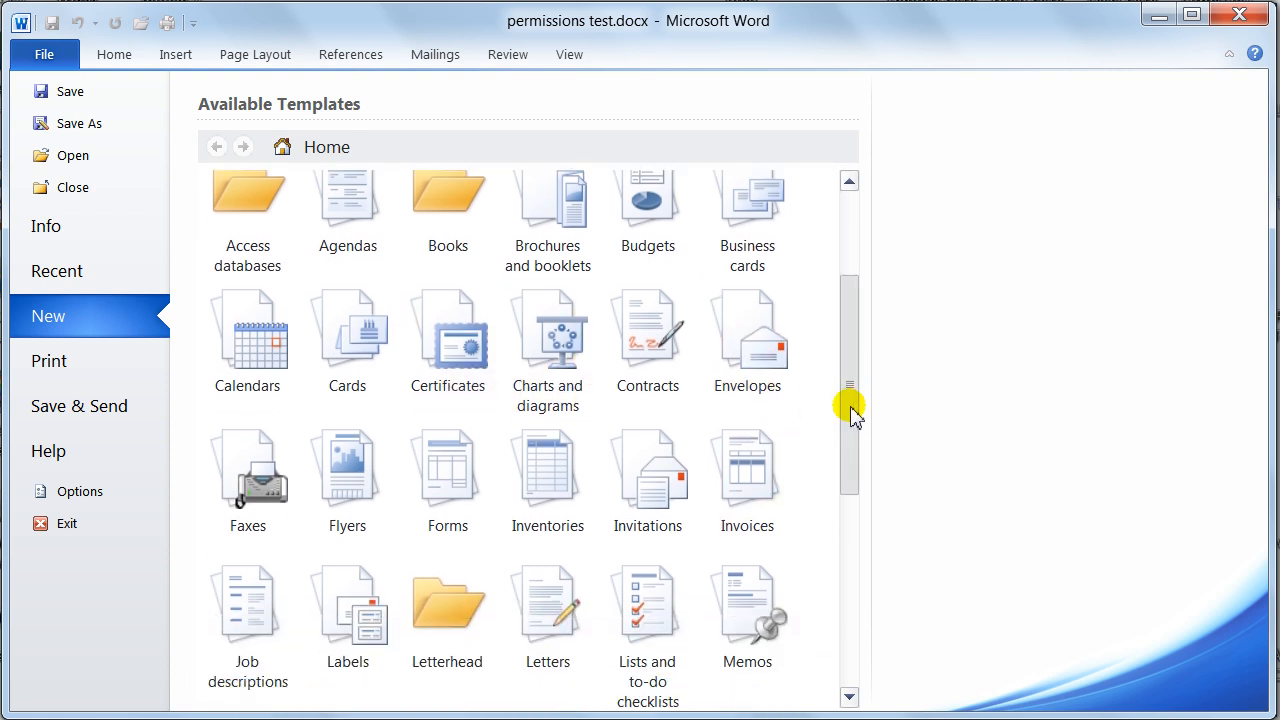
left_click_drag(850, 410, 850, 570)
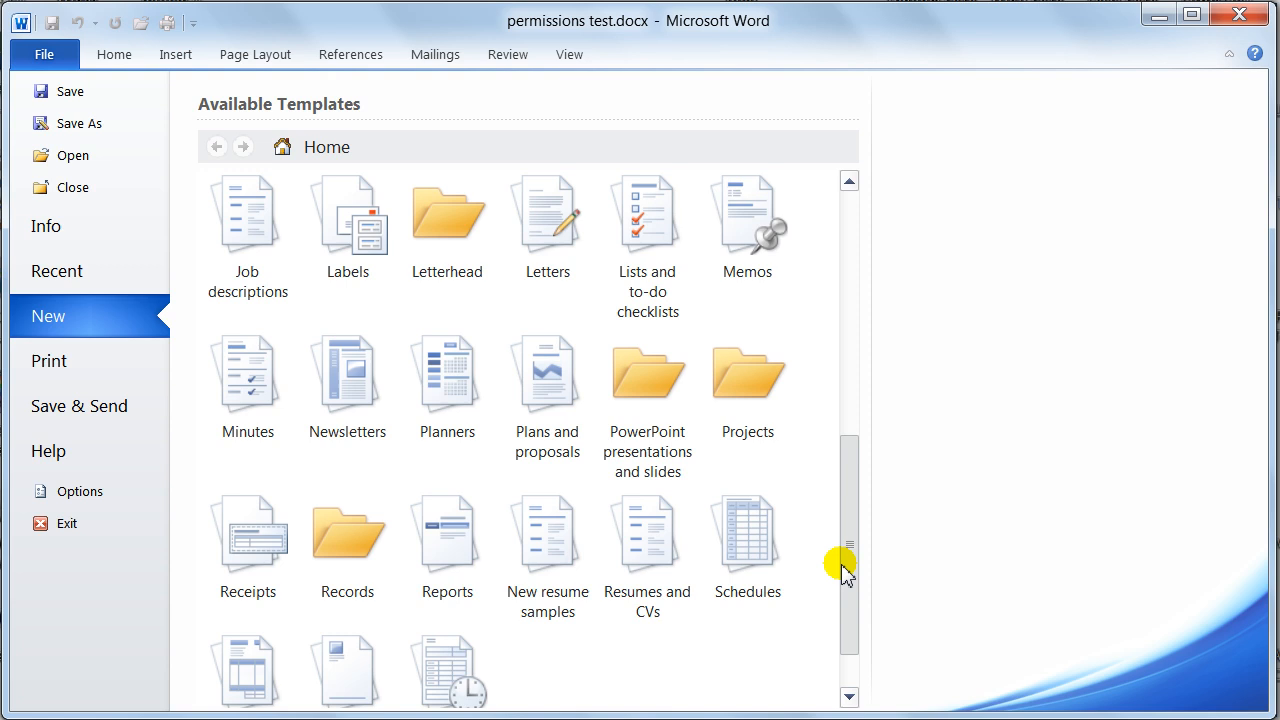
scroll("down", 3)
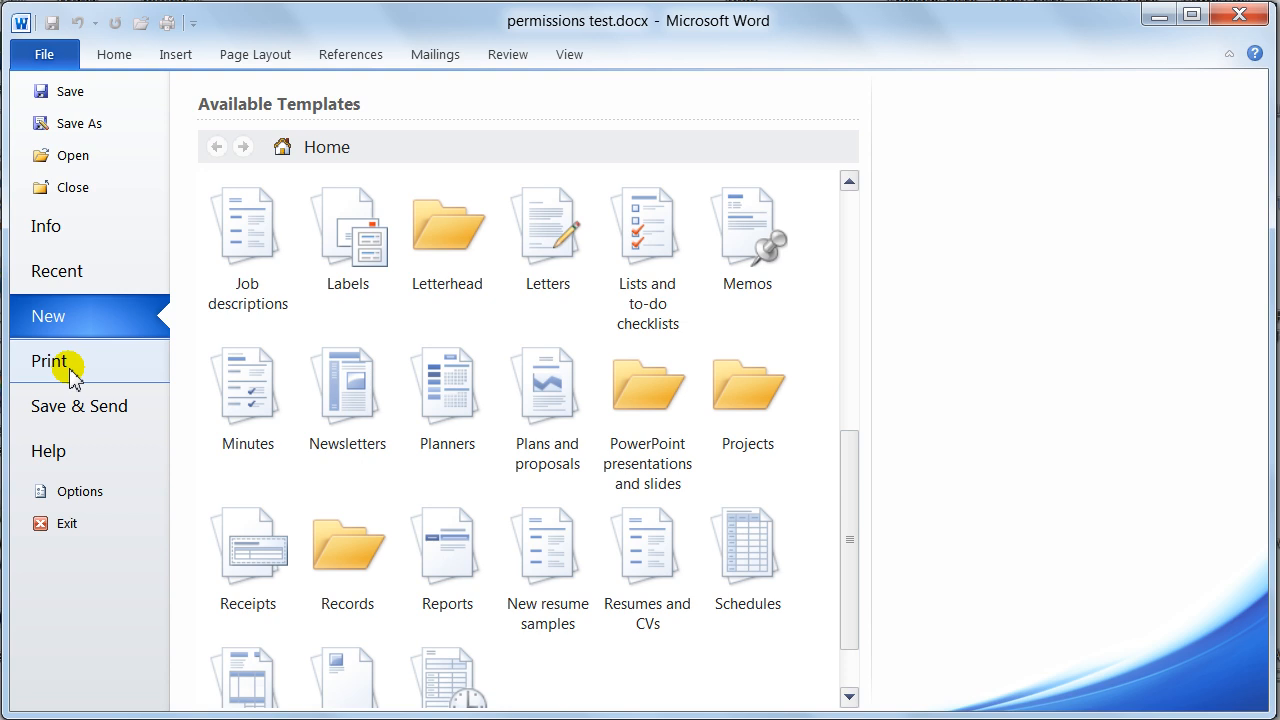
Preview the single-page permissions test document on the Print page, zoom in and out, and print it.
left_click(48, 360)
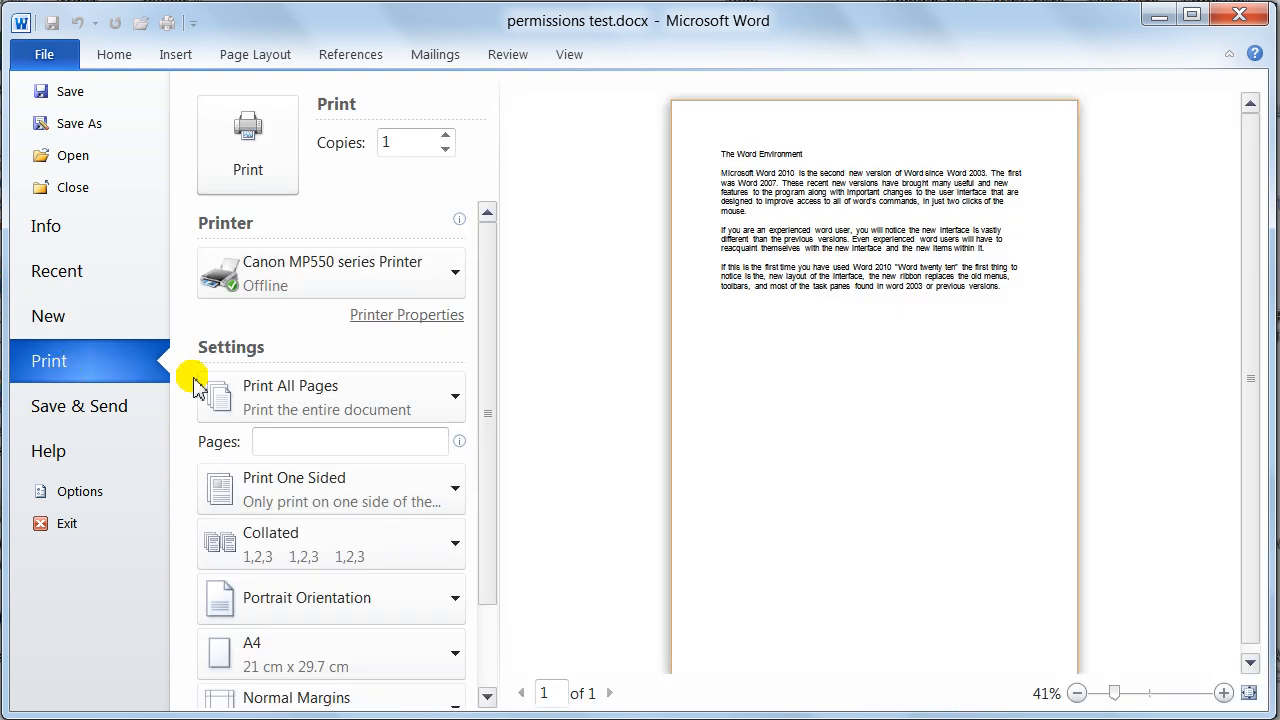
mouse_move(1030, 500)
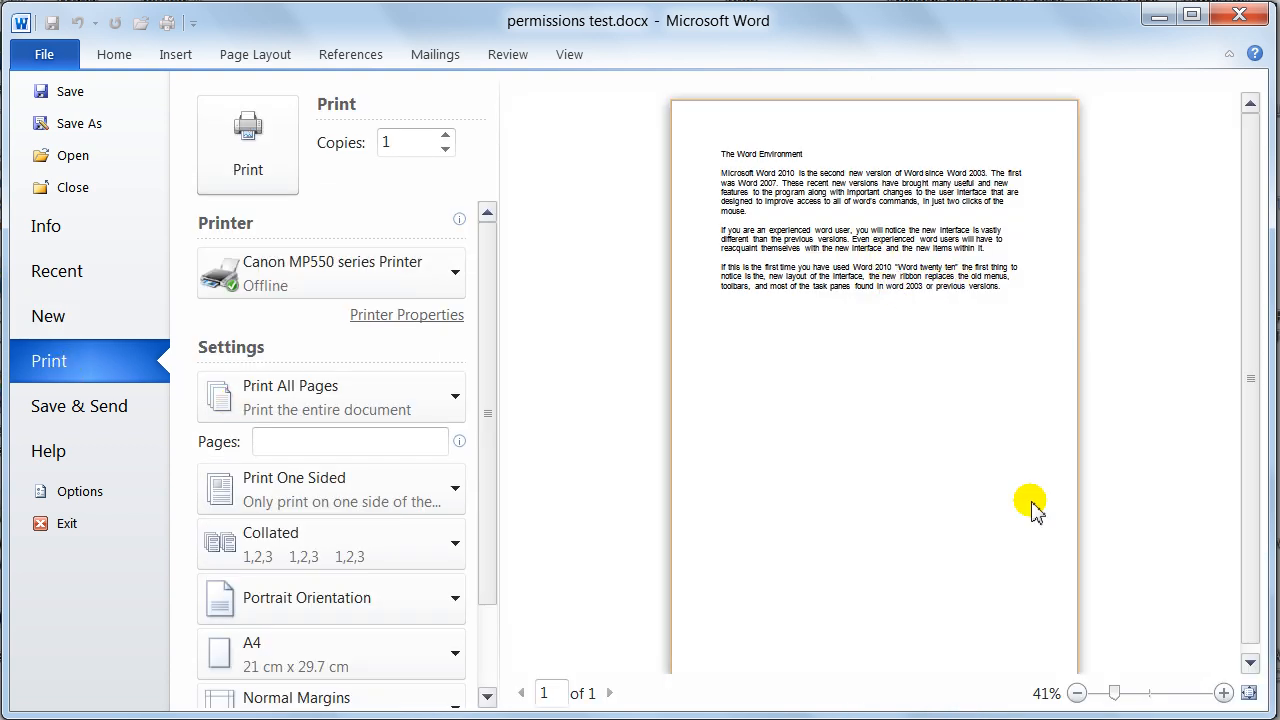
left_click_drag(1112, 692, 1130, 692)
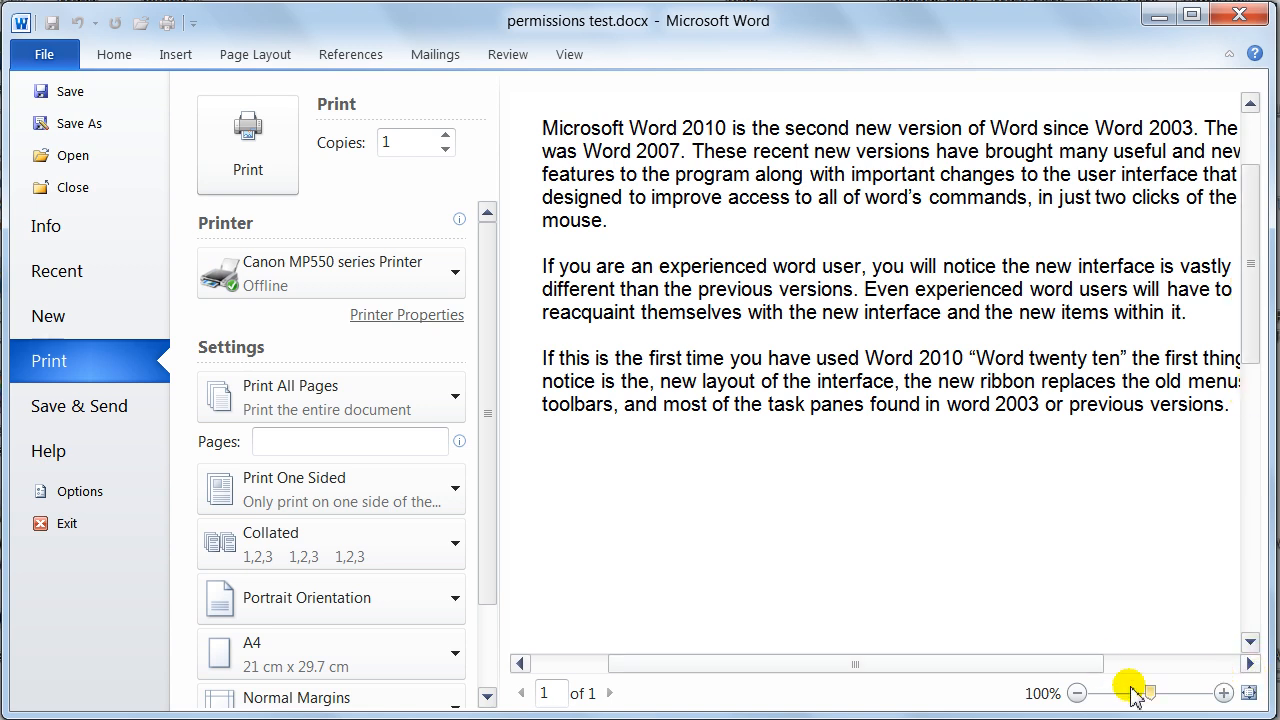
left_click_drag(1150, 692, 1136, 692)
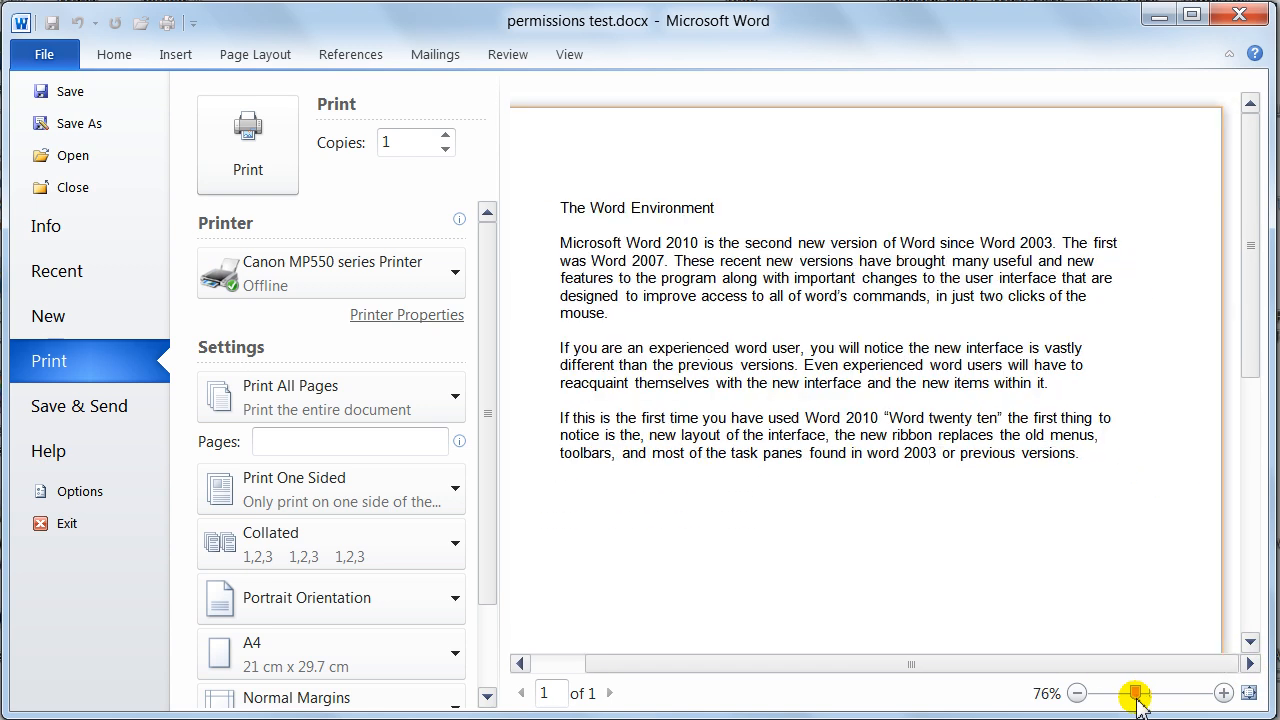
left_click_drag(1136, 692, 1132, 692)
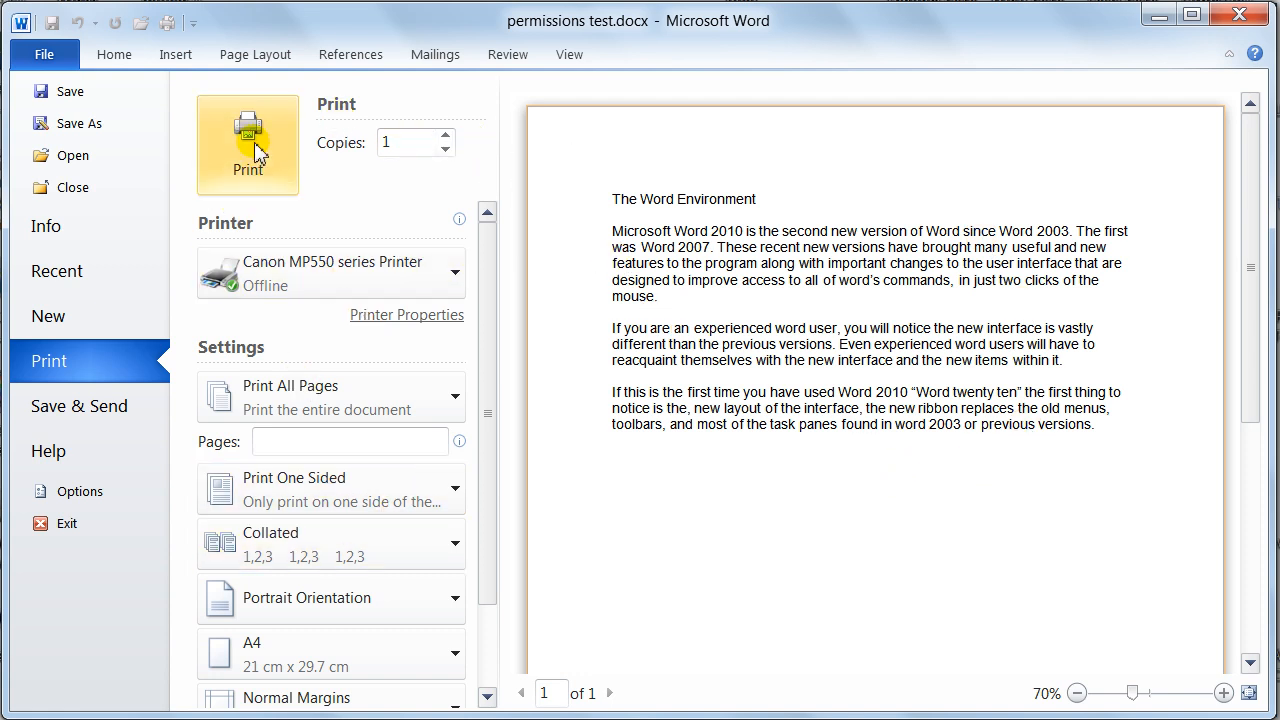
left_click(248, 140)
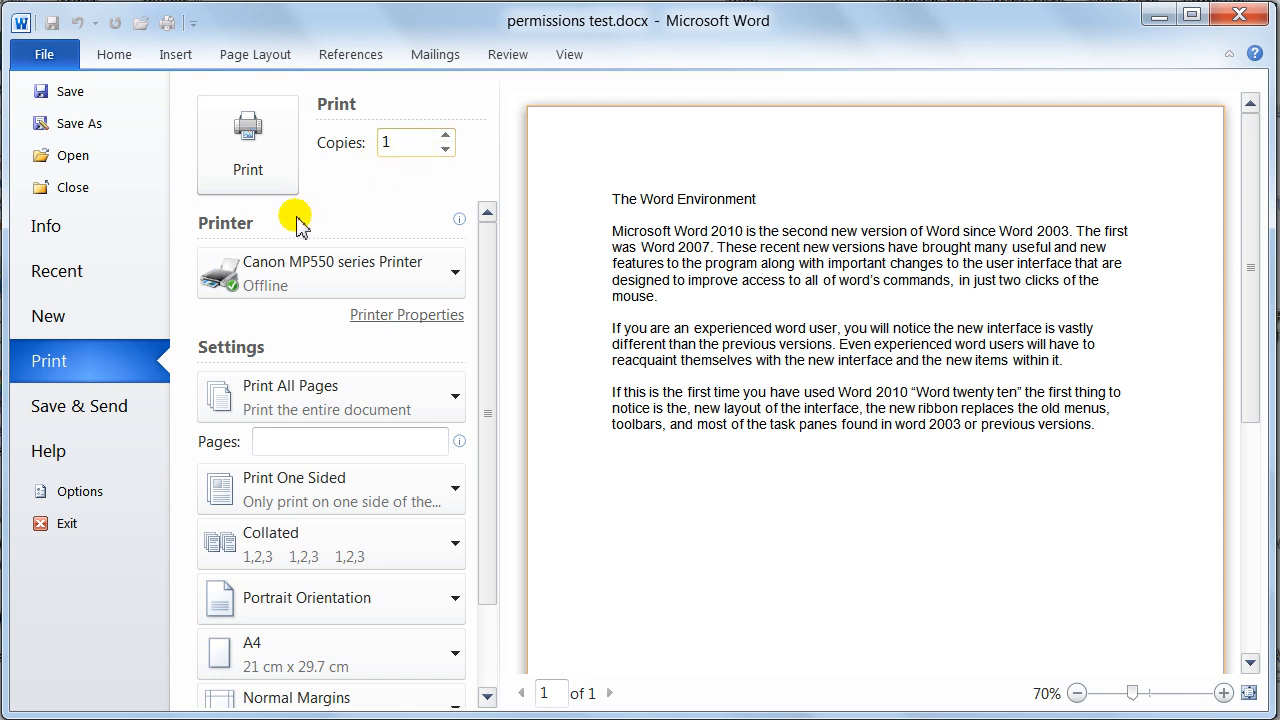
mouse_move(360, 284)
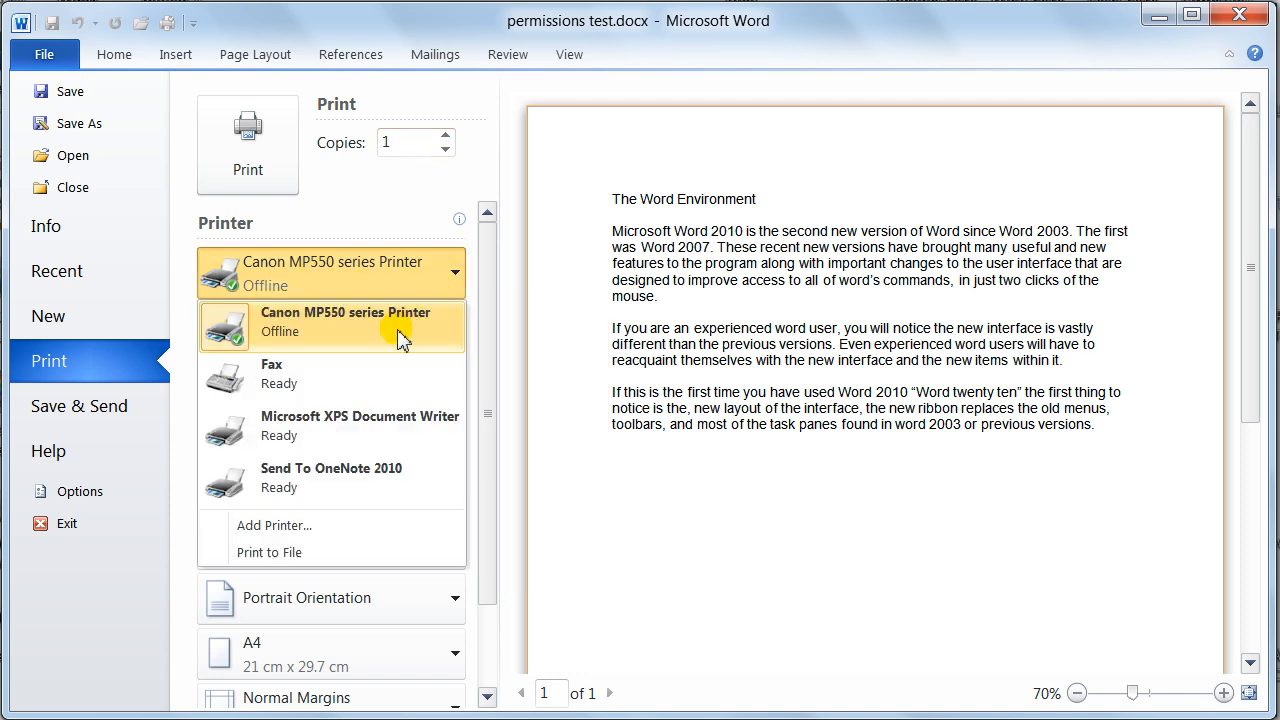
mouse_move(368, 378)
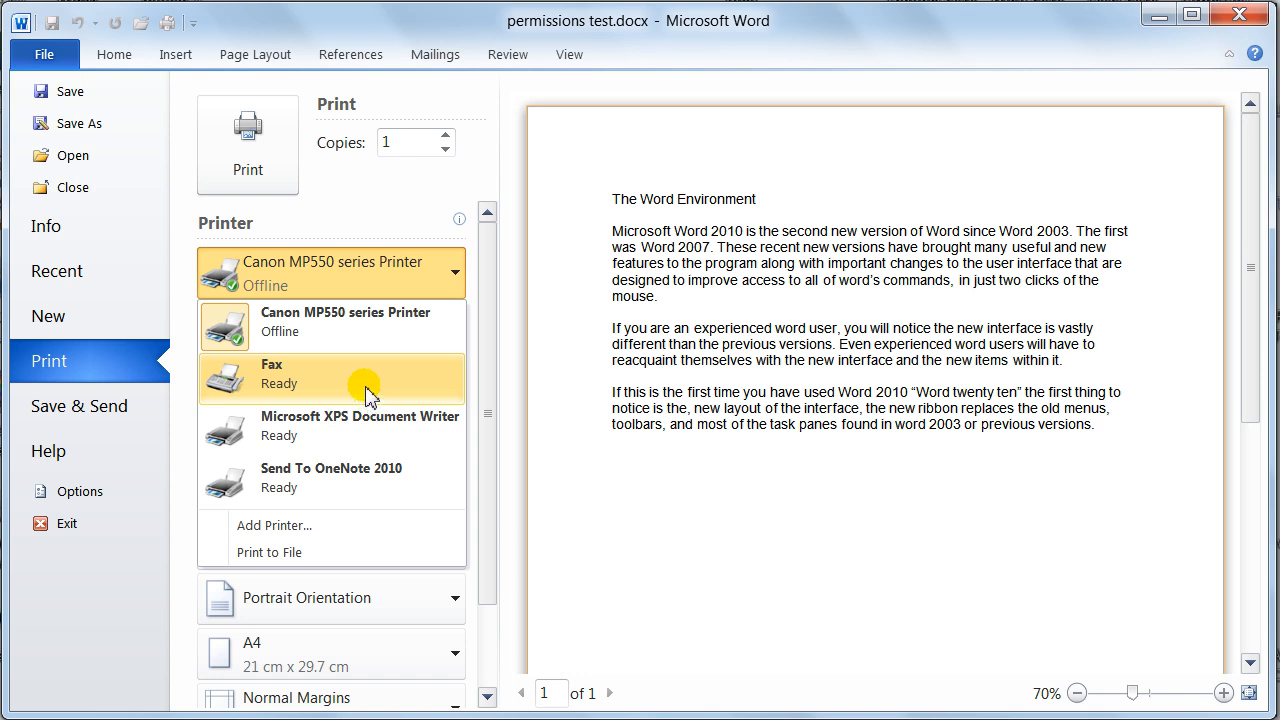
mouse_move(356, 392)
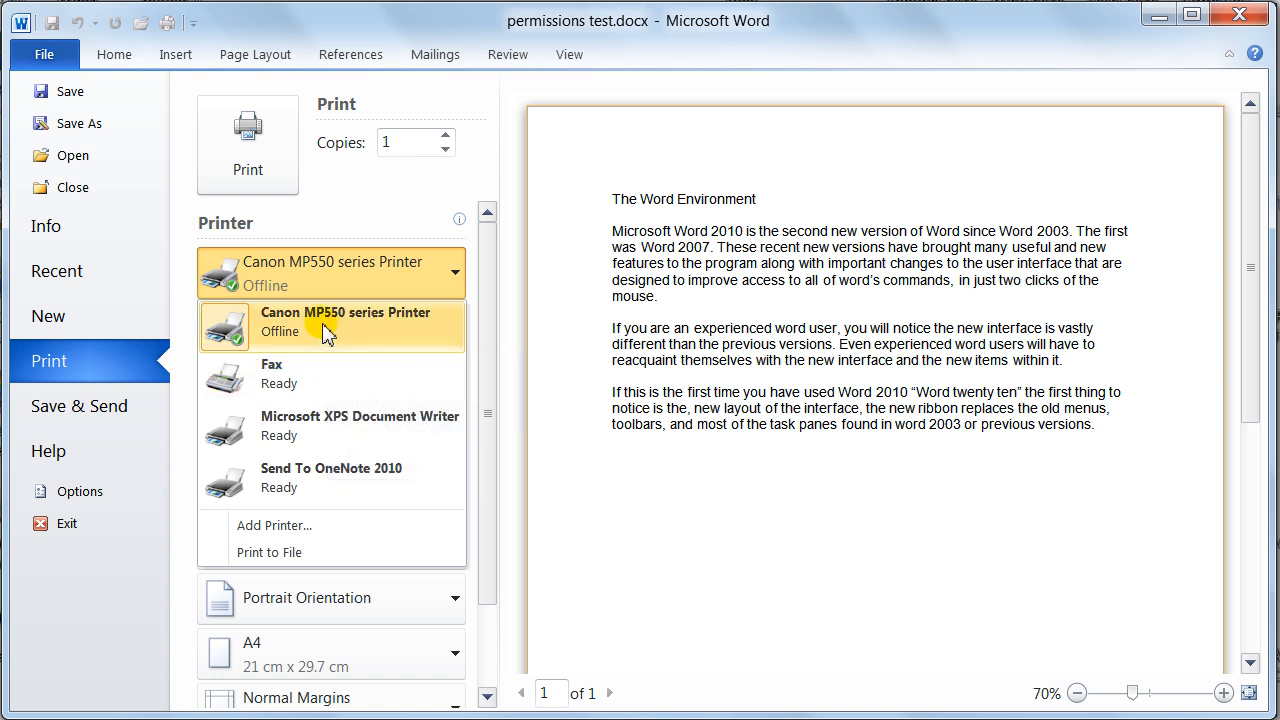
mouse_move(370, 336)
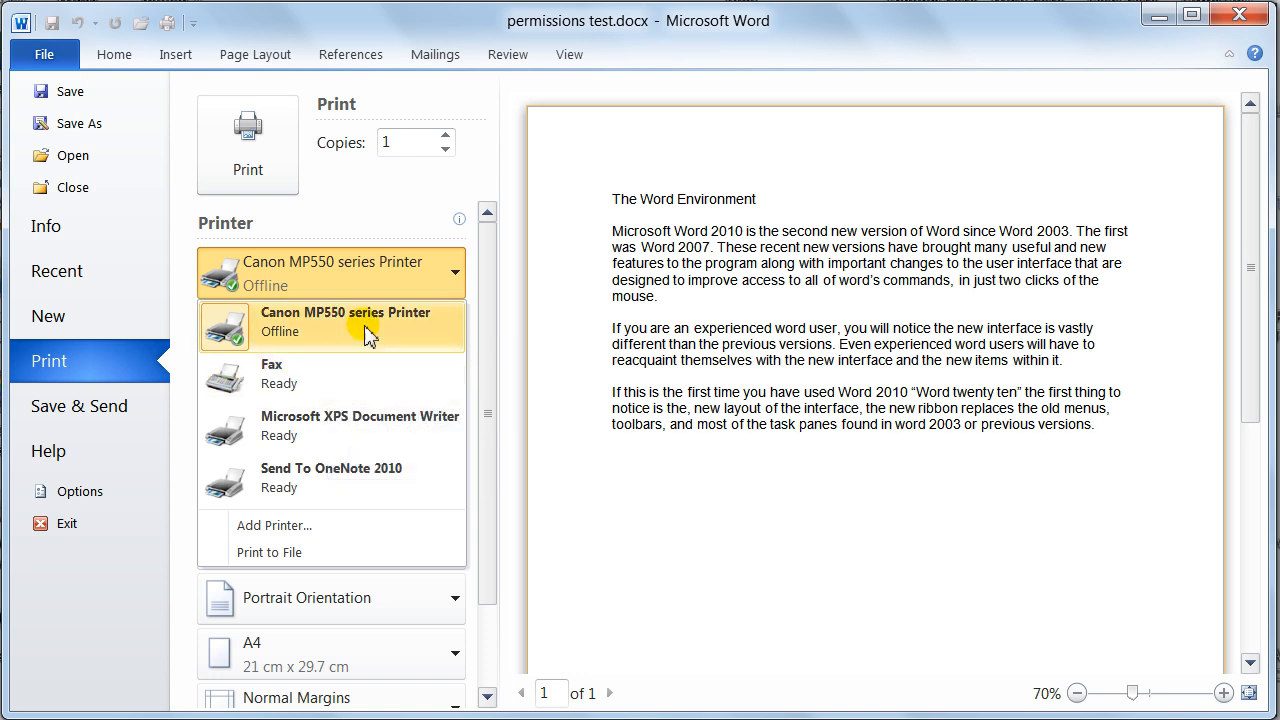
left_click(344, 320)
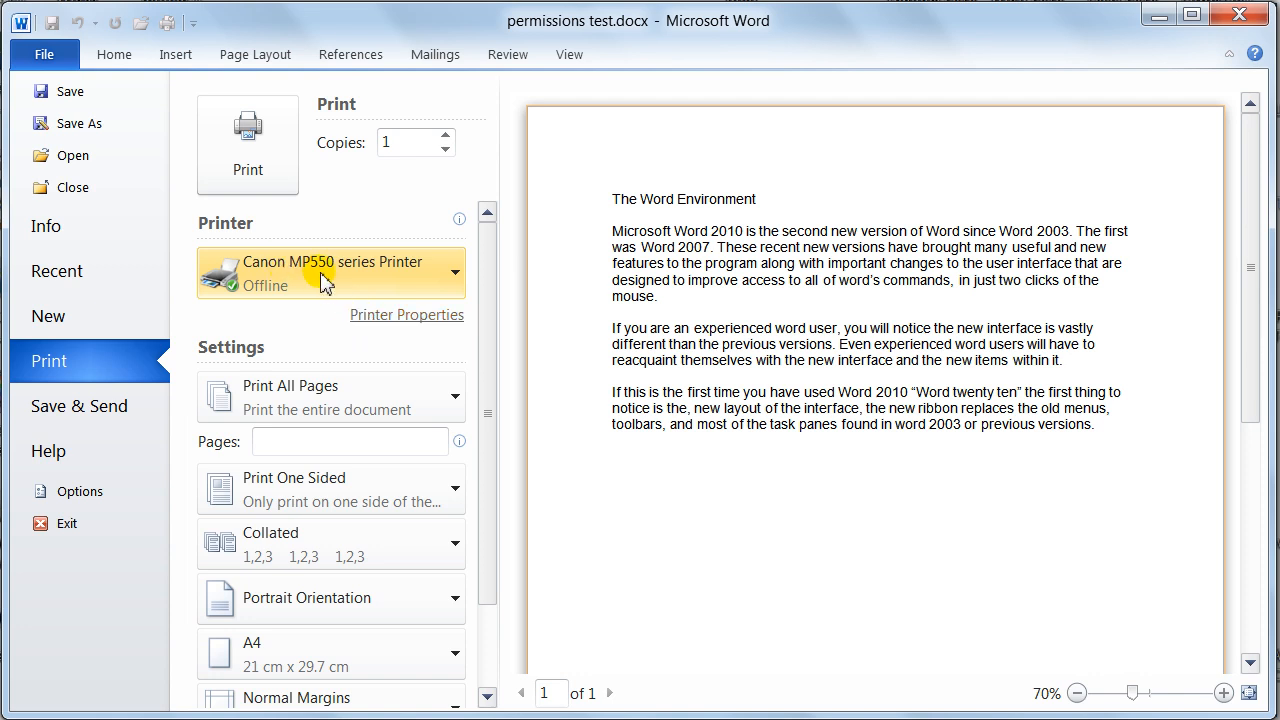
mouse_move(408, 314)
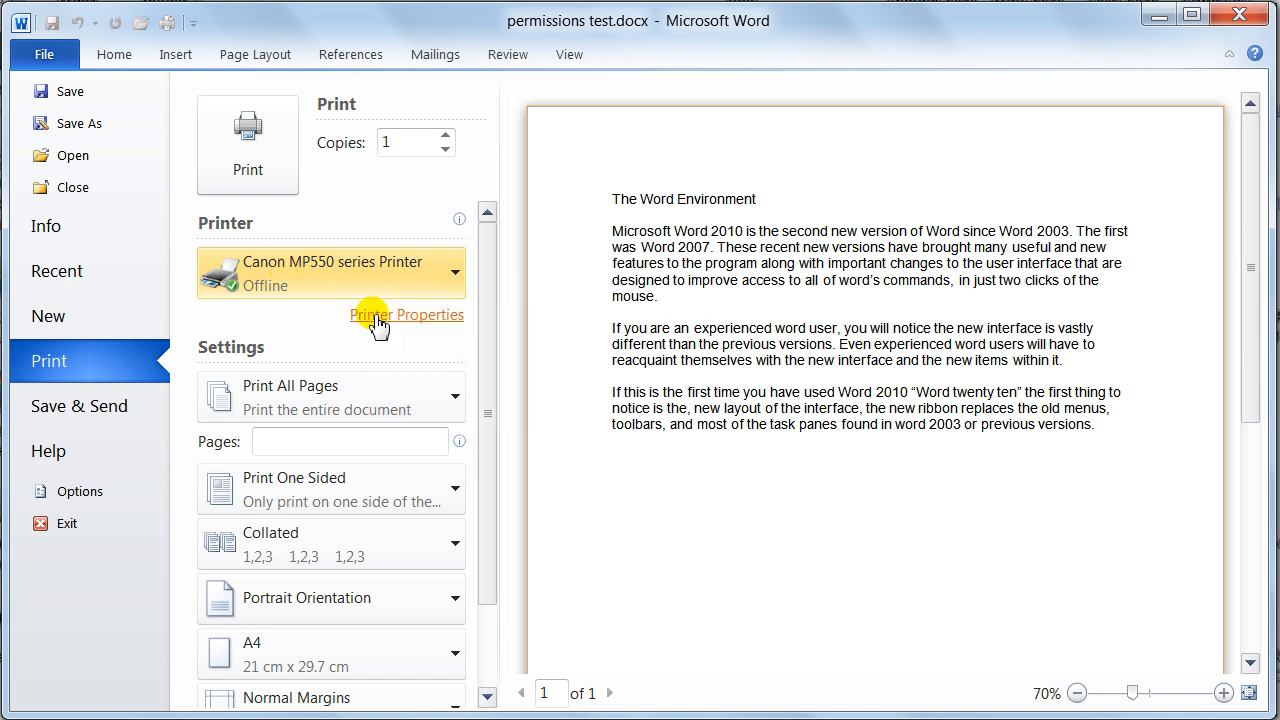
left_click(408, 314)
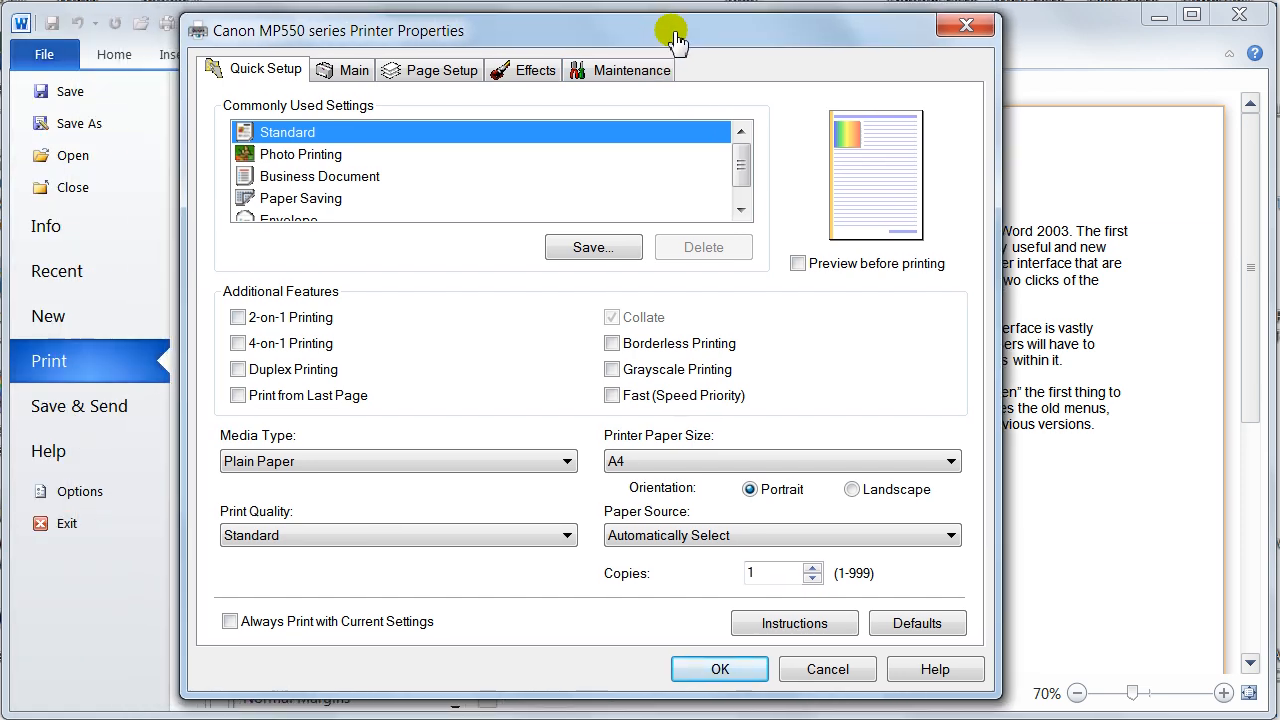
mouse_move(352, 244)
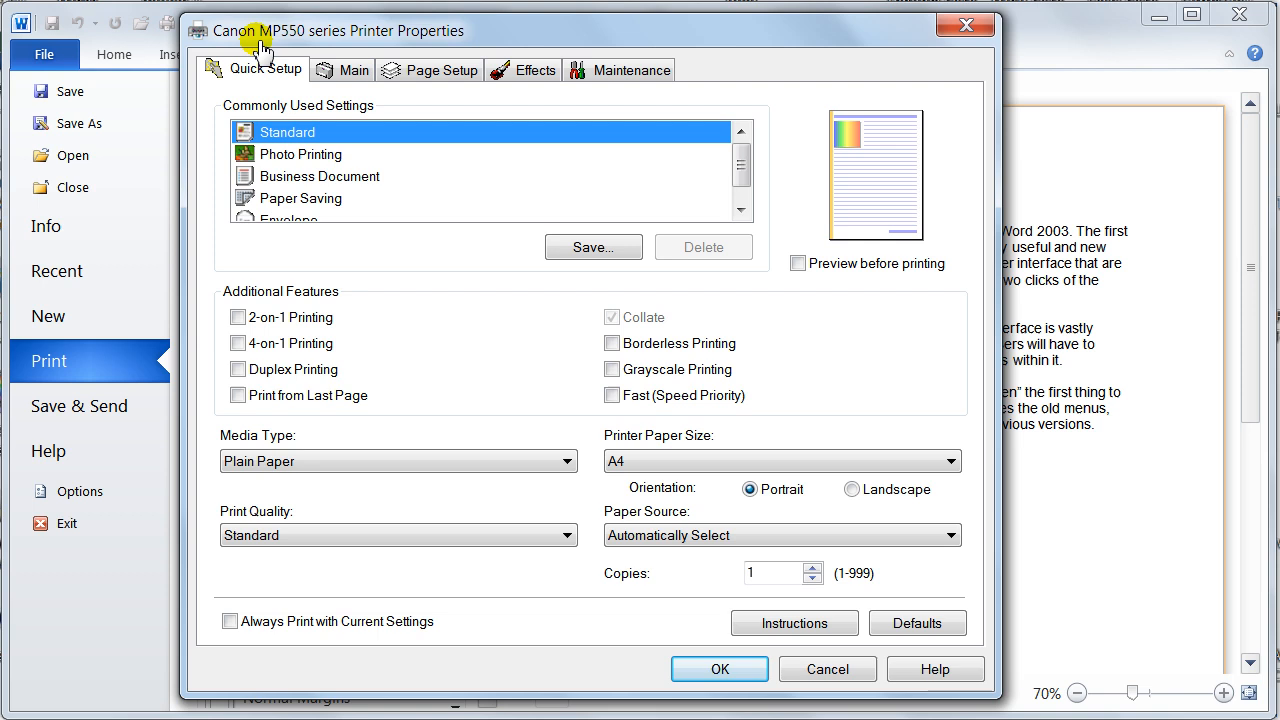
mouse_move(462, 278)
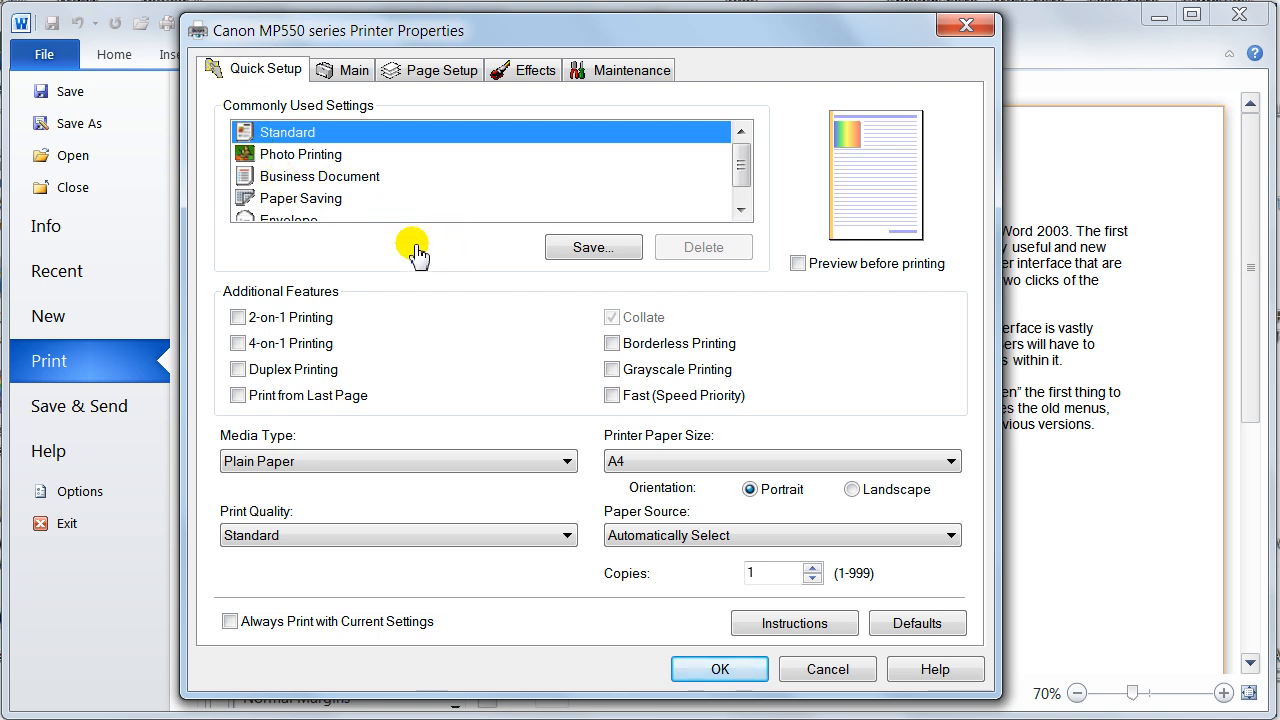
mouse_move(476, 356)
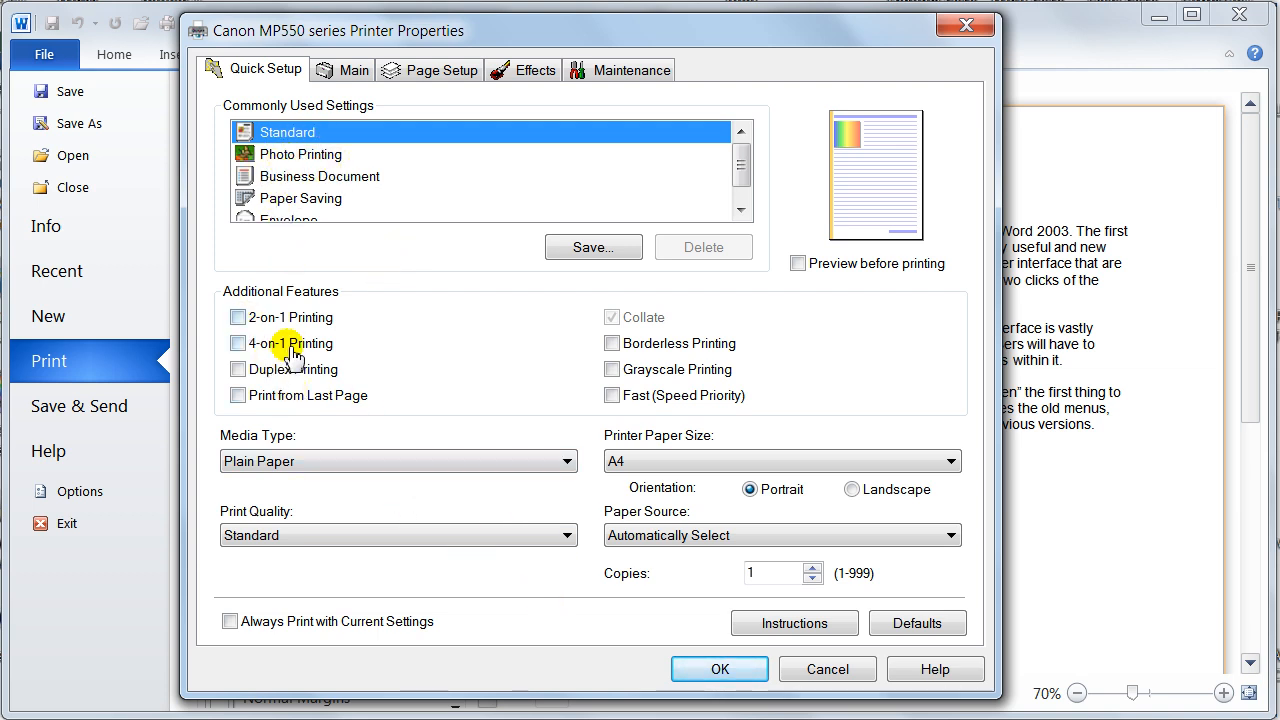
mouse_move(344, 490)
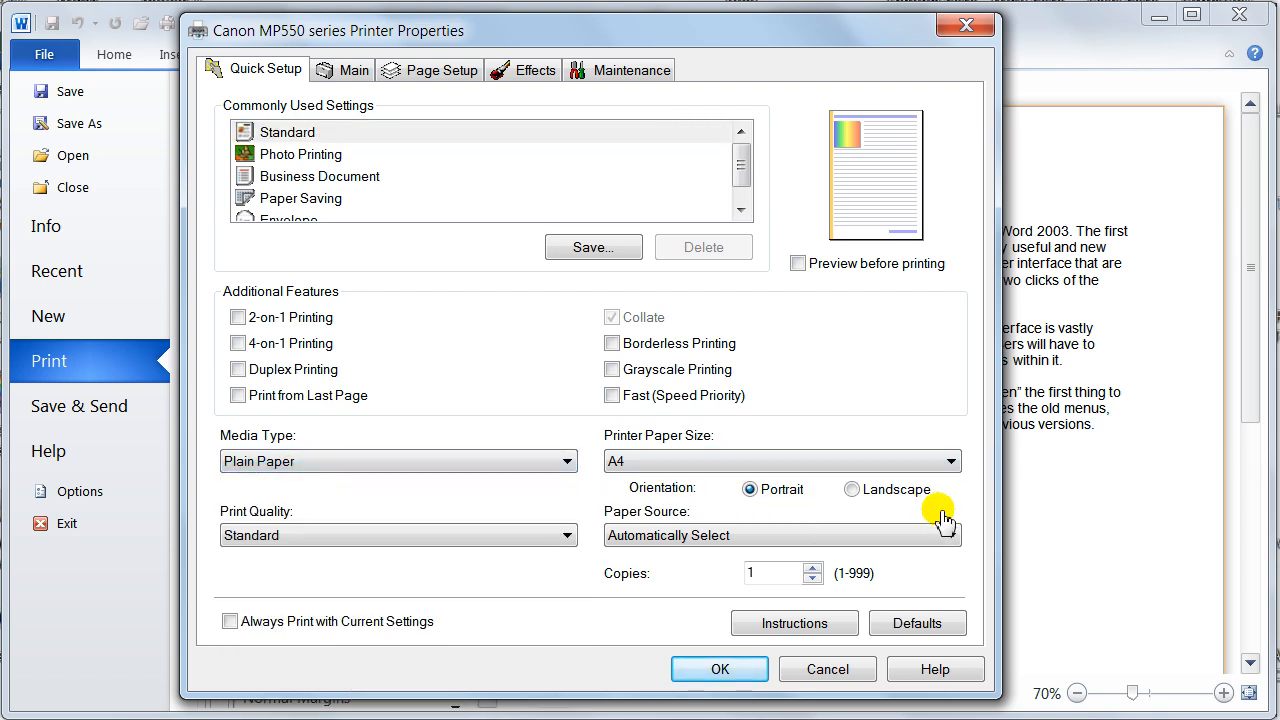
mouse_move(416, 536)
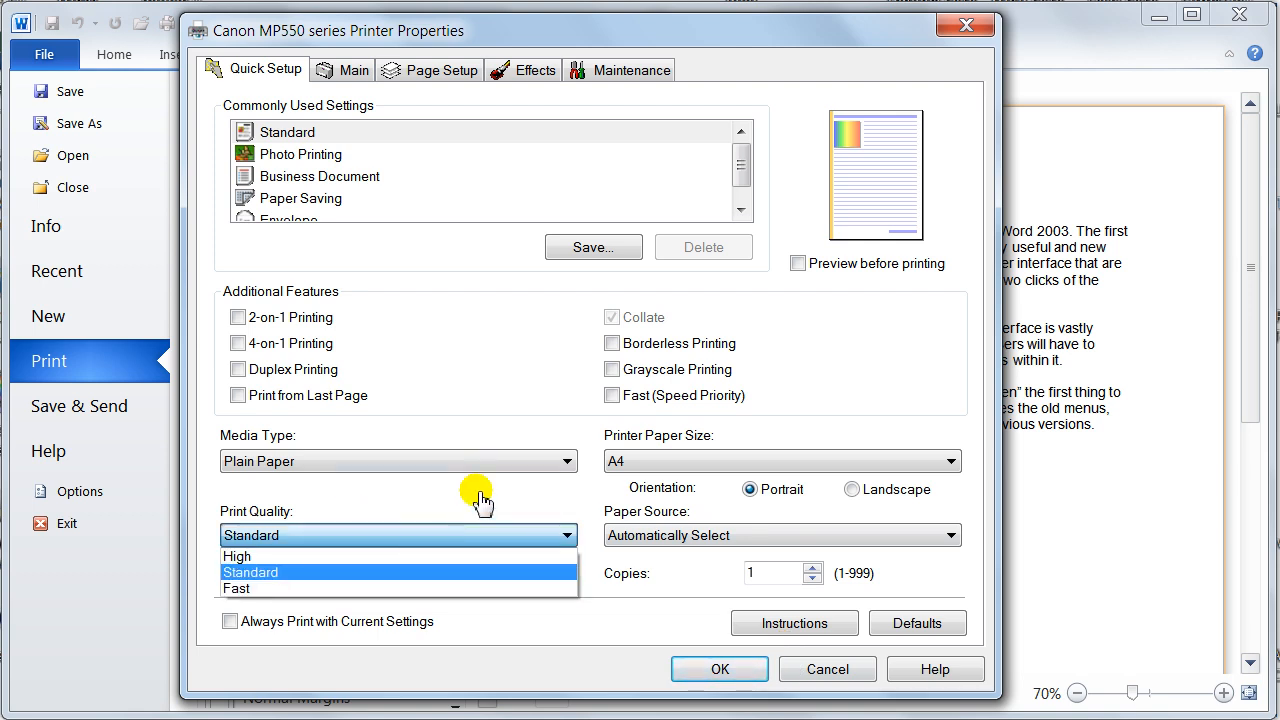
left_click(250, 572)
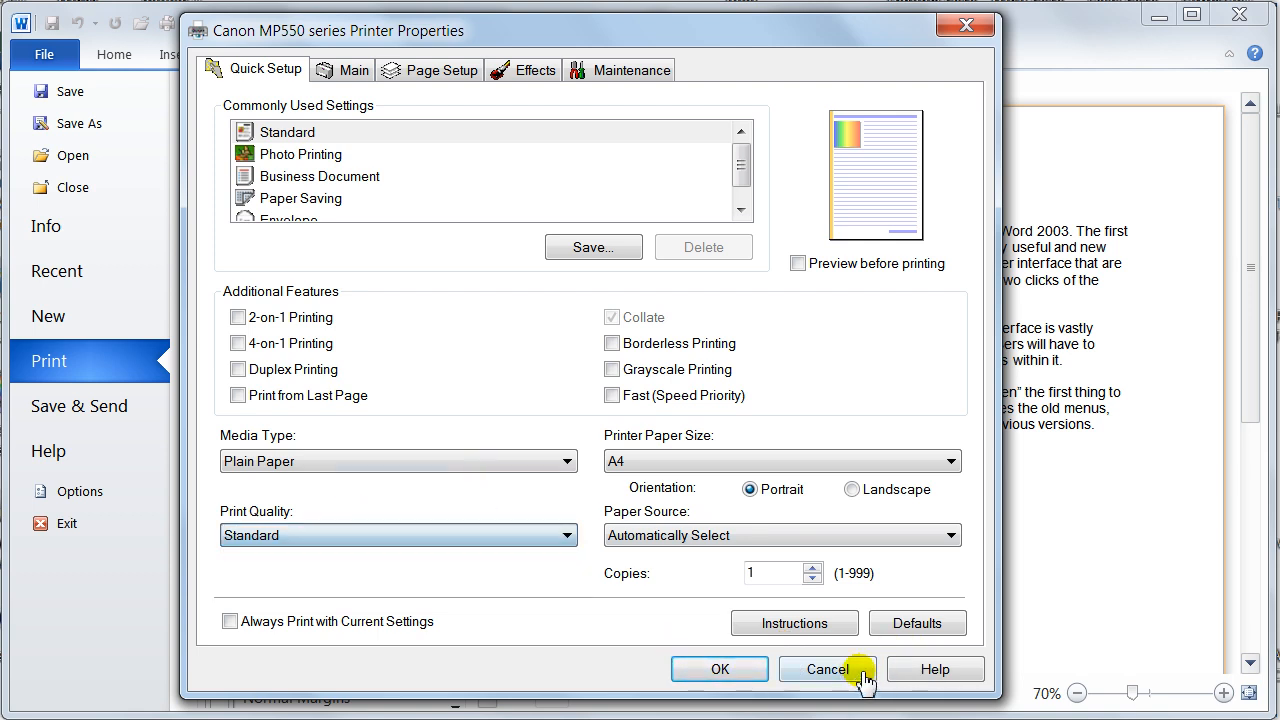
left_click(826, 668)
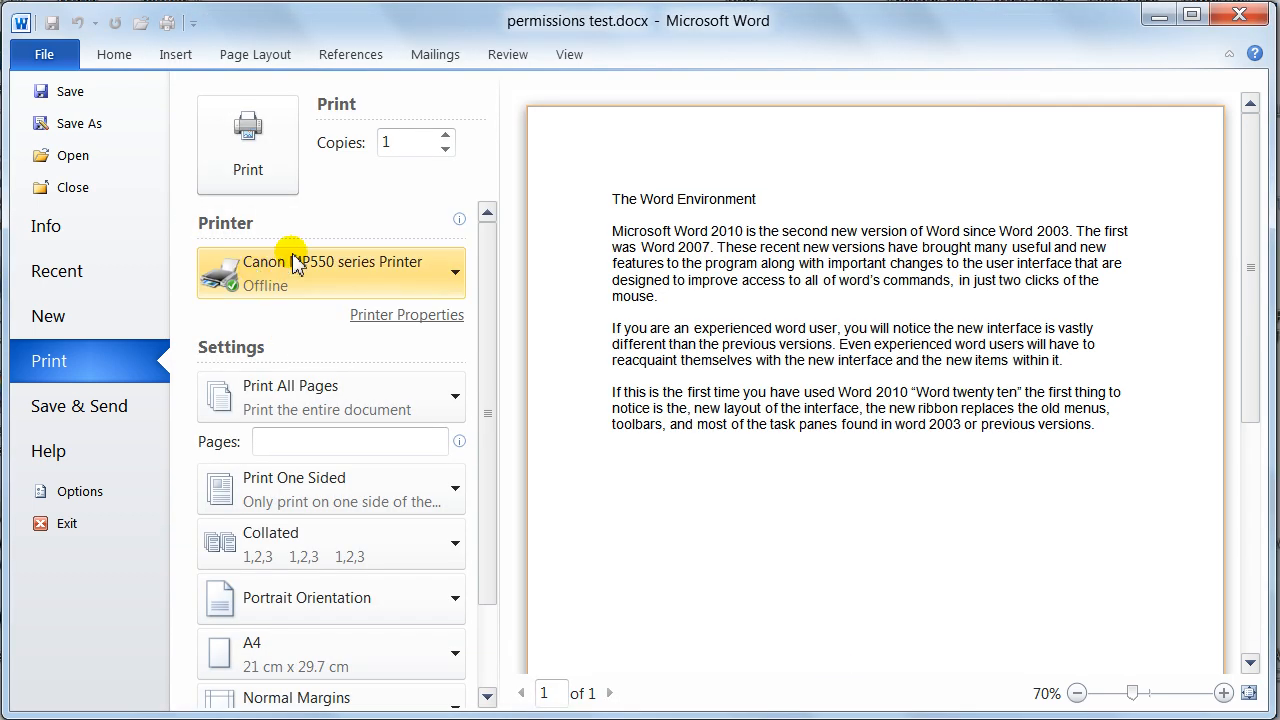
scroll("down", 3)
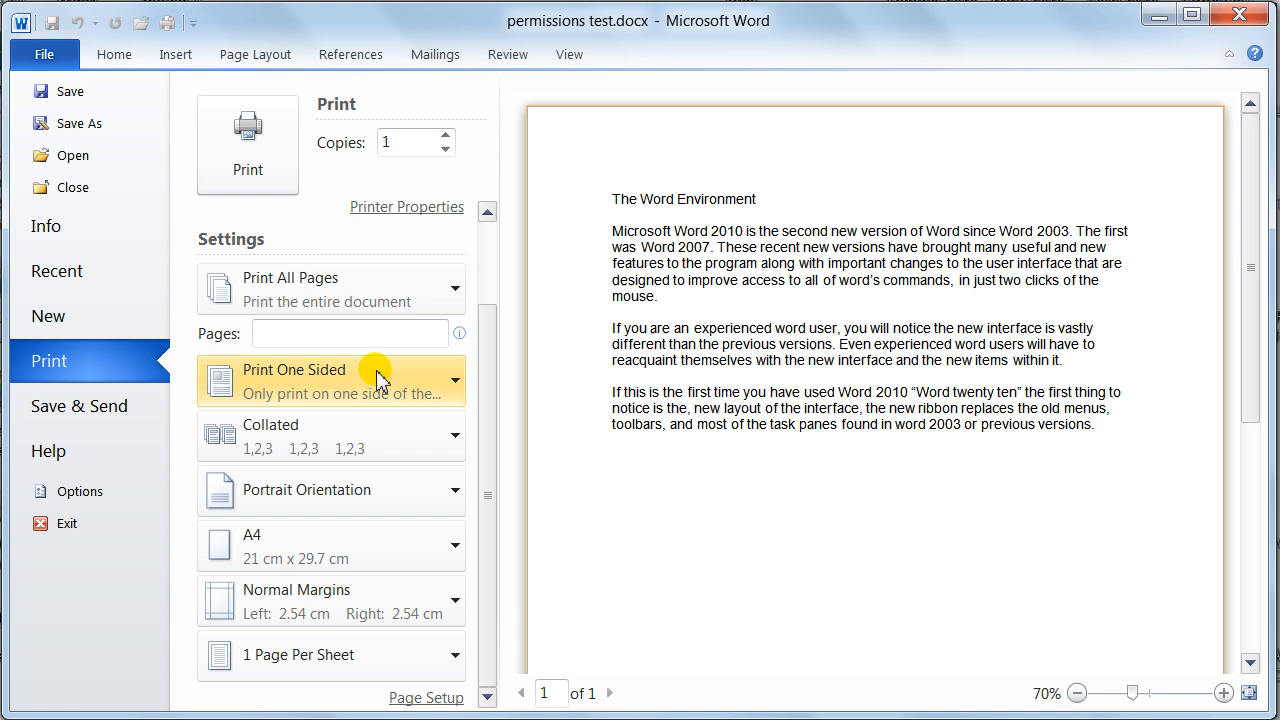
mouse_move(316, 296)
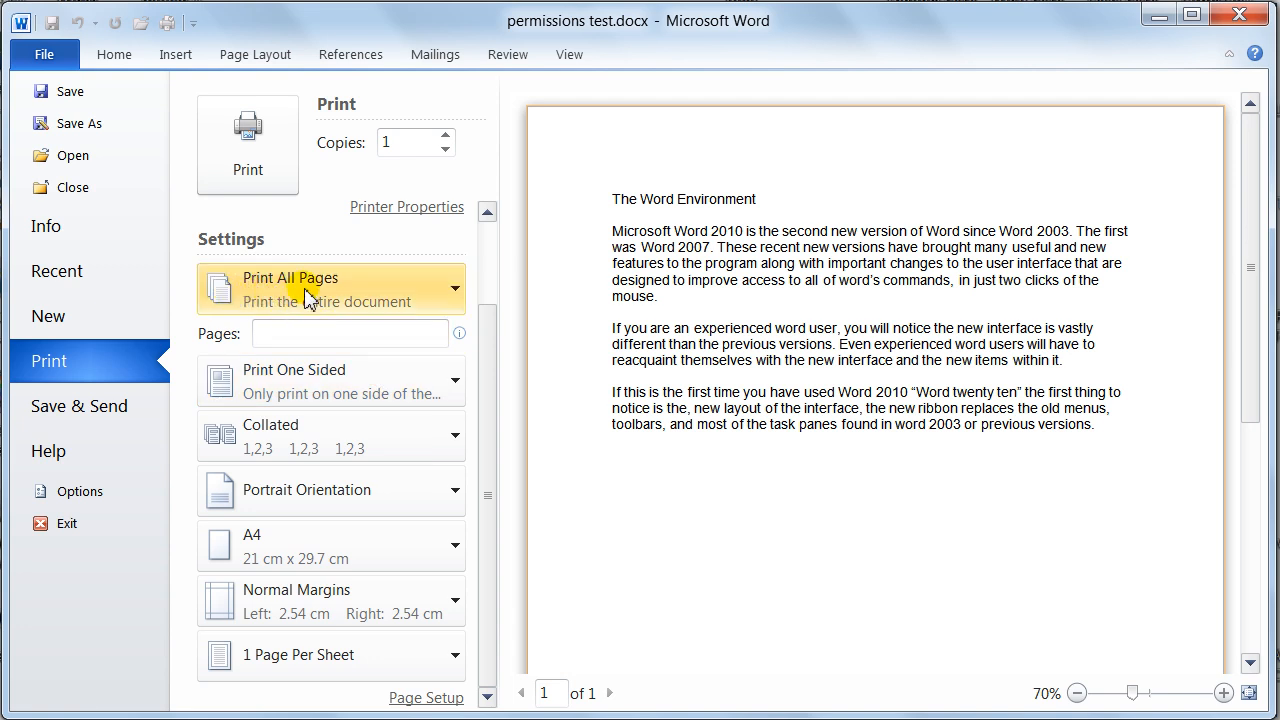
left_click(330, 288)
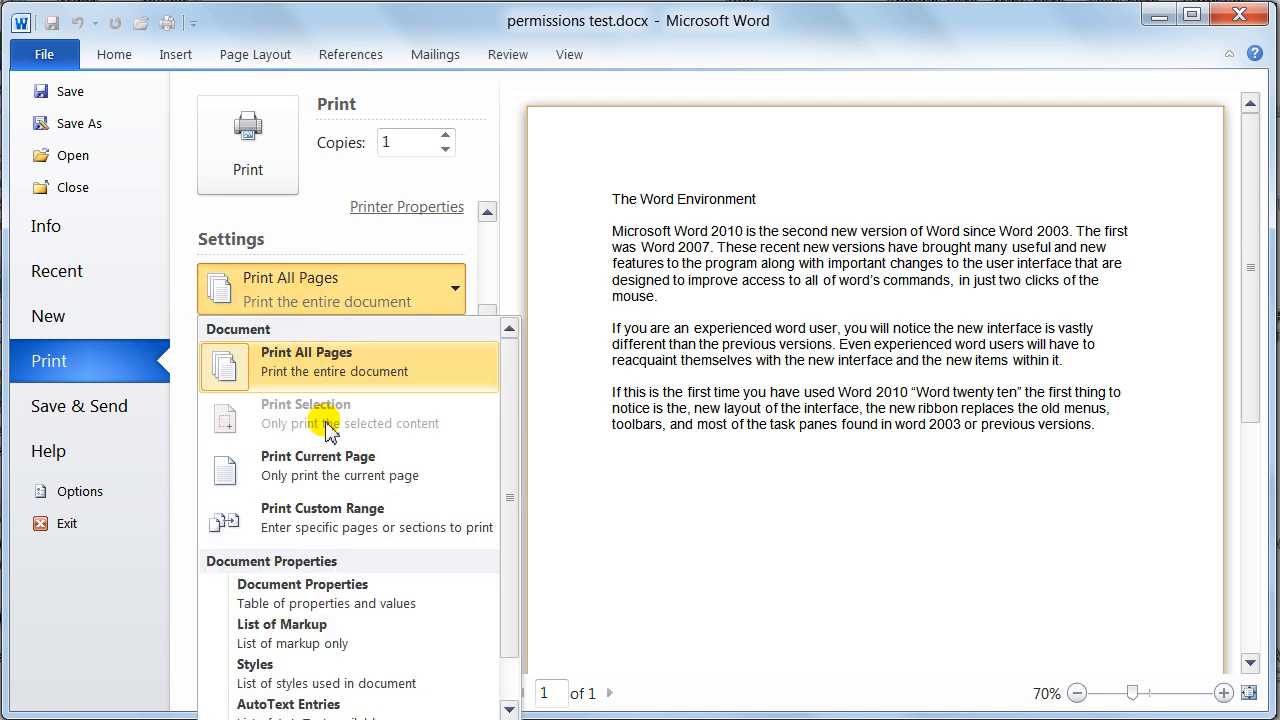
mouse_move(304, 542)
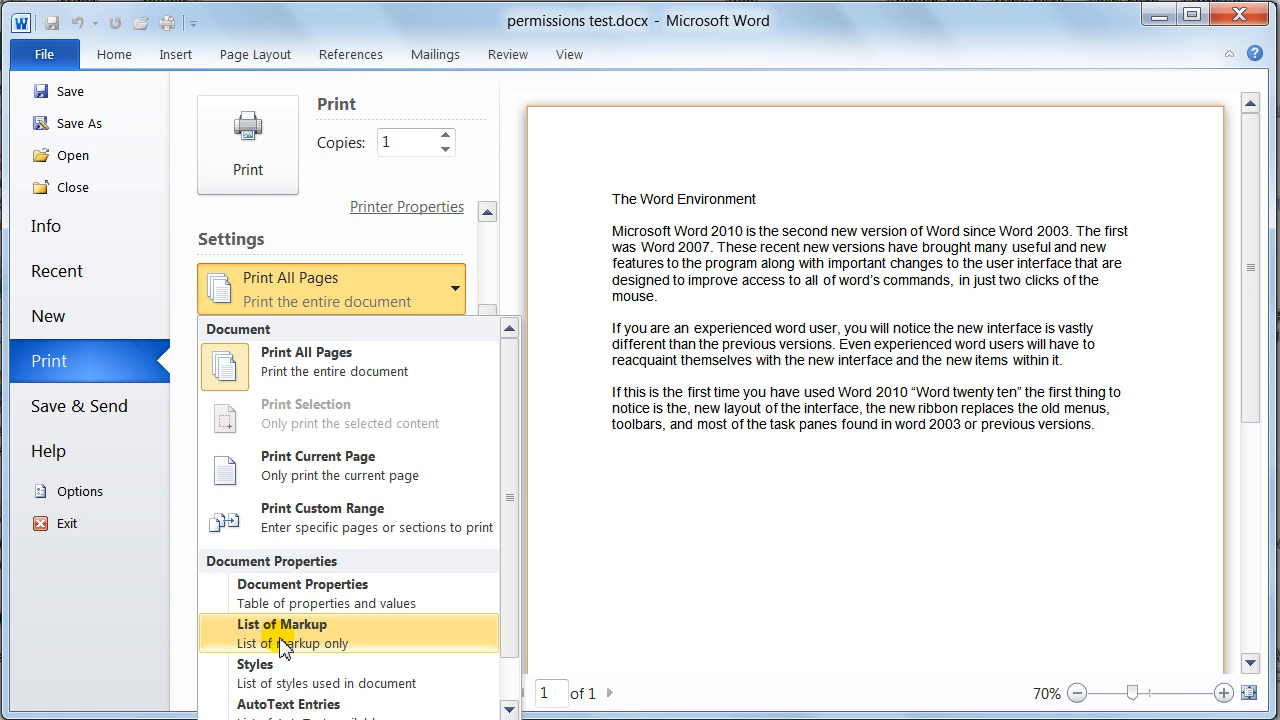
mouse_move(320, 672)
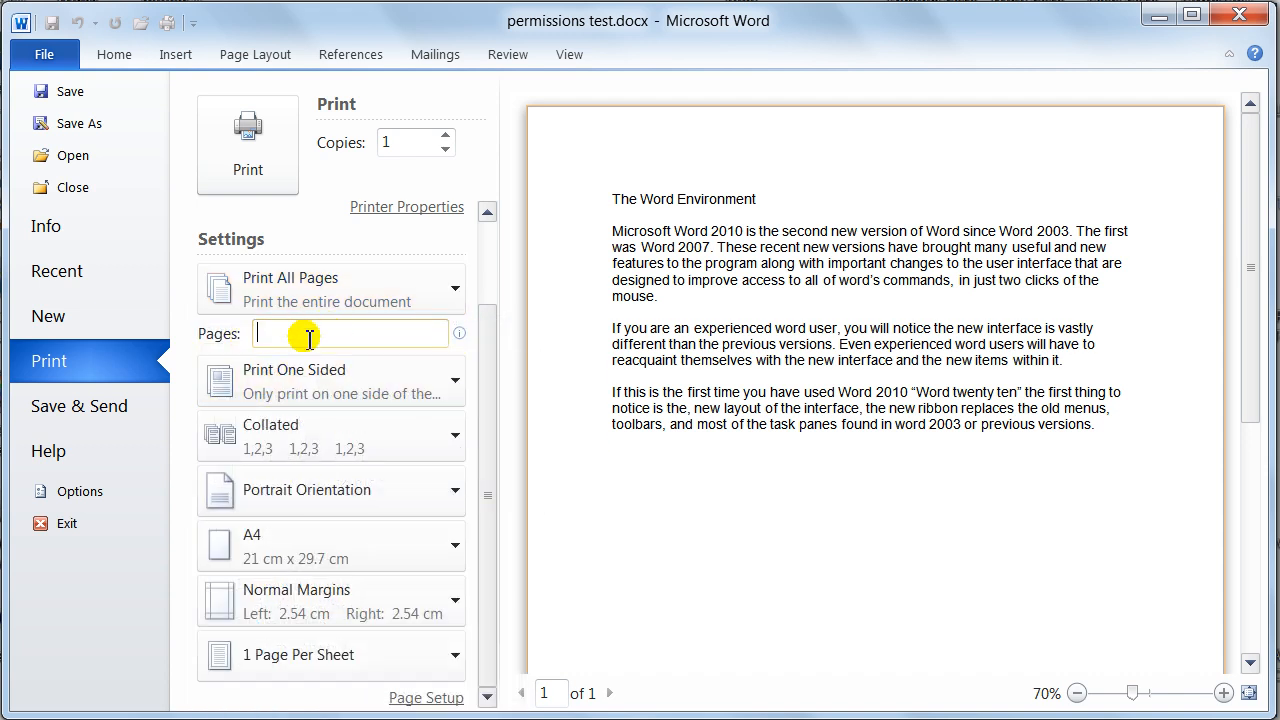
mouse_move(300, 336)
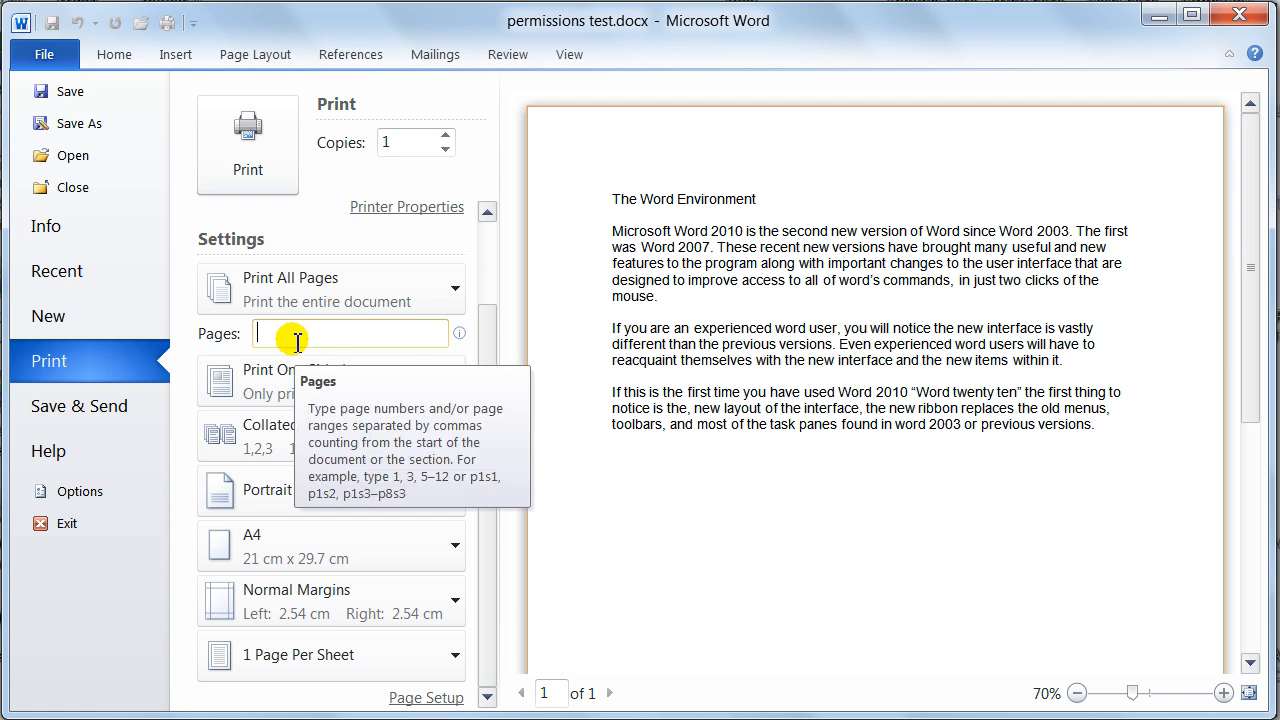
mouse_move(368, 344)
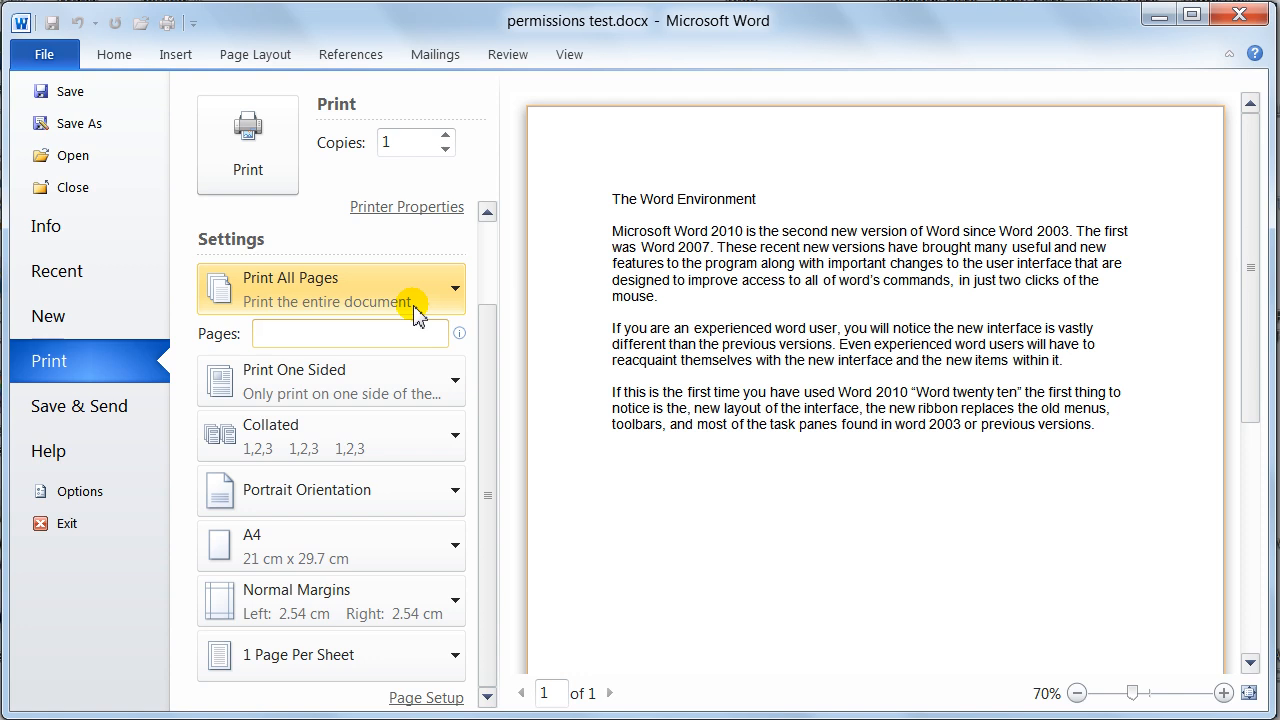
type("2,4")
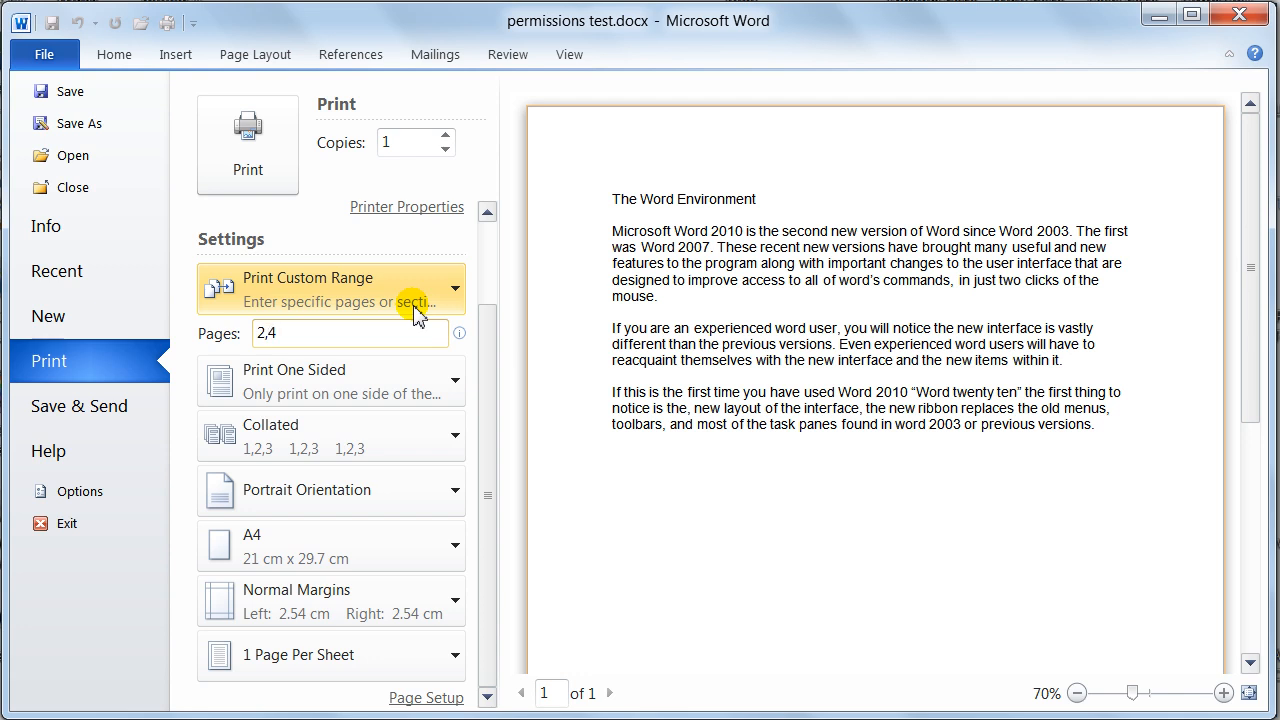
type(",")
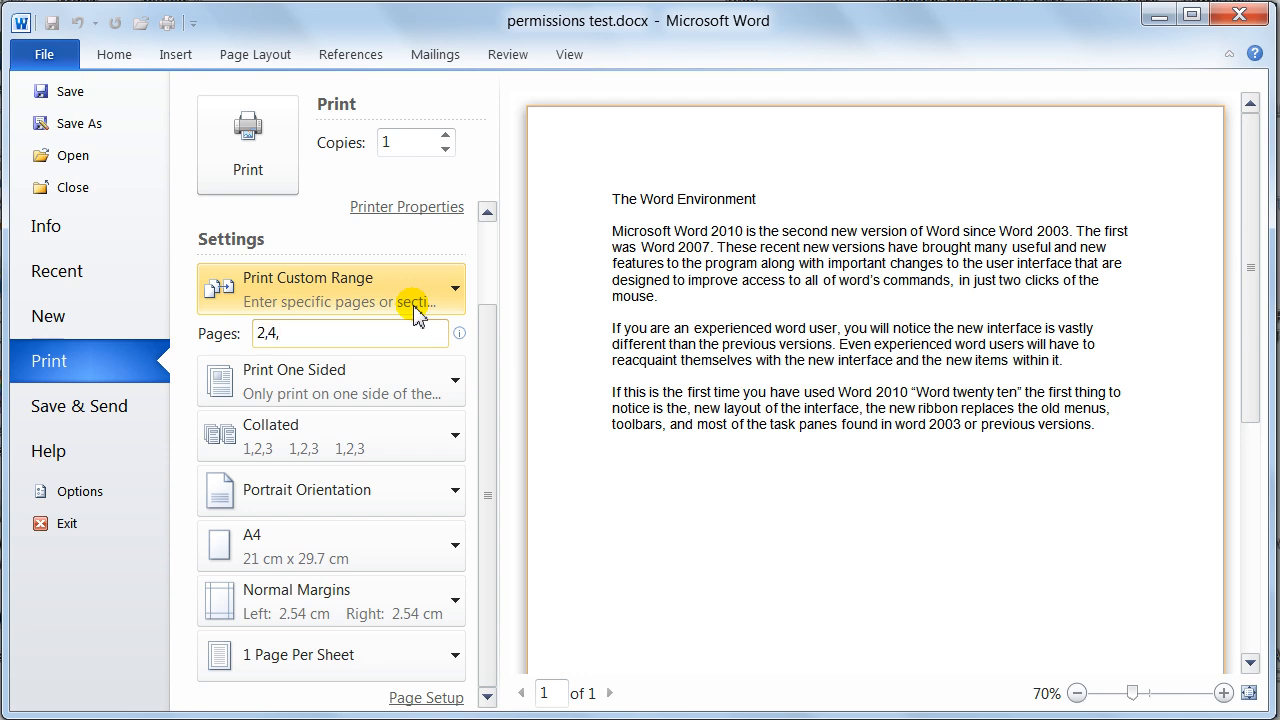
type("6,")
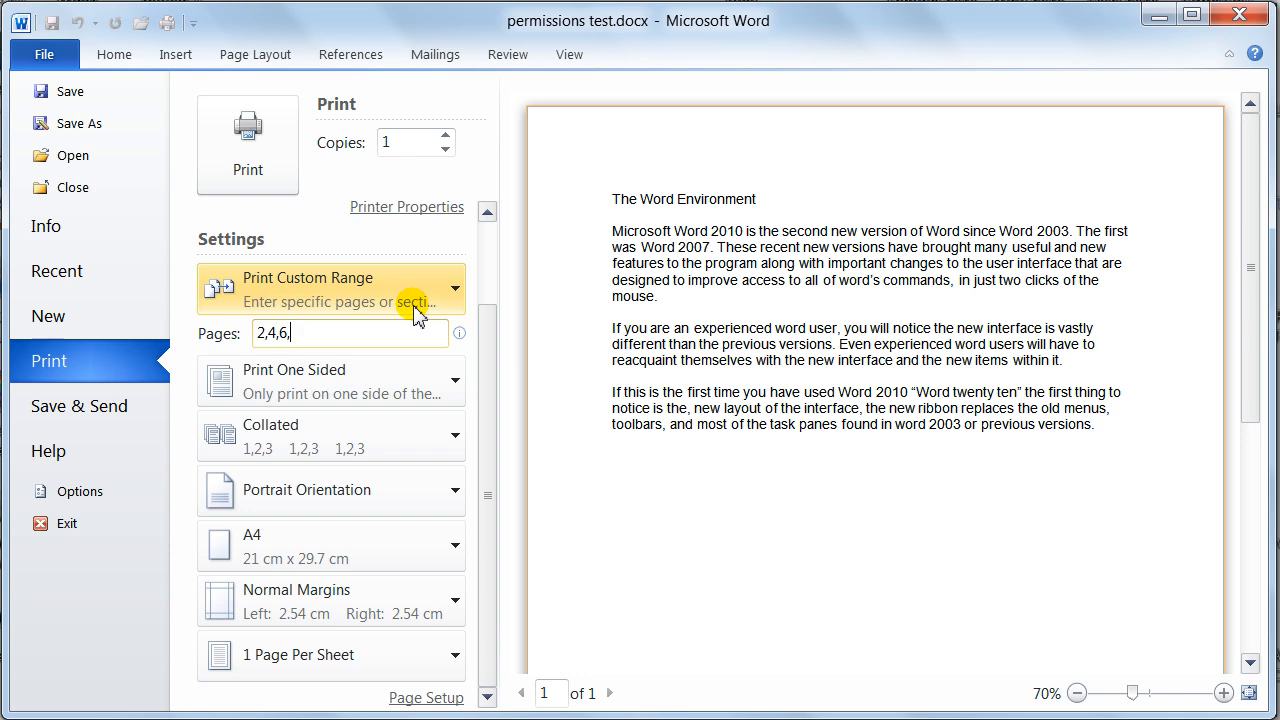
key("Backspace")
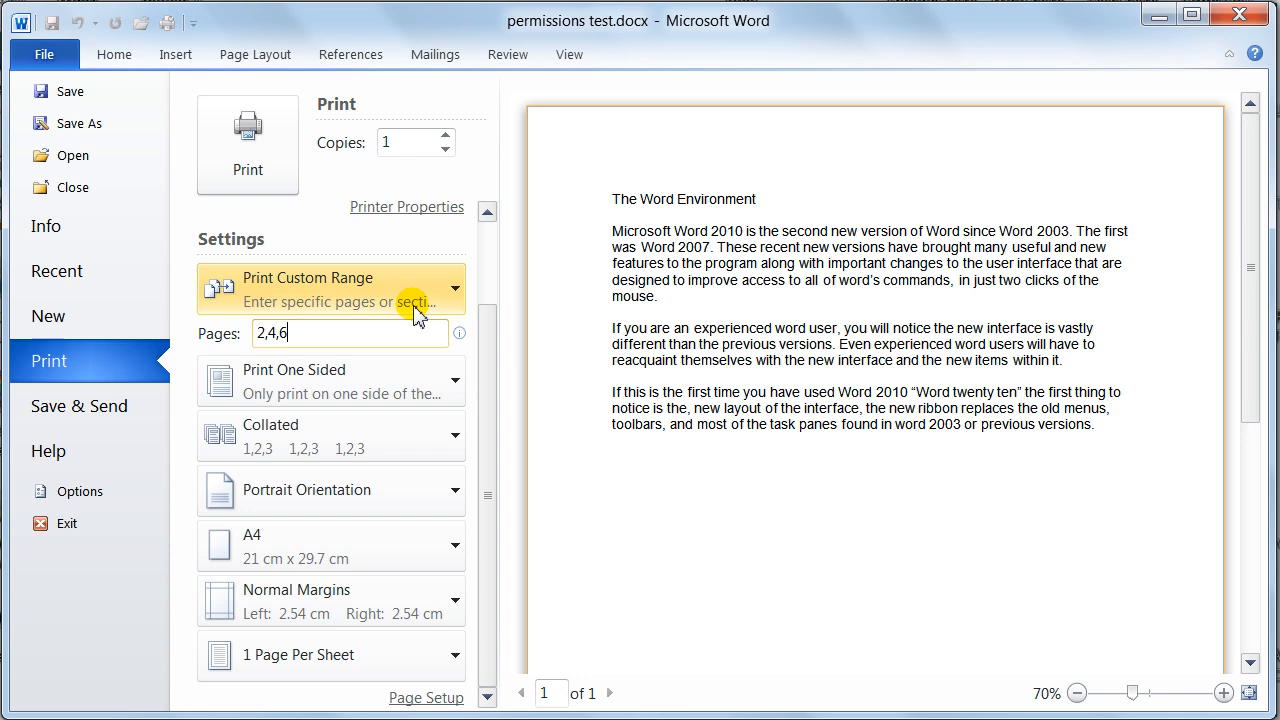
key("BackSpace")
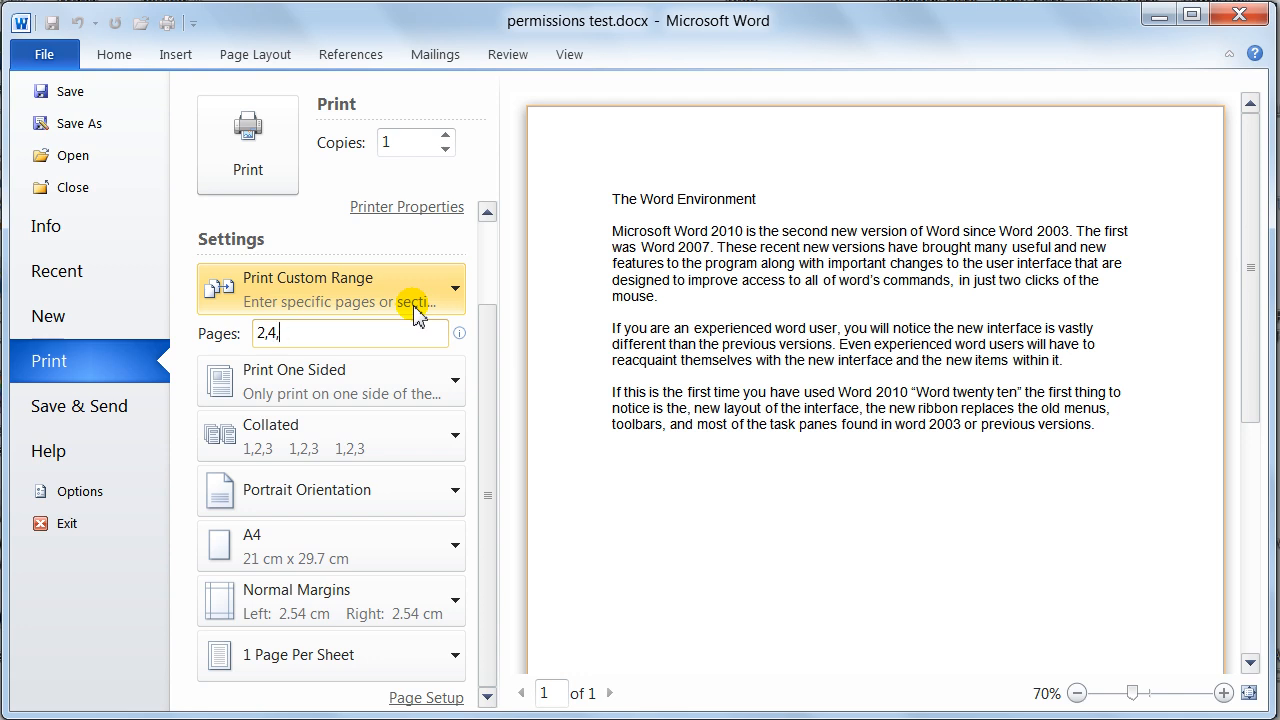
key("Backspace")
type(" 8-")
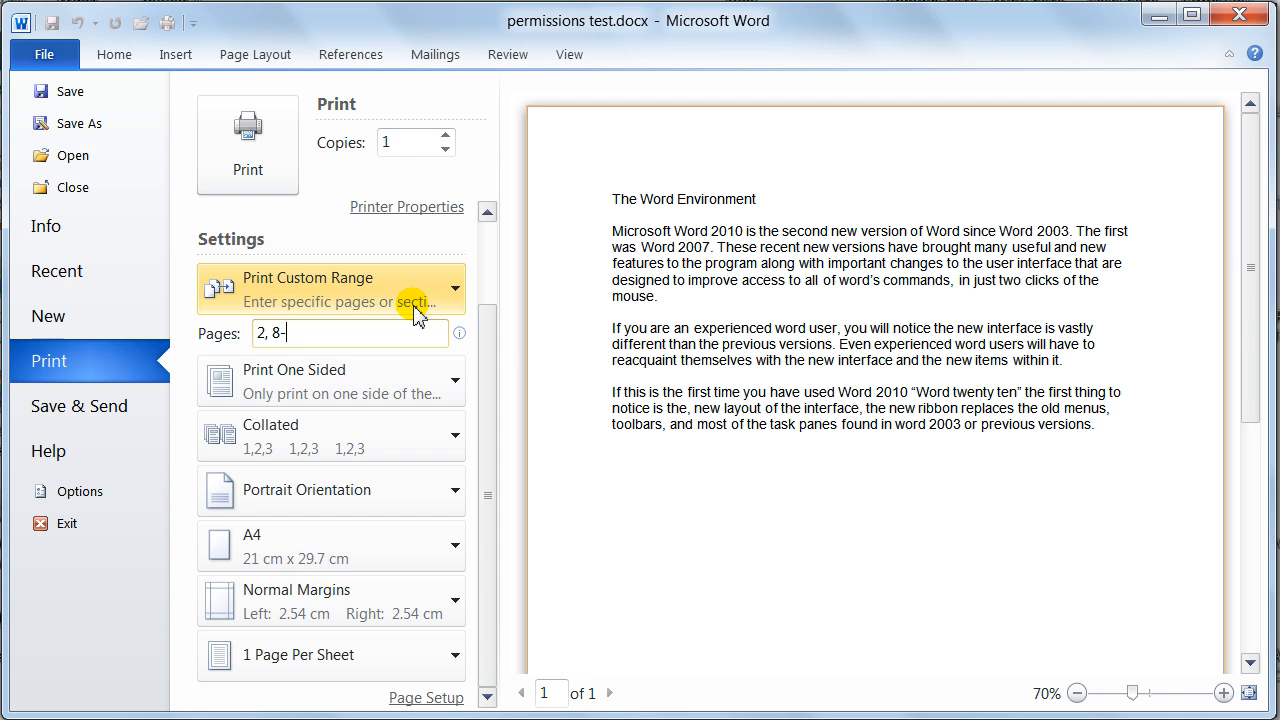
type("12")
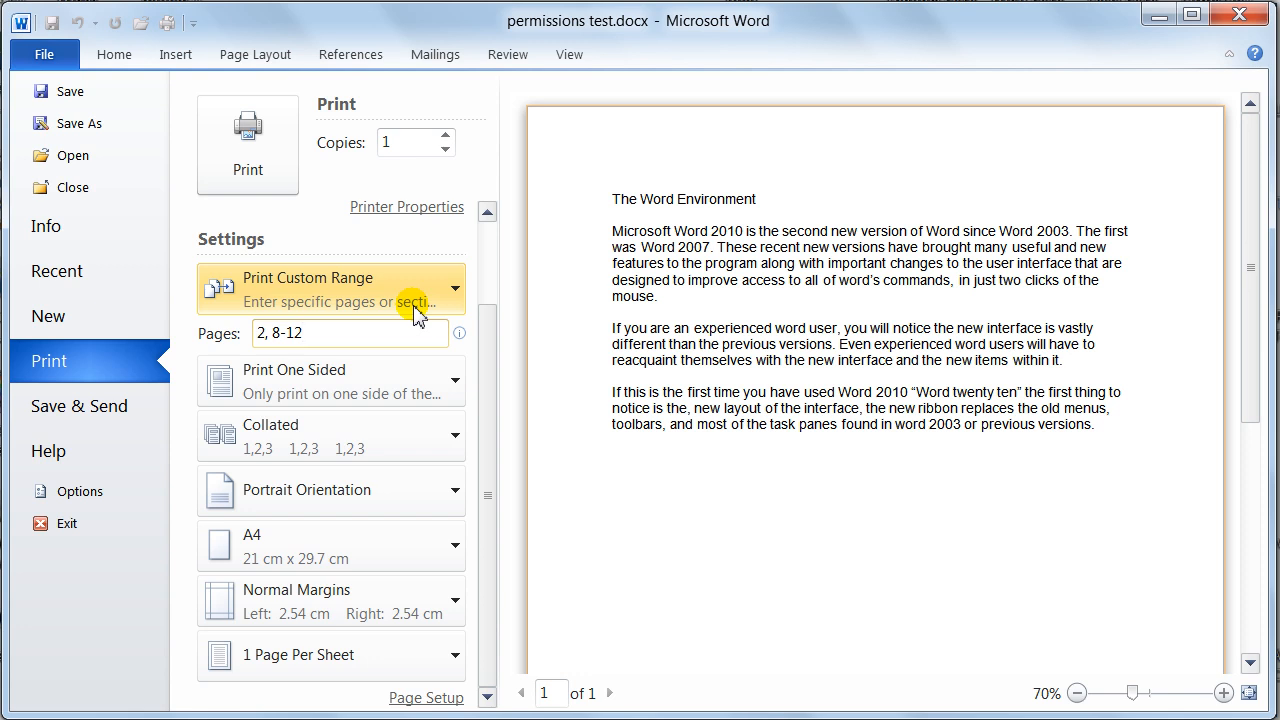
left_click(350, 332)
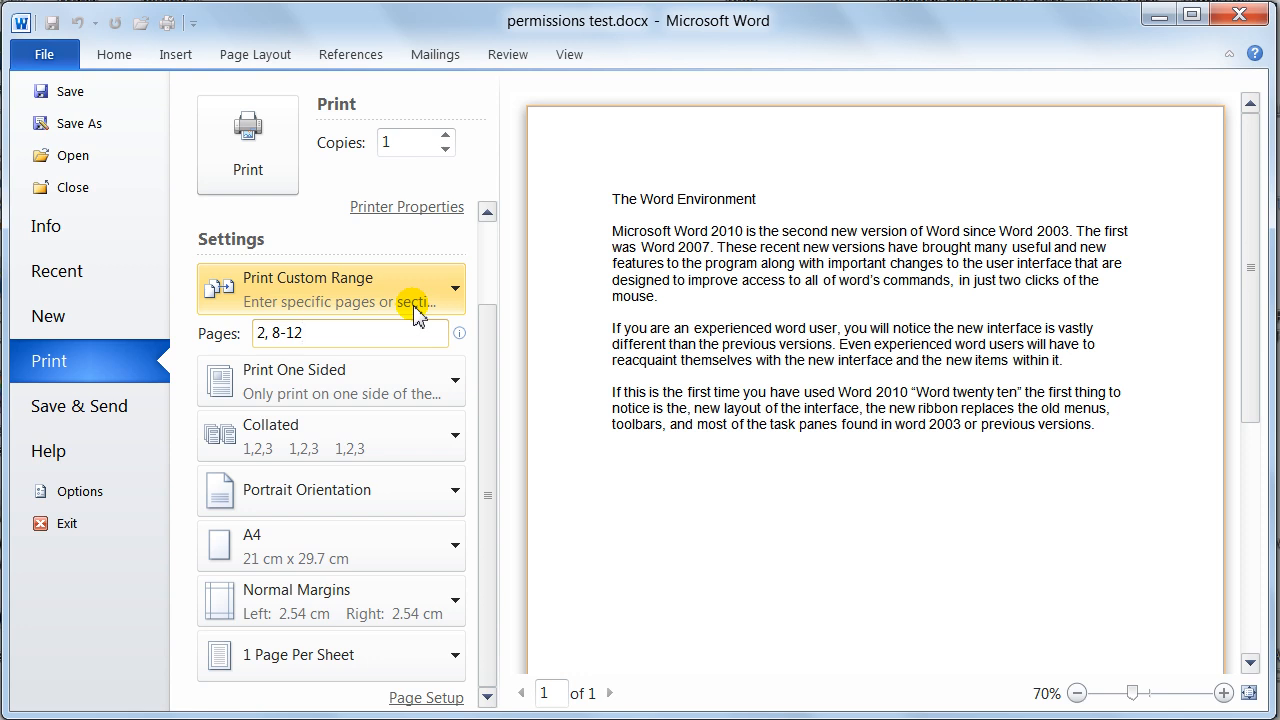
key("BackSpace")
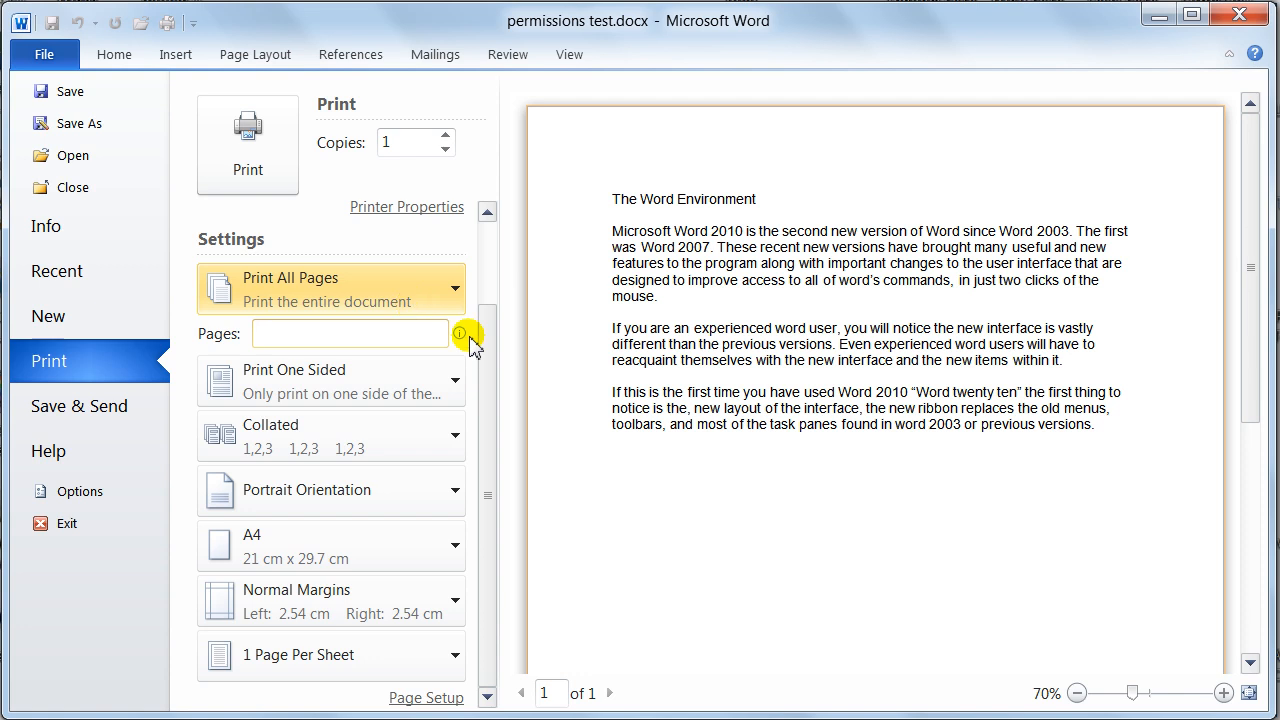
mouse_move(320, 388)
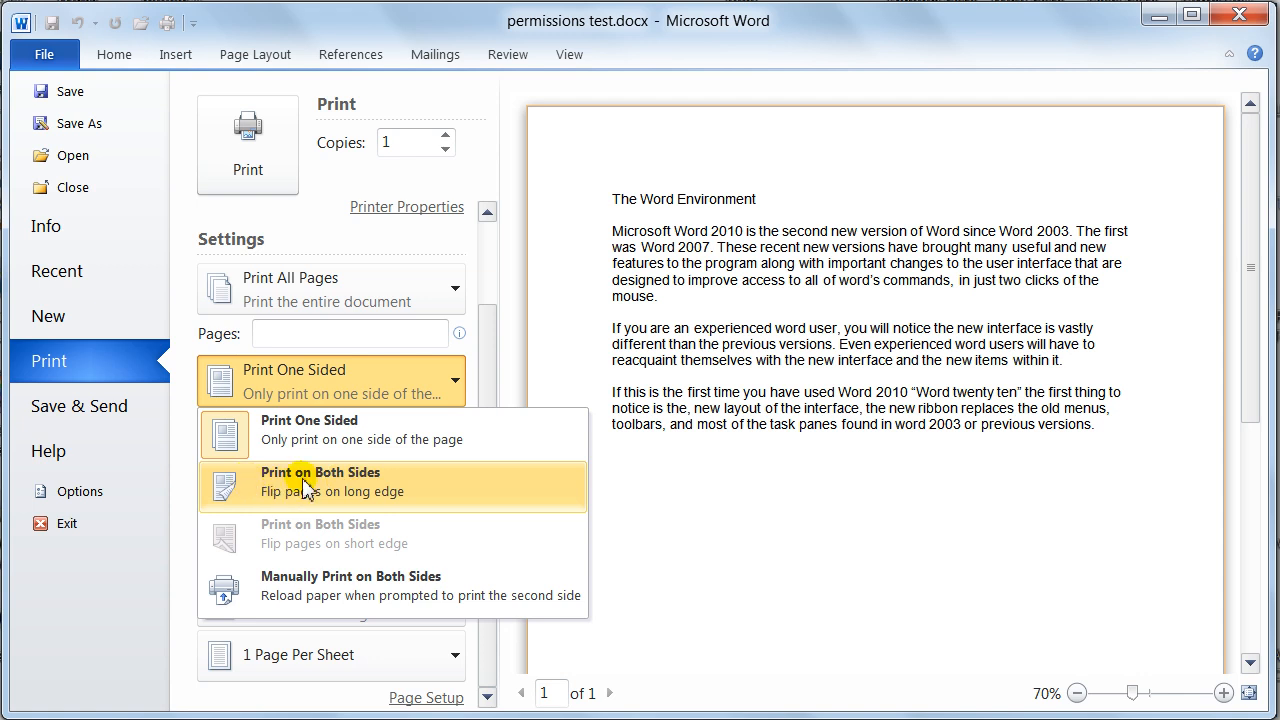
mouse_move(336, 590)
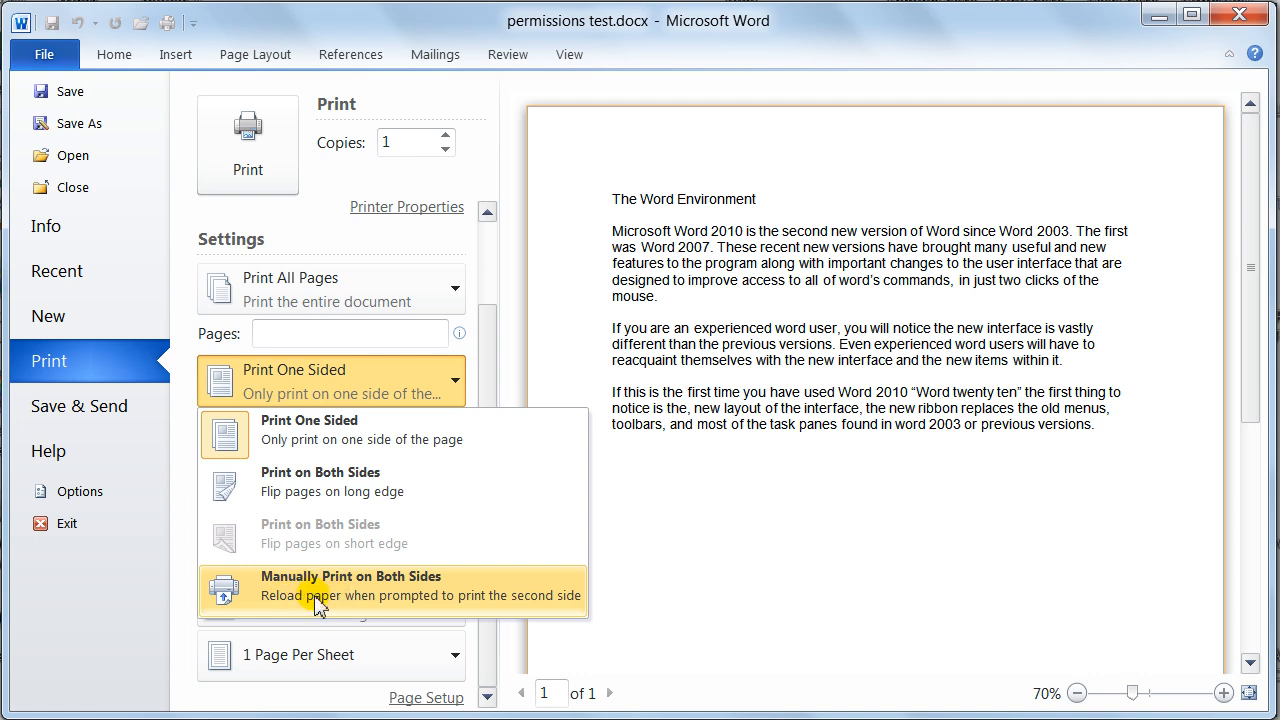
mouse_move(330, 516)
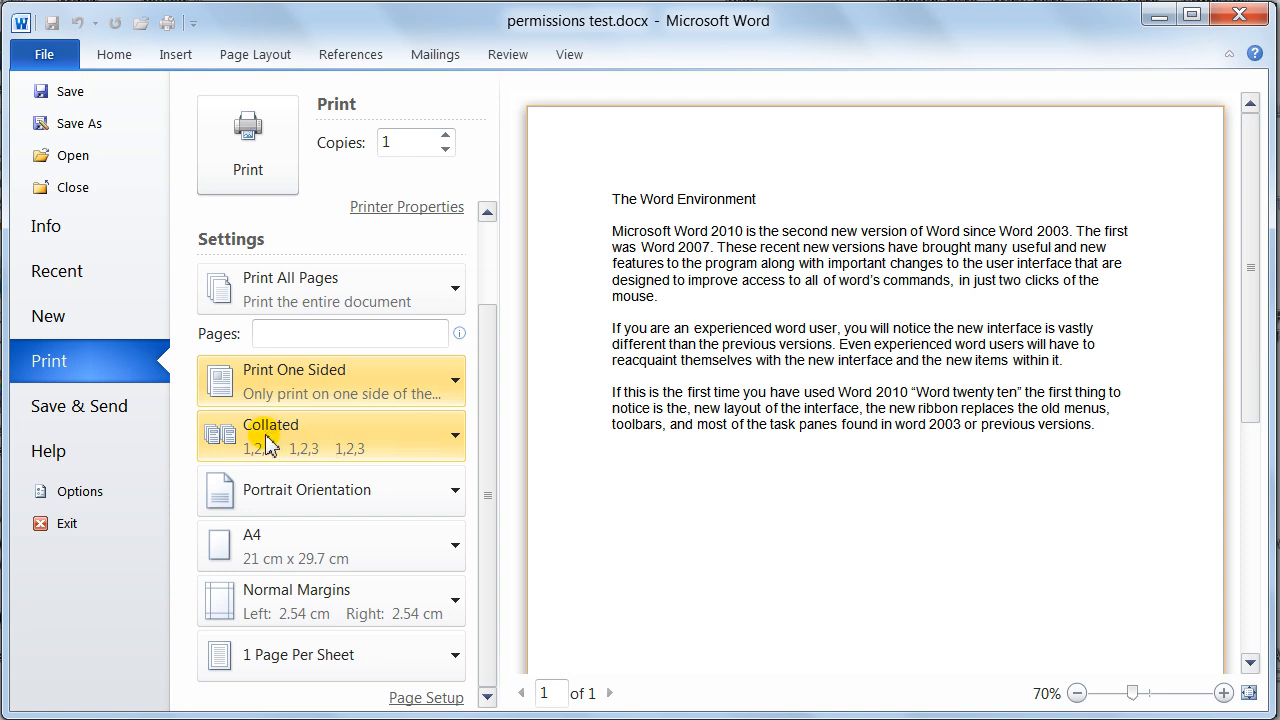
mouse_move(256, 456)
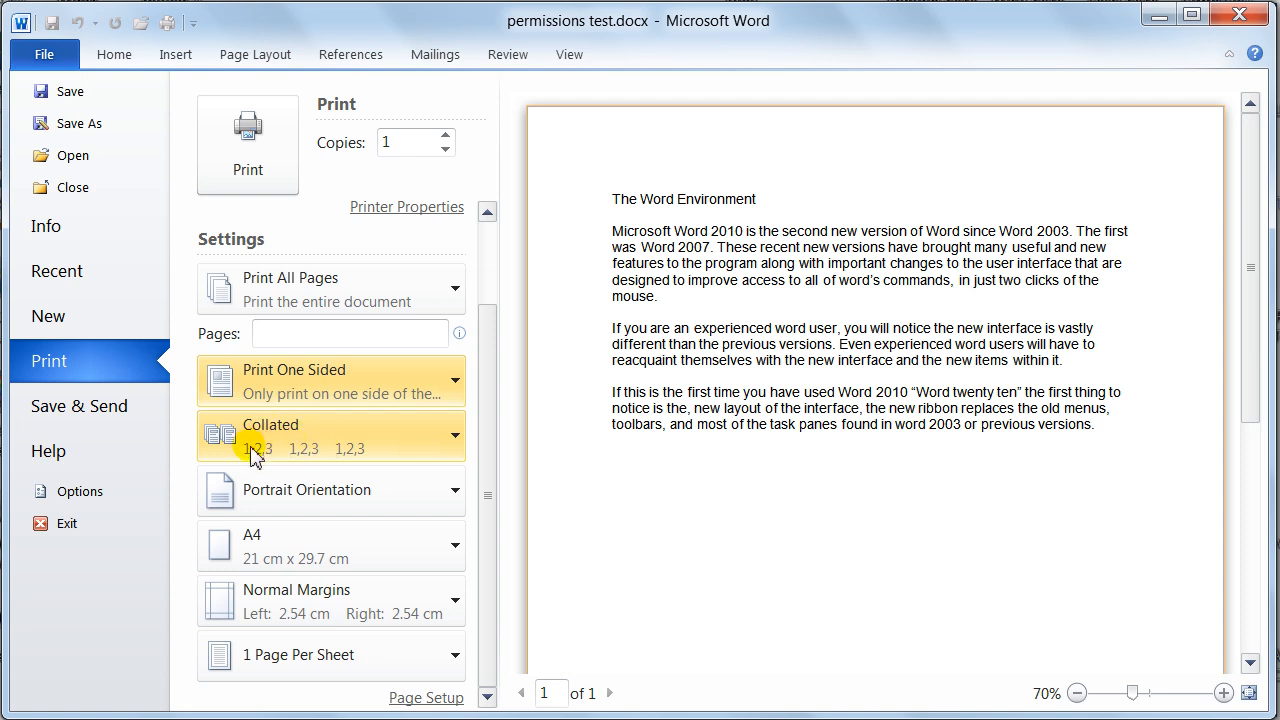
mouse_move(304, 460)
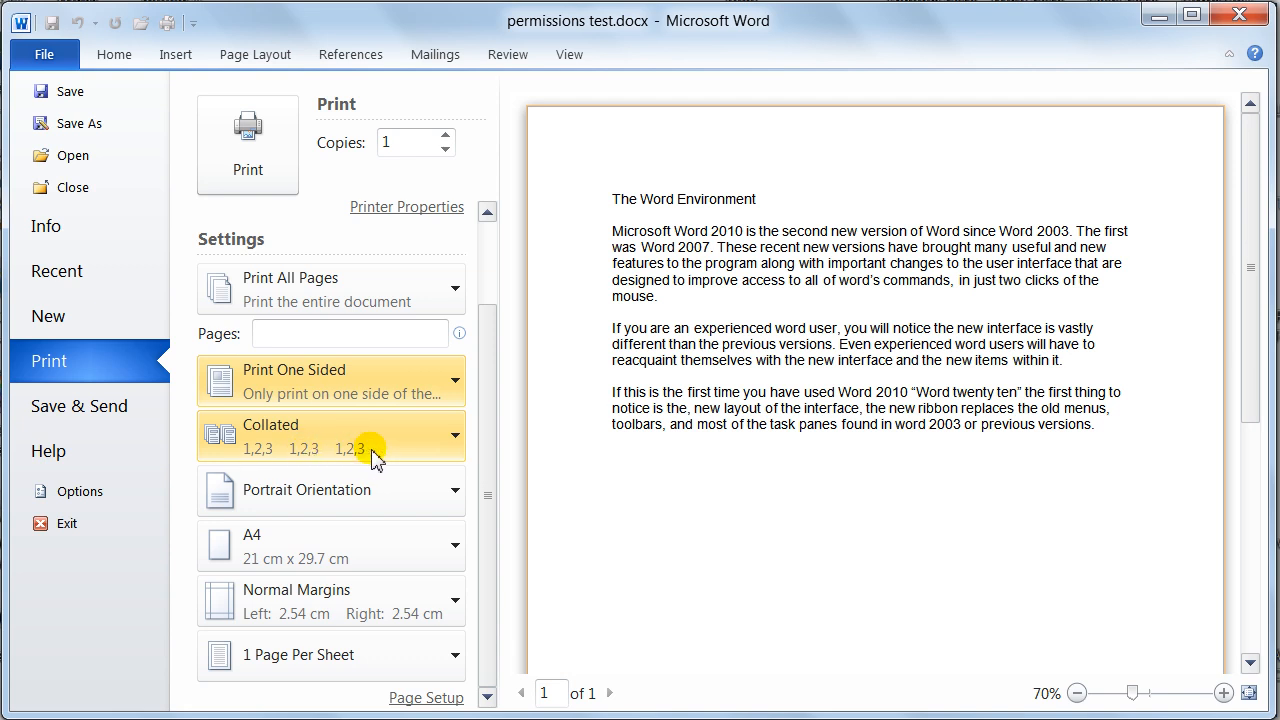
mouse_move(452, 448)
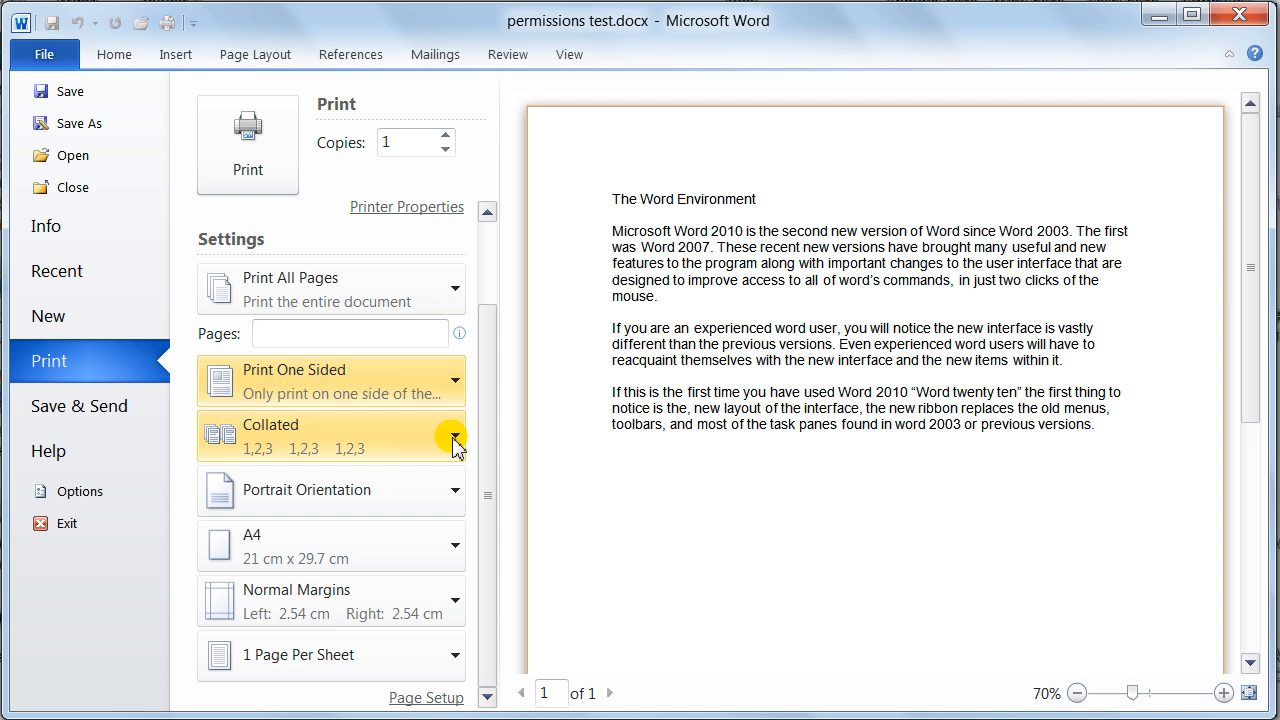
Set multiple copies to print Uncollated instead of Collated.
left_click(454, 436)
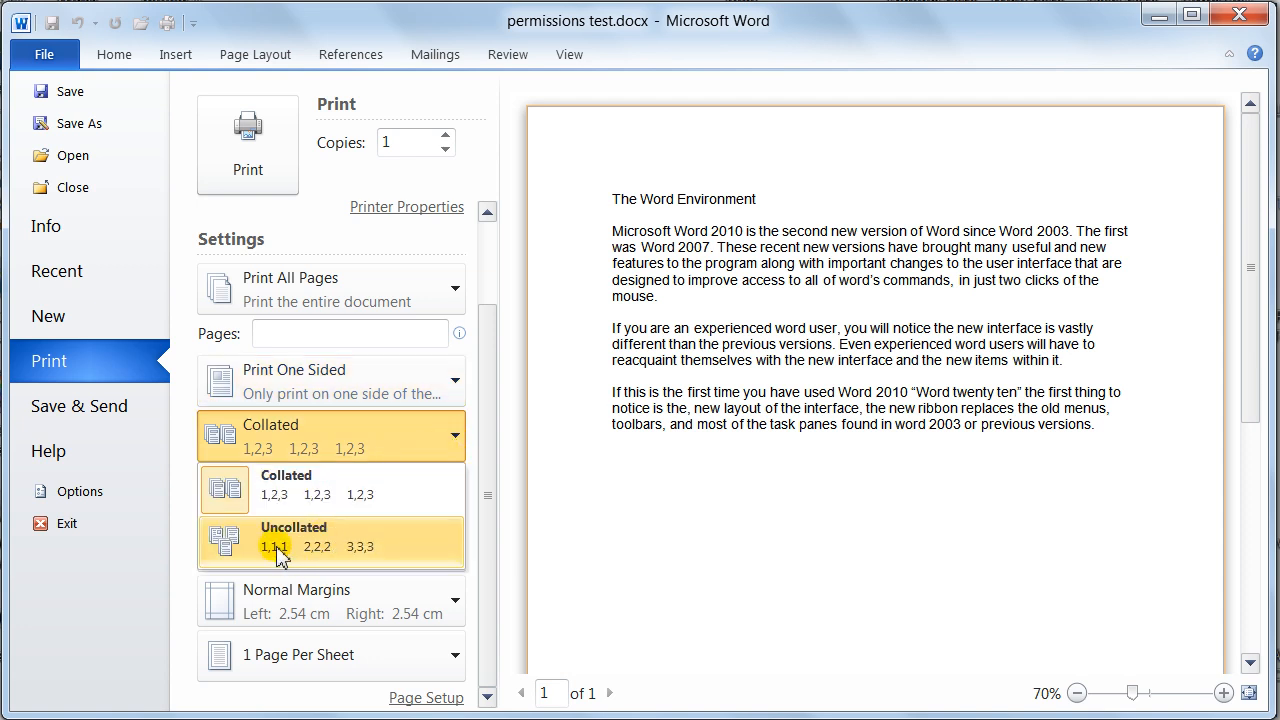
left_click(290, 544)
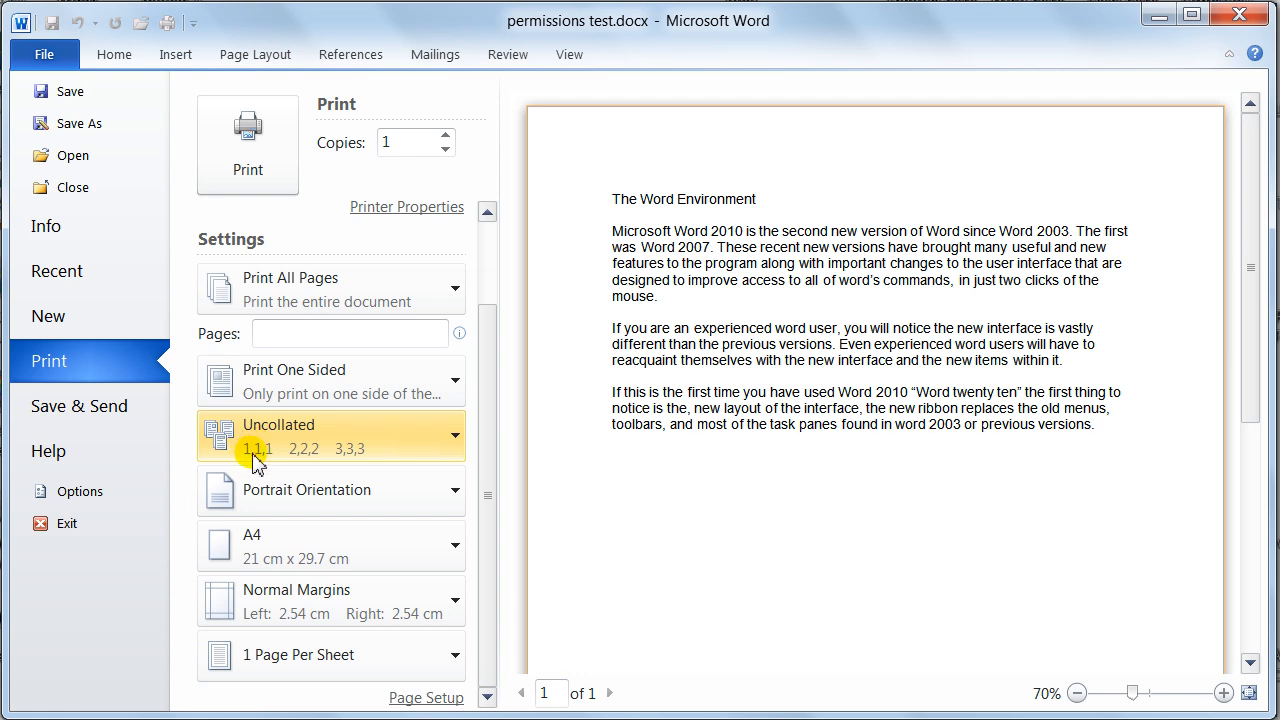
mouse_move(412, 448)
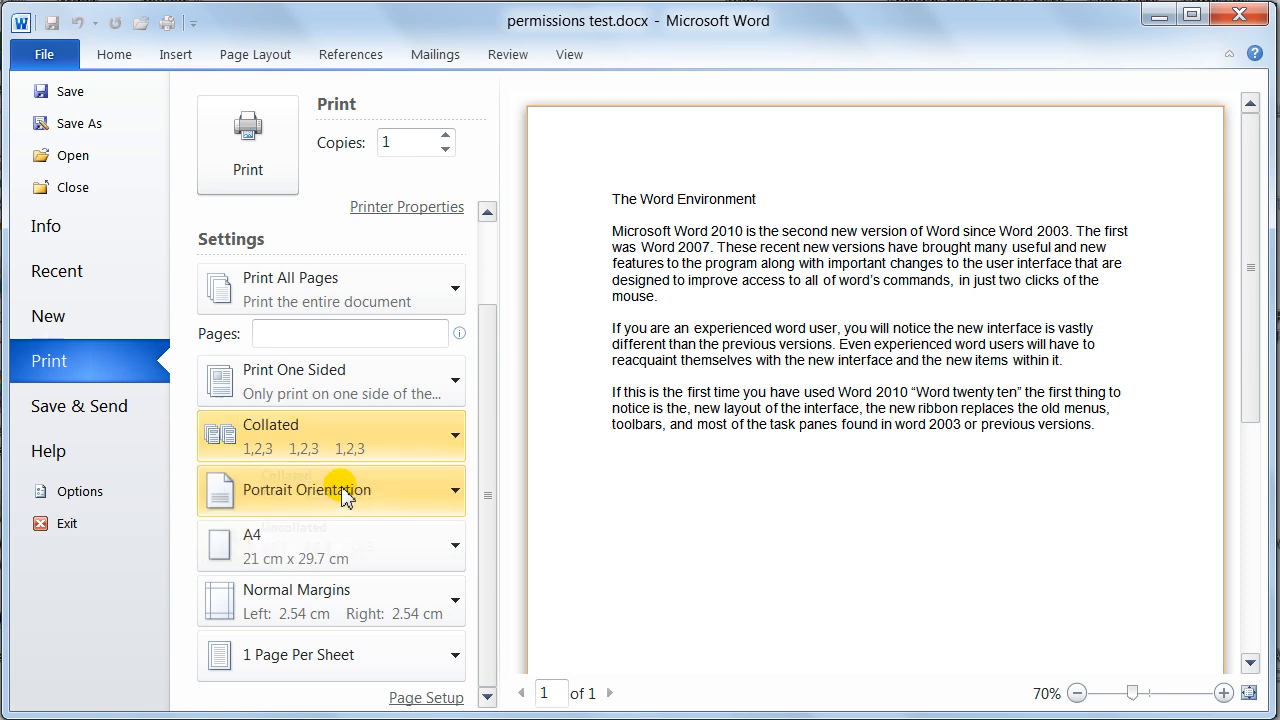
mouse_move(340, 436)
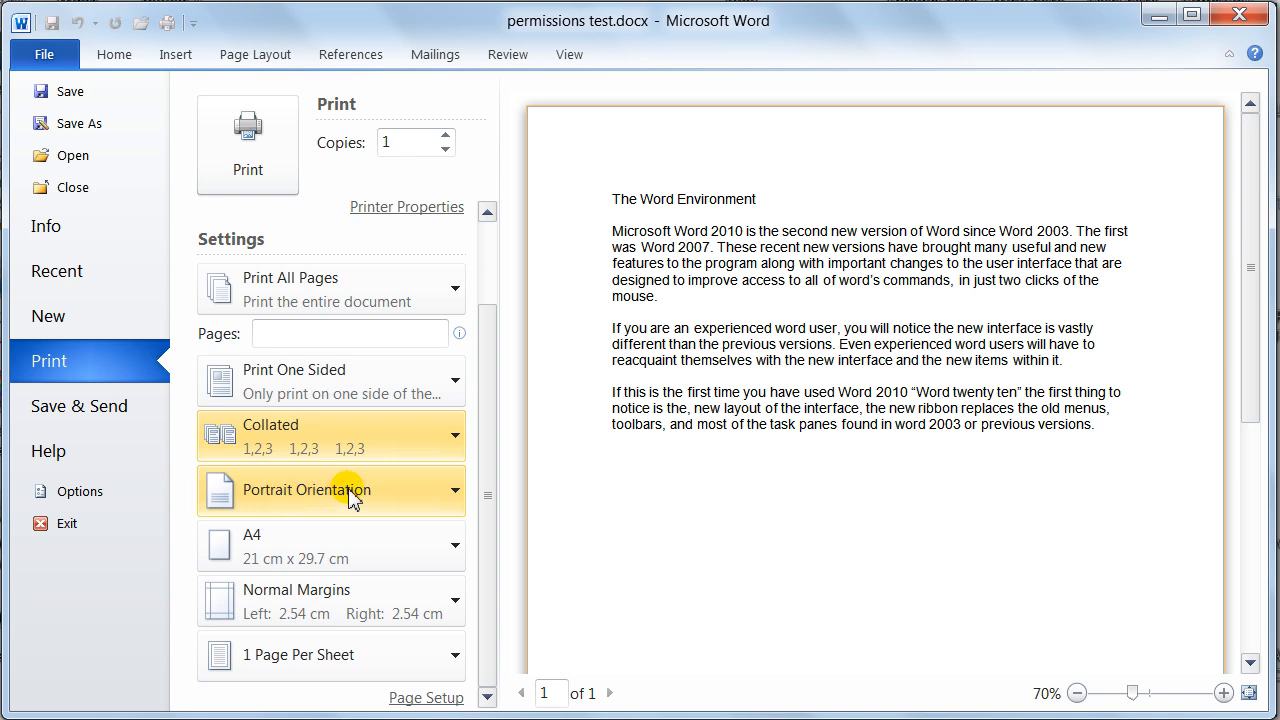
mouse_move(332, 504)
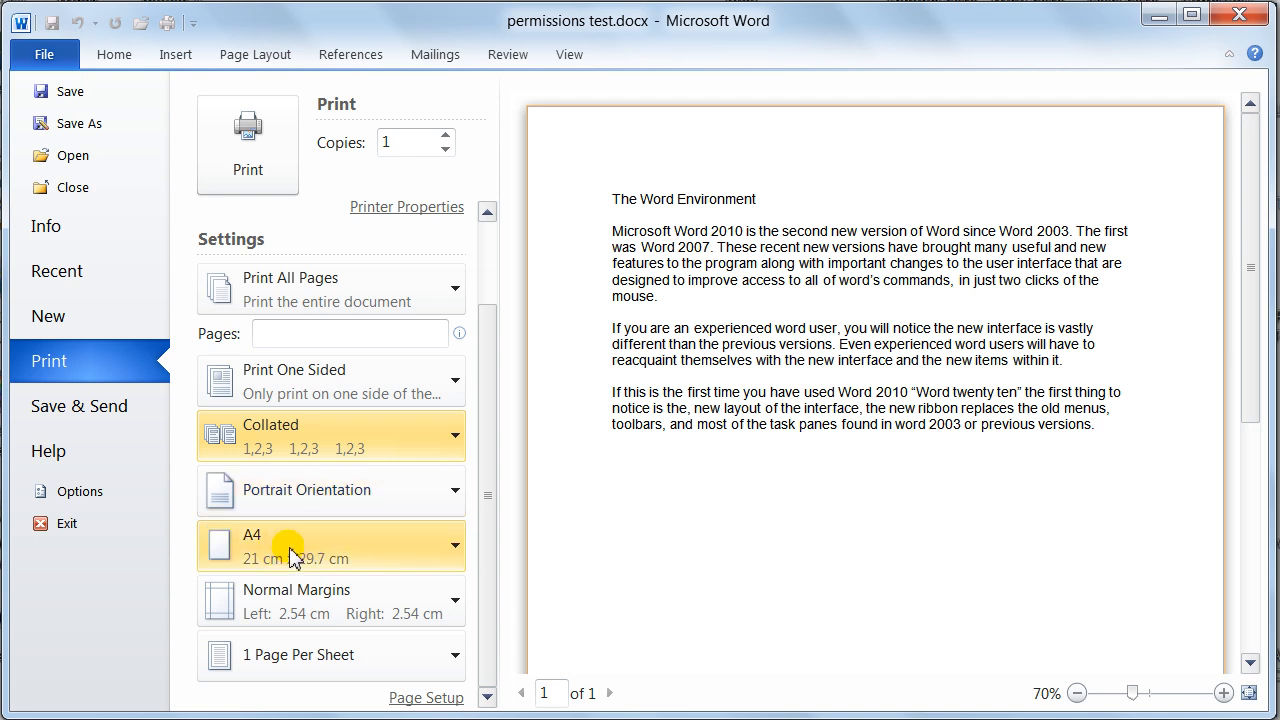
mouse_move(320, 600)
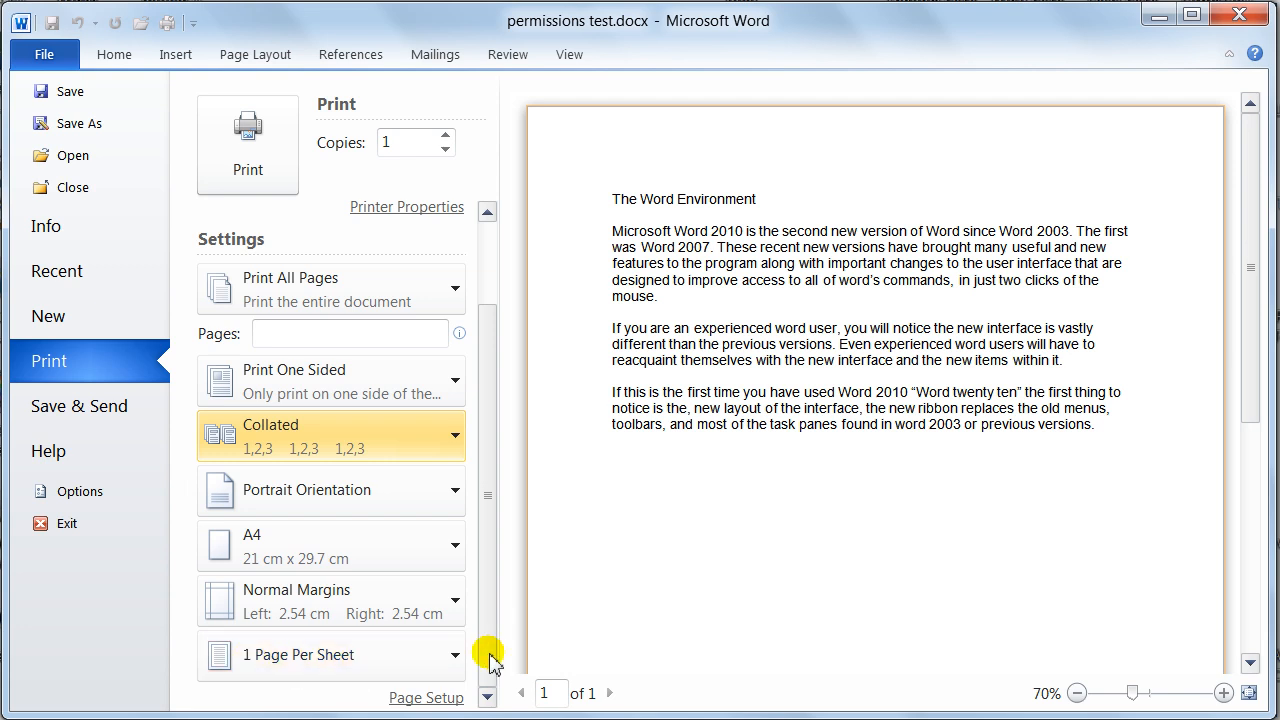
mouse_move(492, 644)
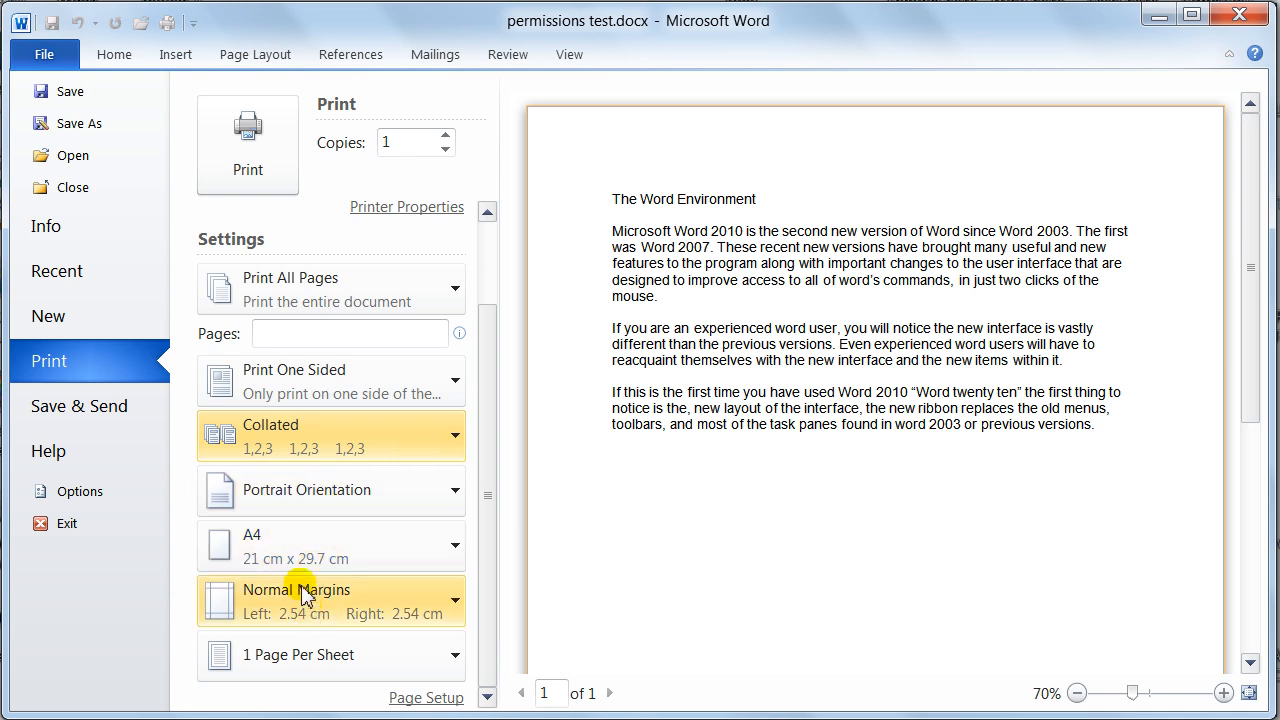
mouse_move(370, 544)
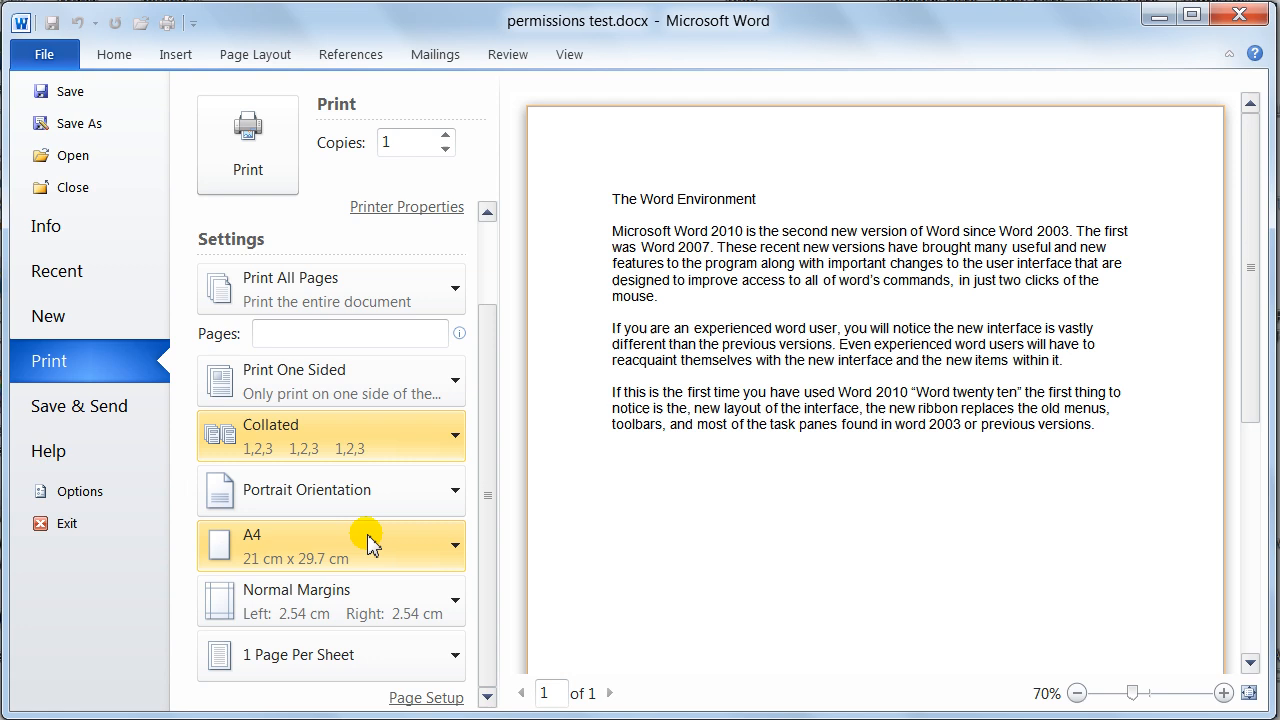
mouse_move(304, 450)
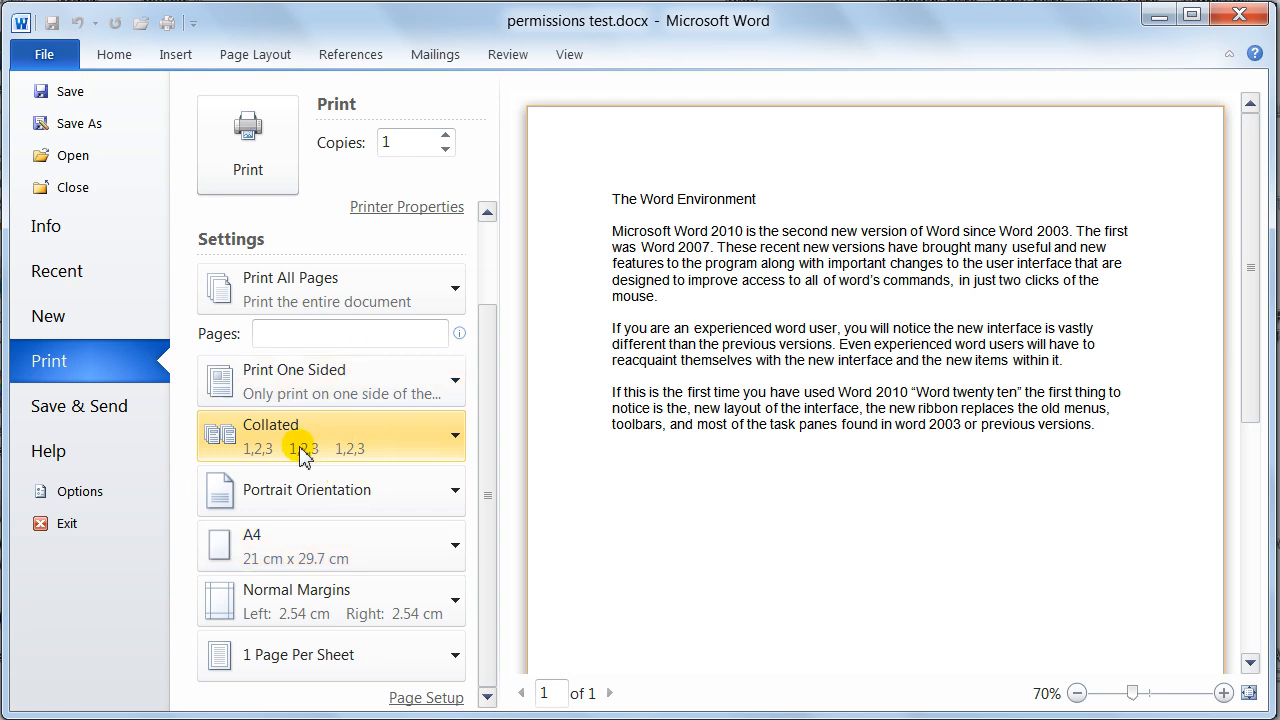
mouse_move(360, 390)
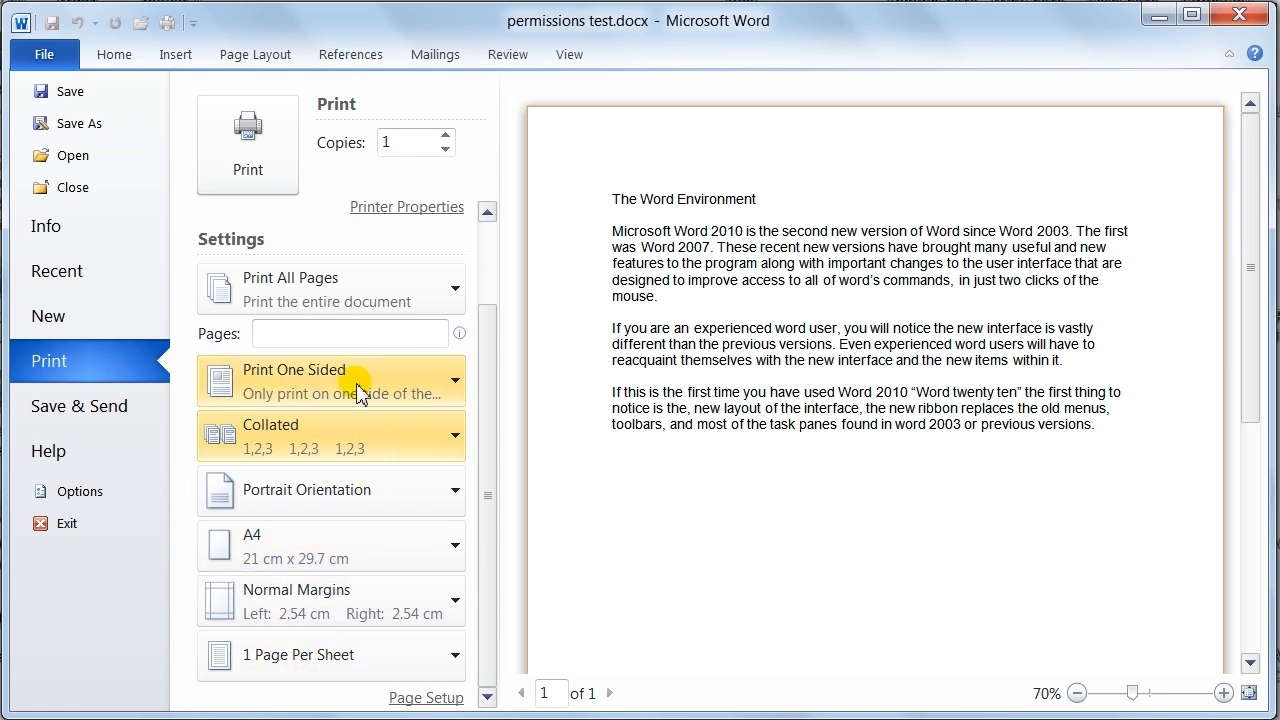
mouse_move(490, 496)
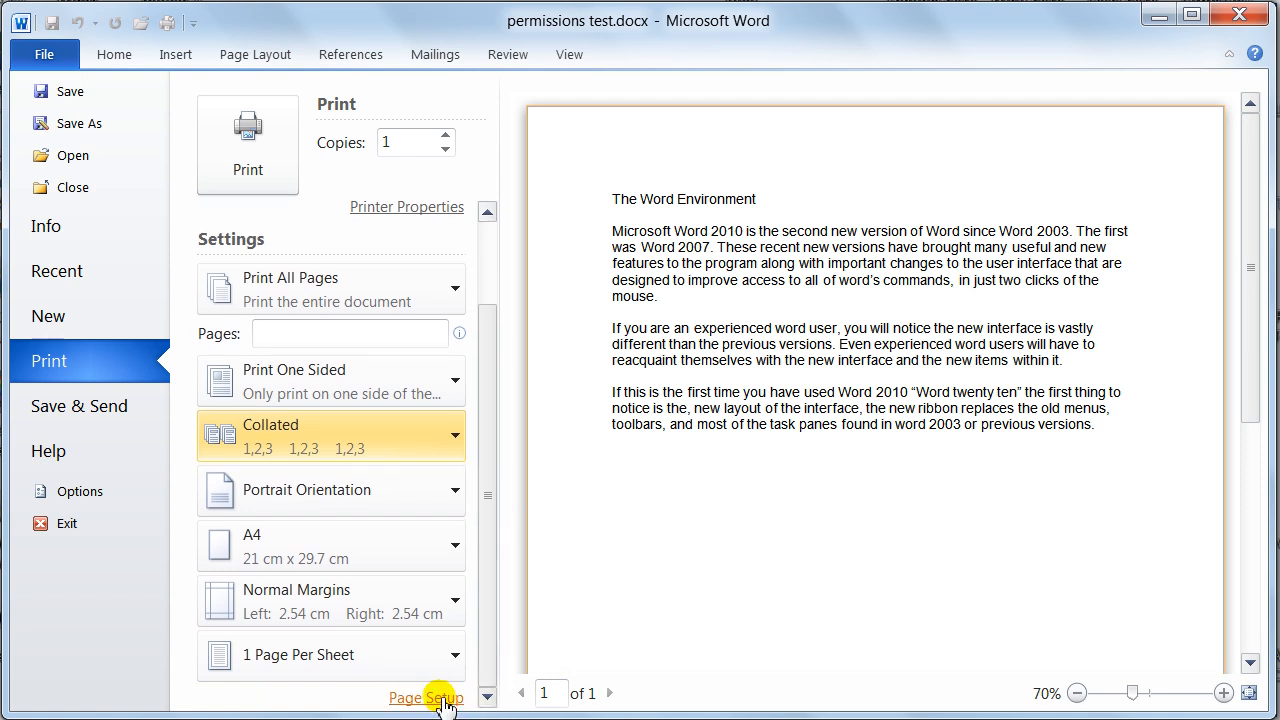
left_click(424, 696)
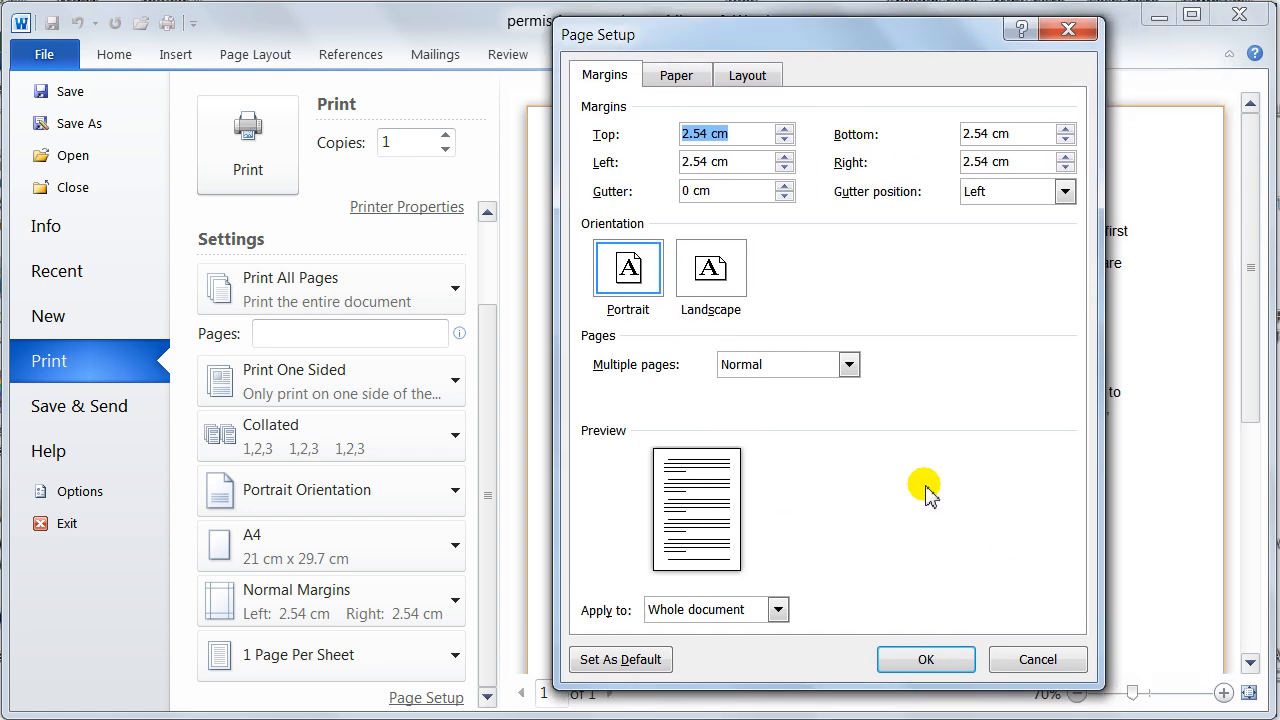
mouse_move(1036, 660)
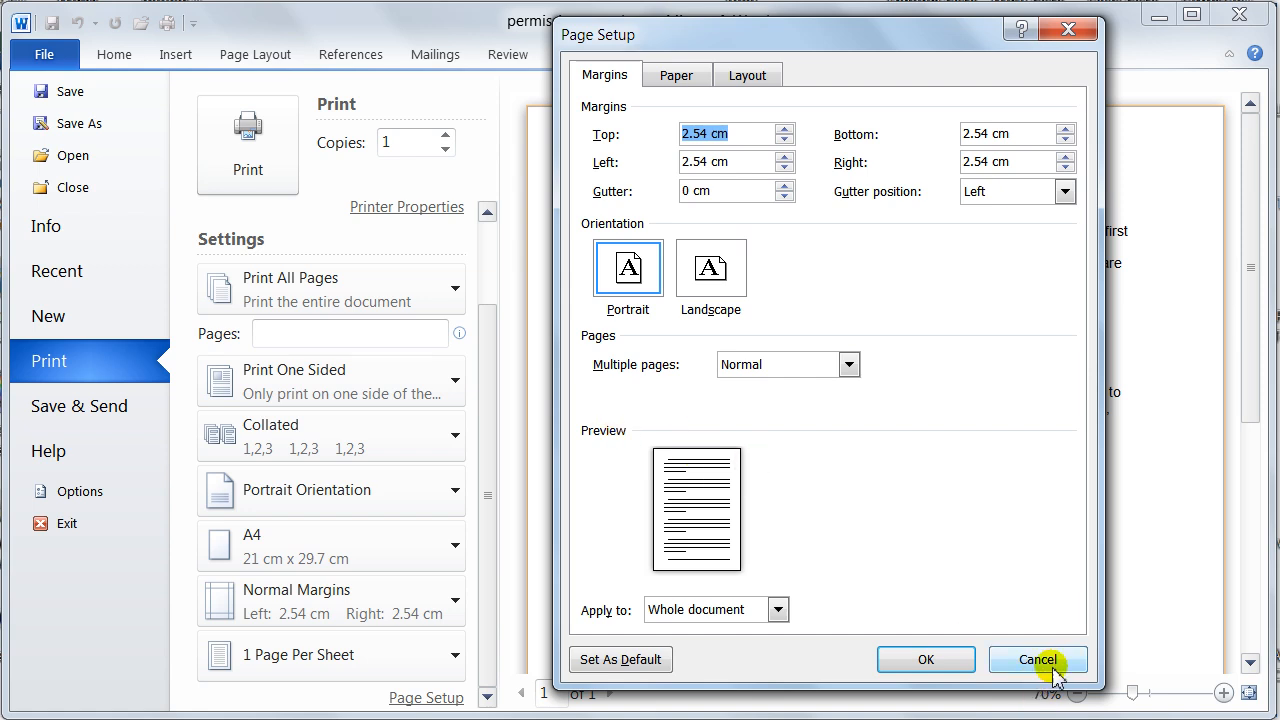
left_click(1036, 660)
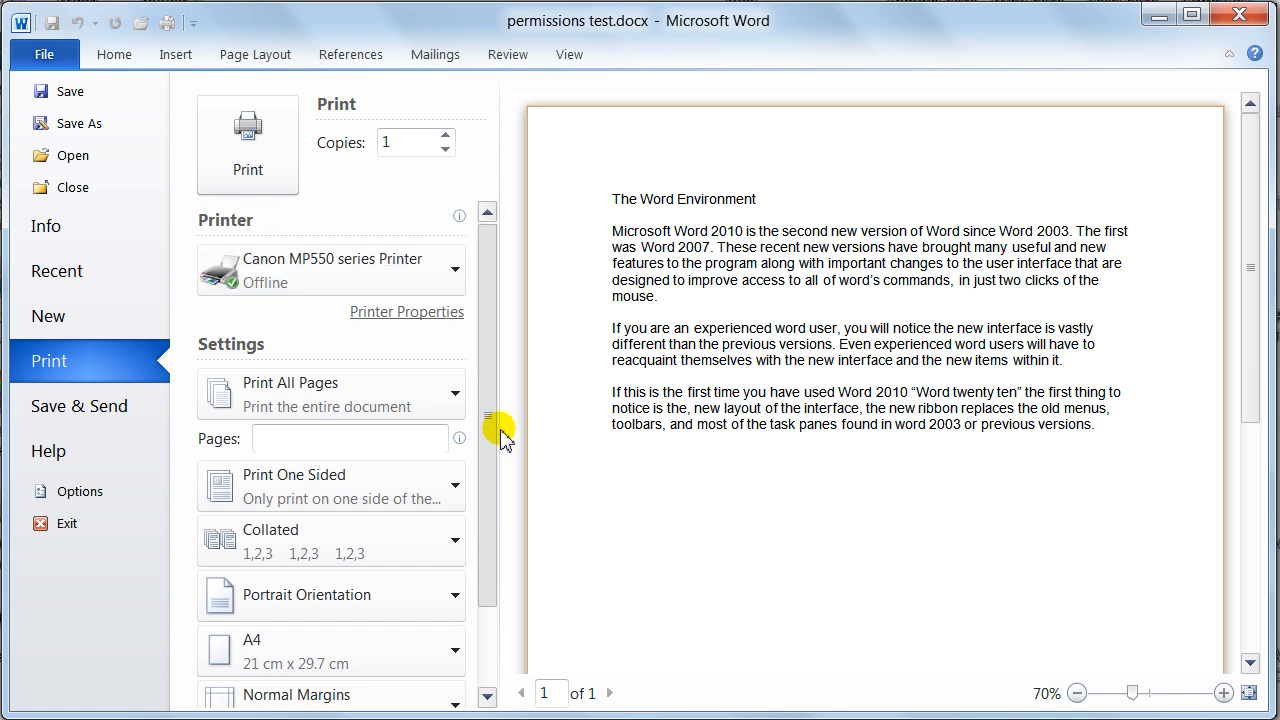
mouse_move(80, 406)
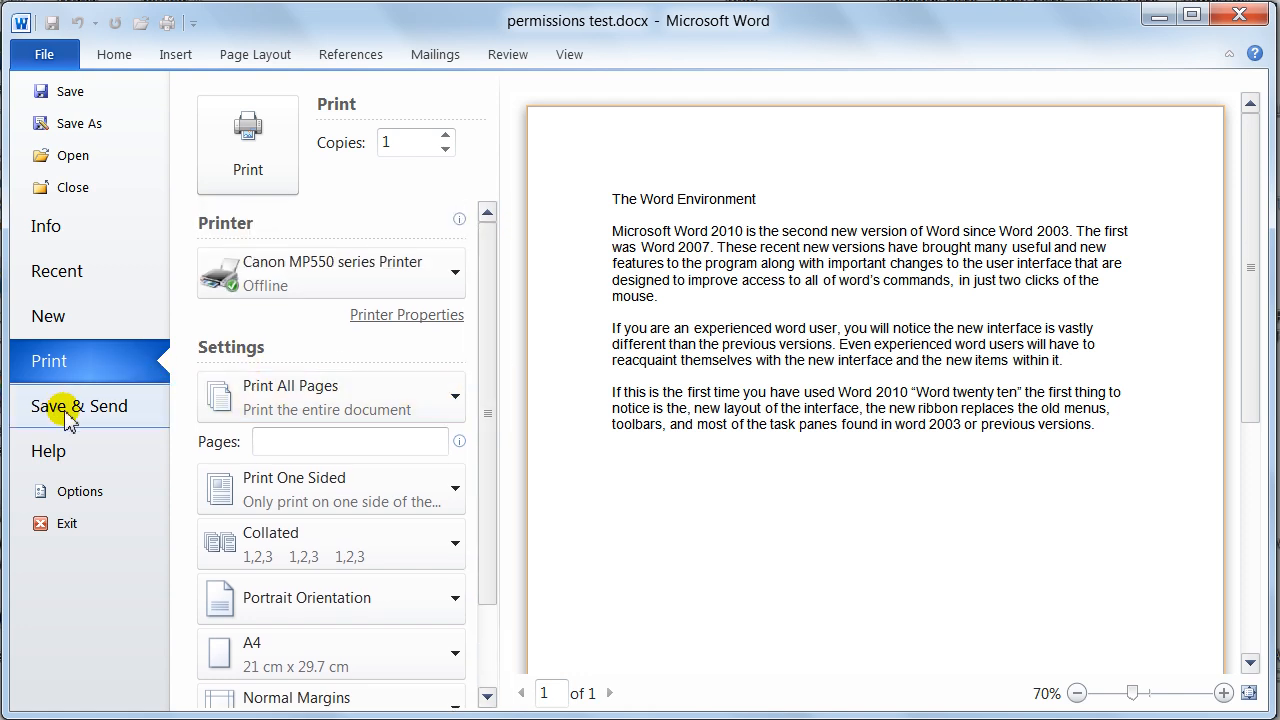
Show the Save & Send page with its e-mail, web, SharePoint and blog publishing options.
left_click(80, 406)
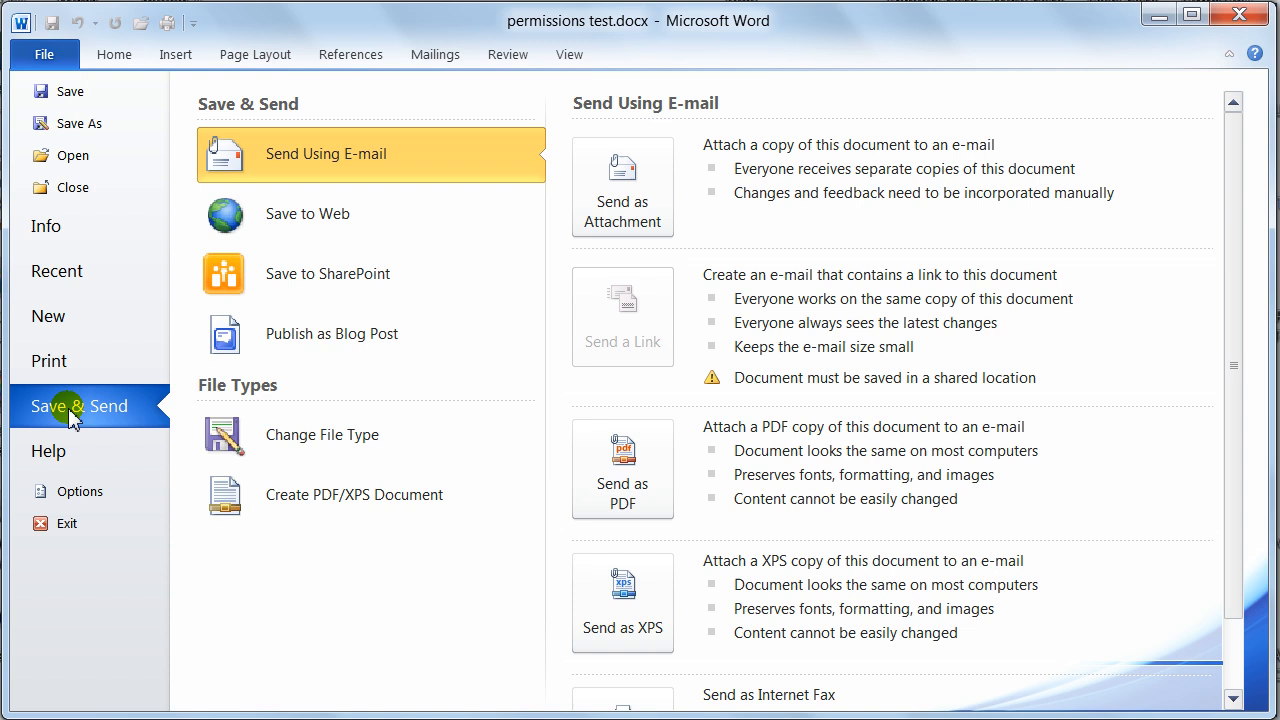
mouse_move(248, 248)
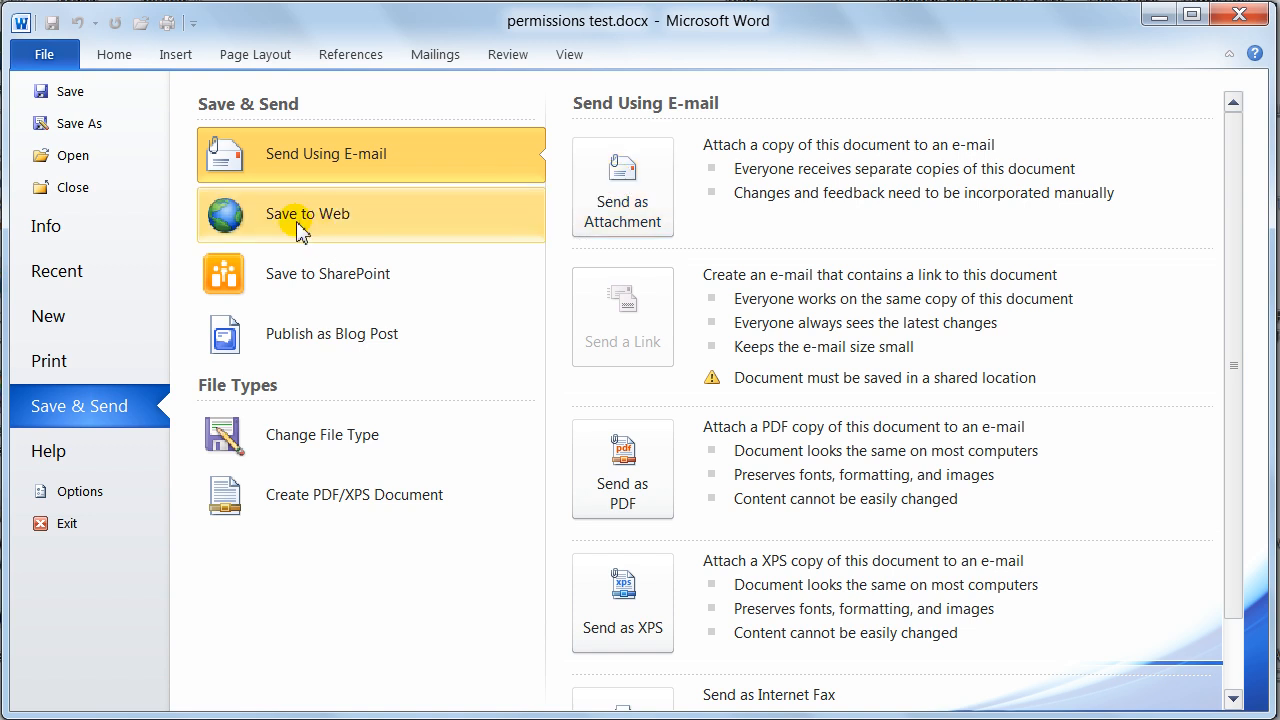
mouse_move(324, 222)
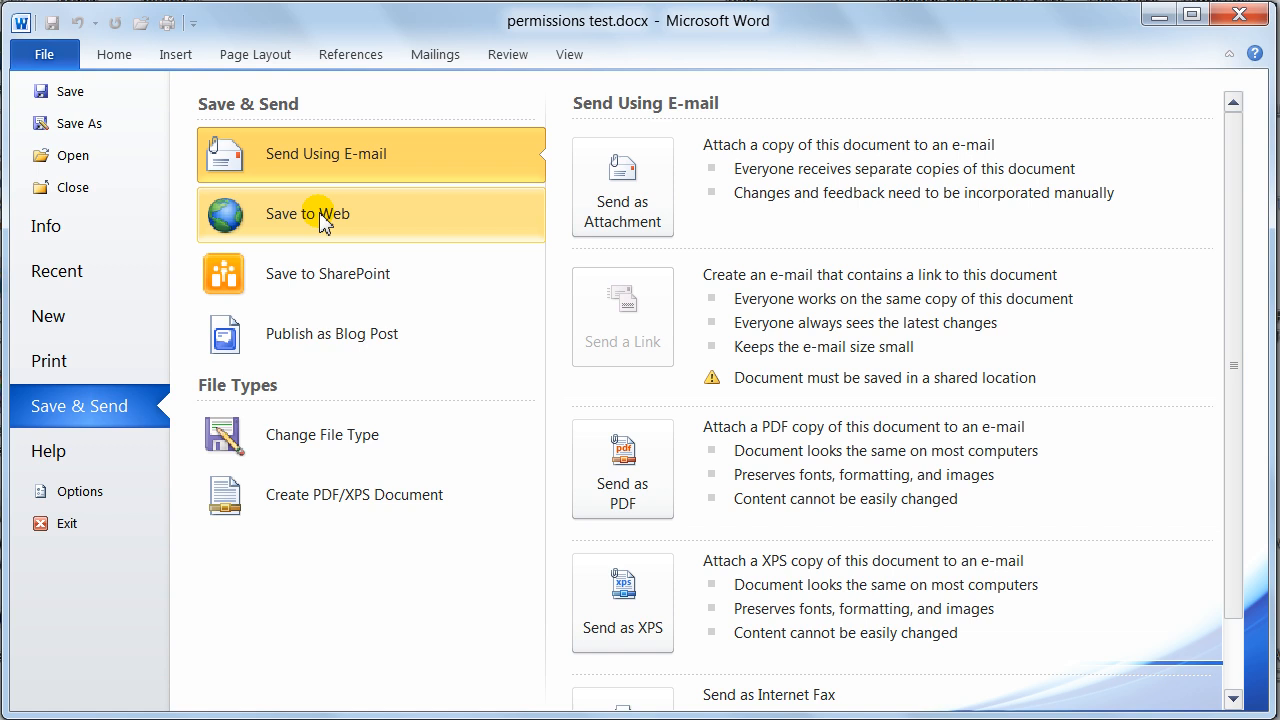
mouse_move(336, 288)
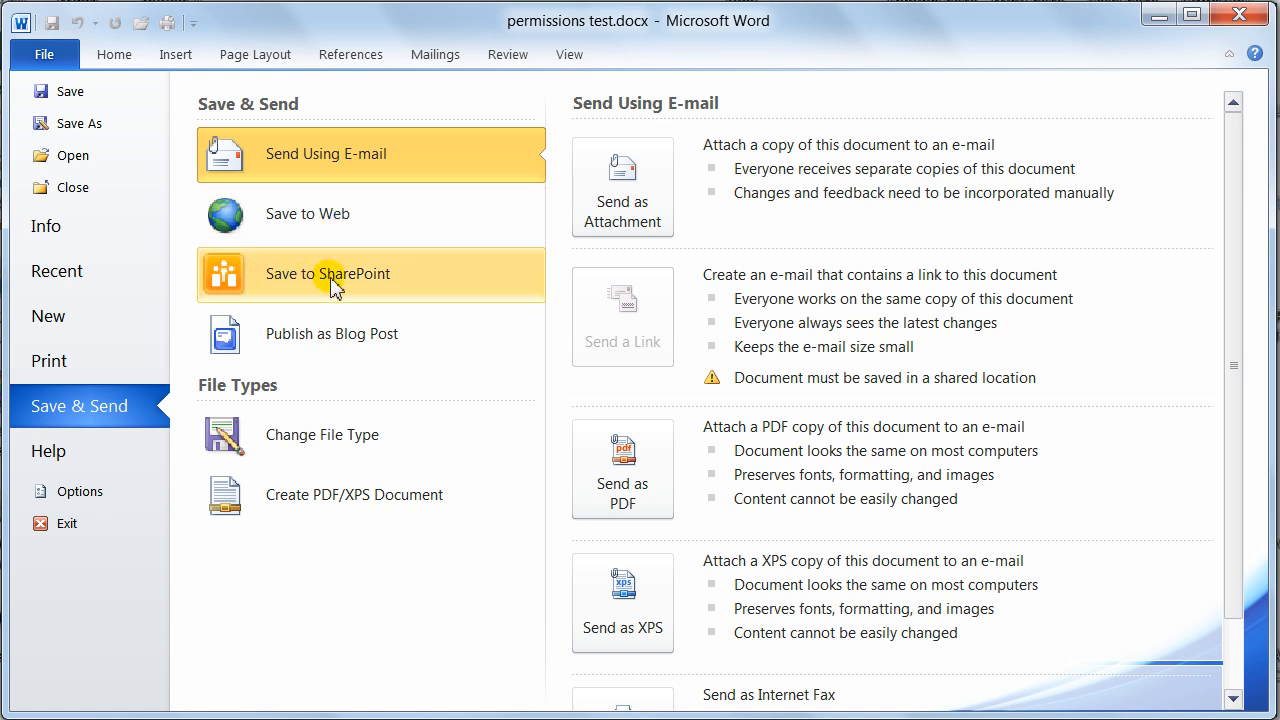
mouse_move(290, 356)
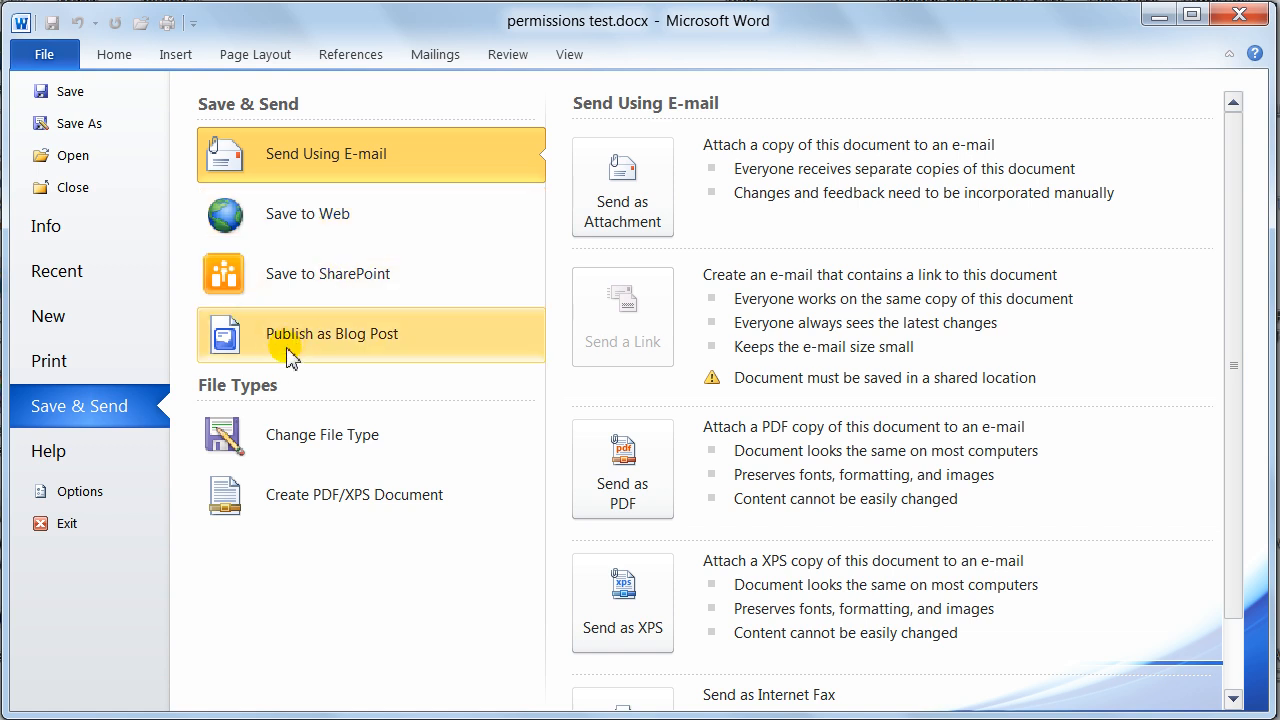
mouse_move(344, 460)
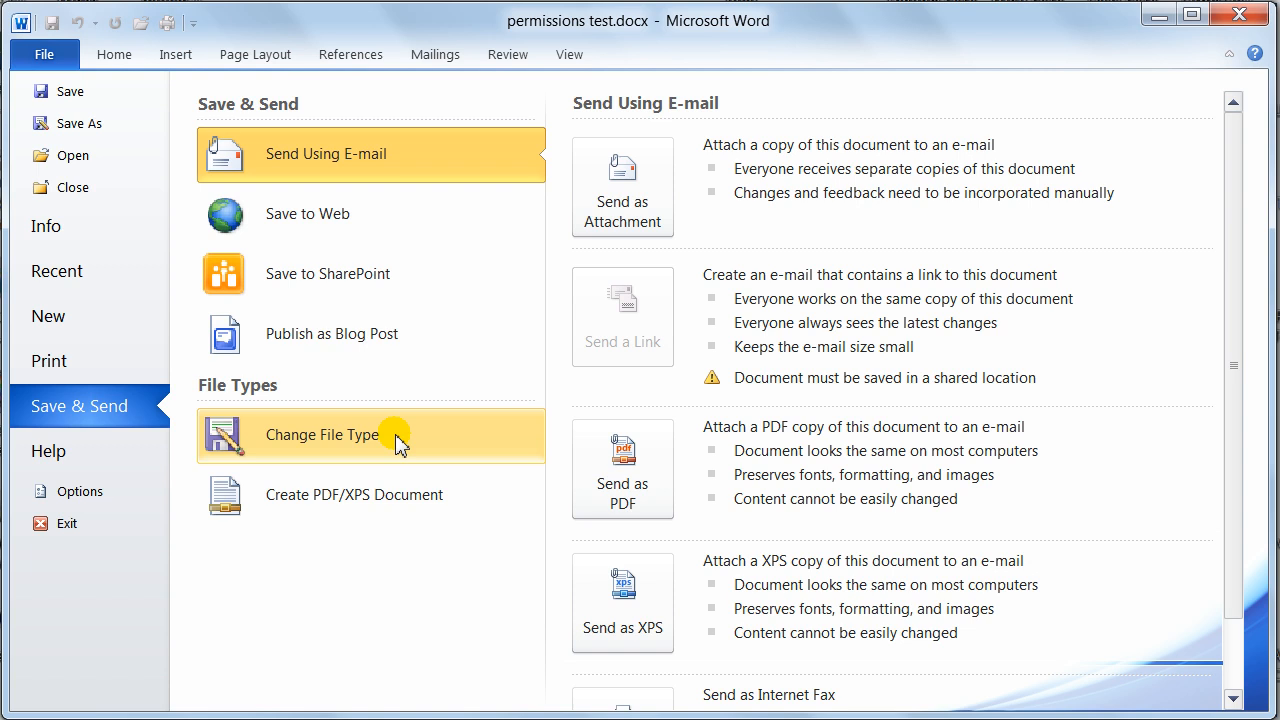
Show the Change File Type list of .docx, .doc, .odt, template, plain text and RTF formats.
left_click(322, 434)
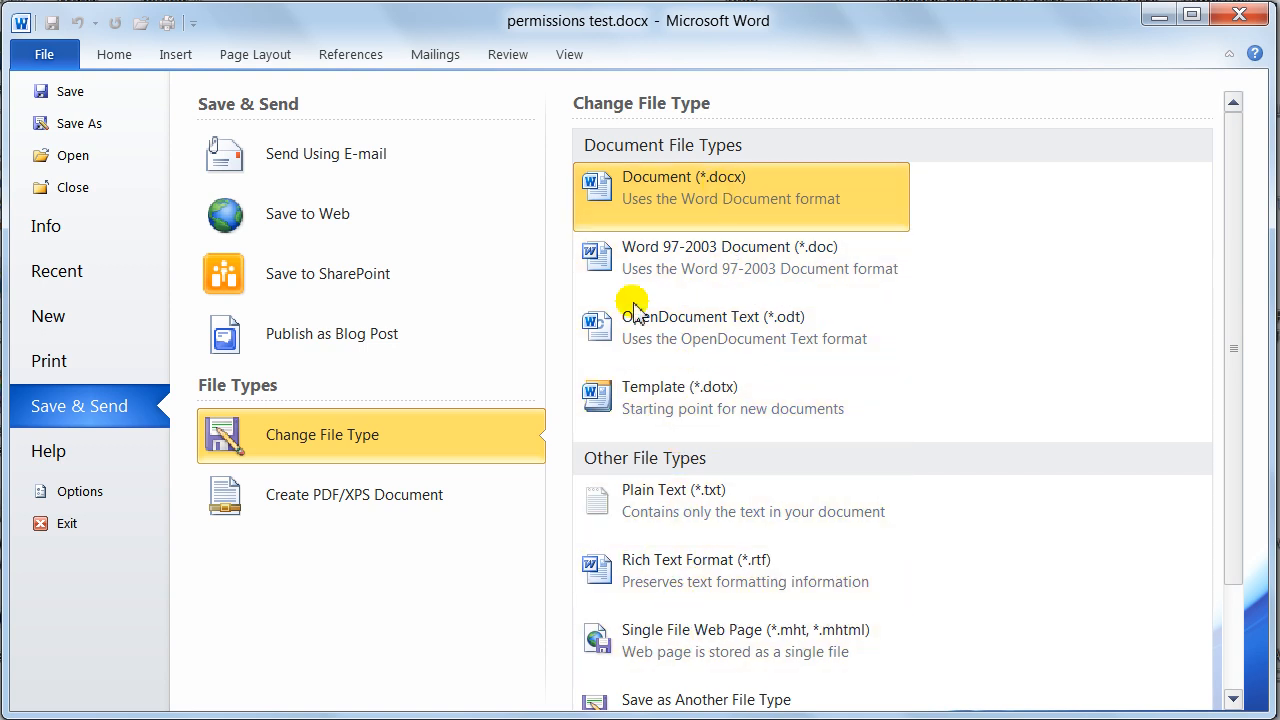
mouse_move(720, 580)
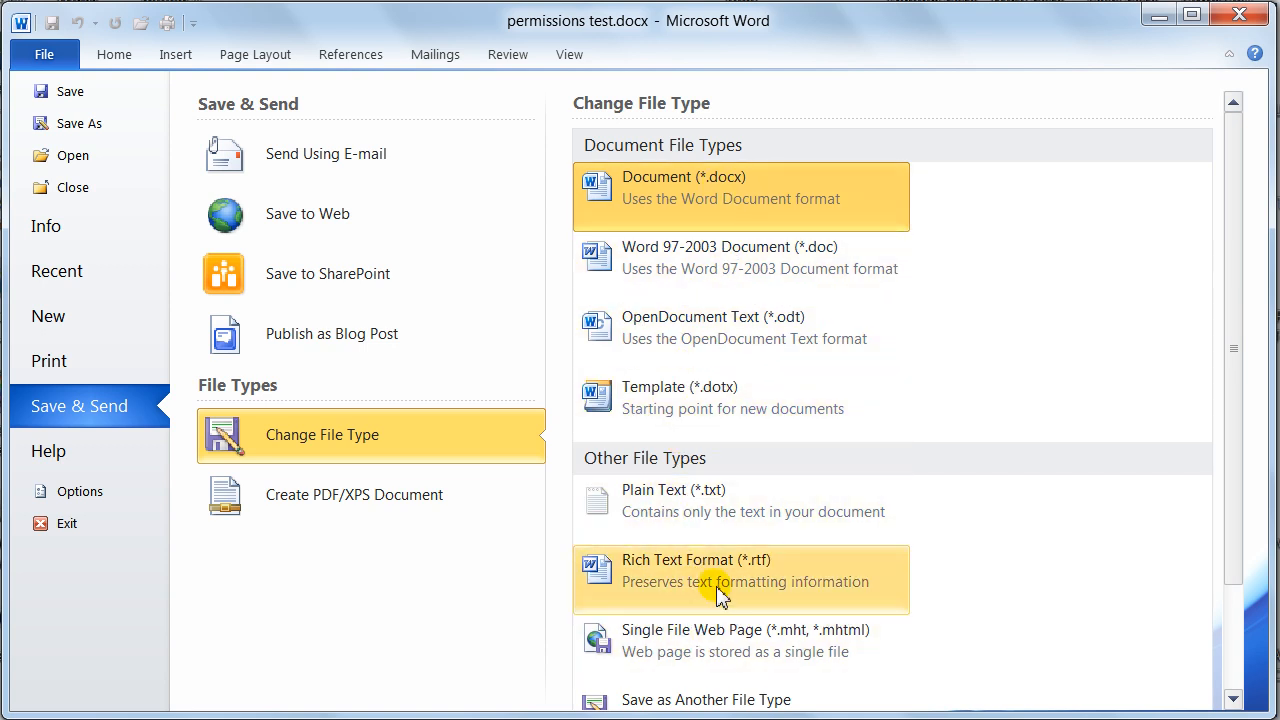
mouse_move(678, 568)
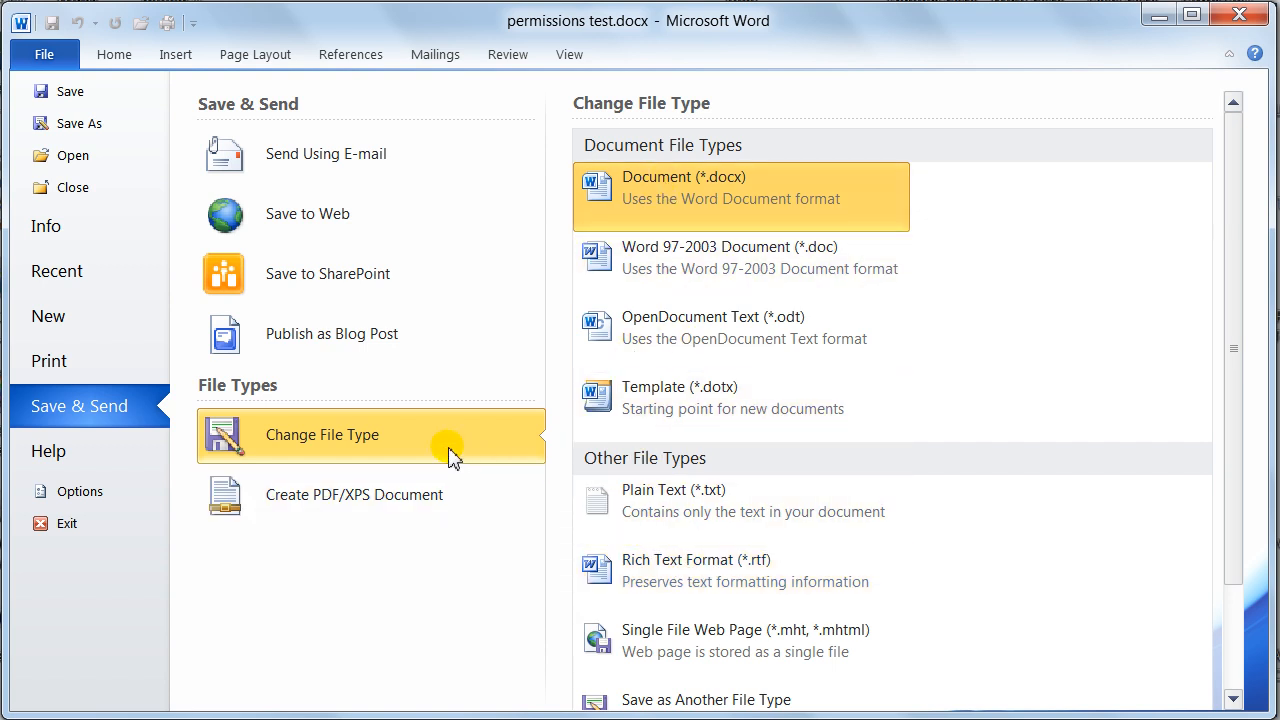
mouse_move(292, 442)
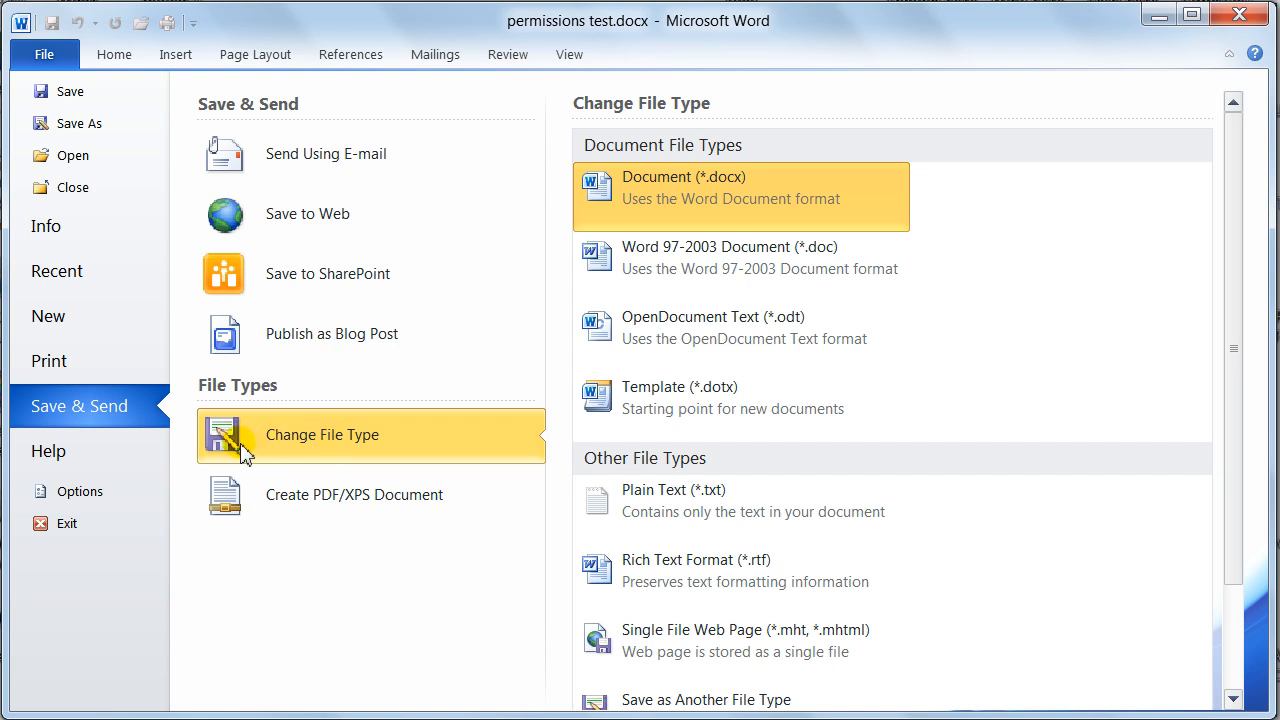
mouse_move(396, 456)
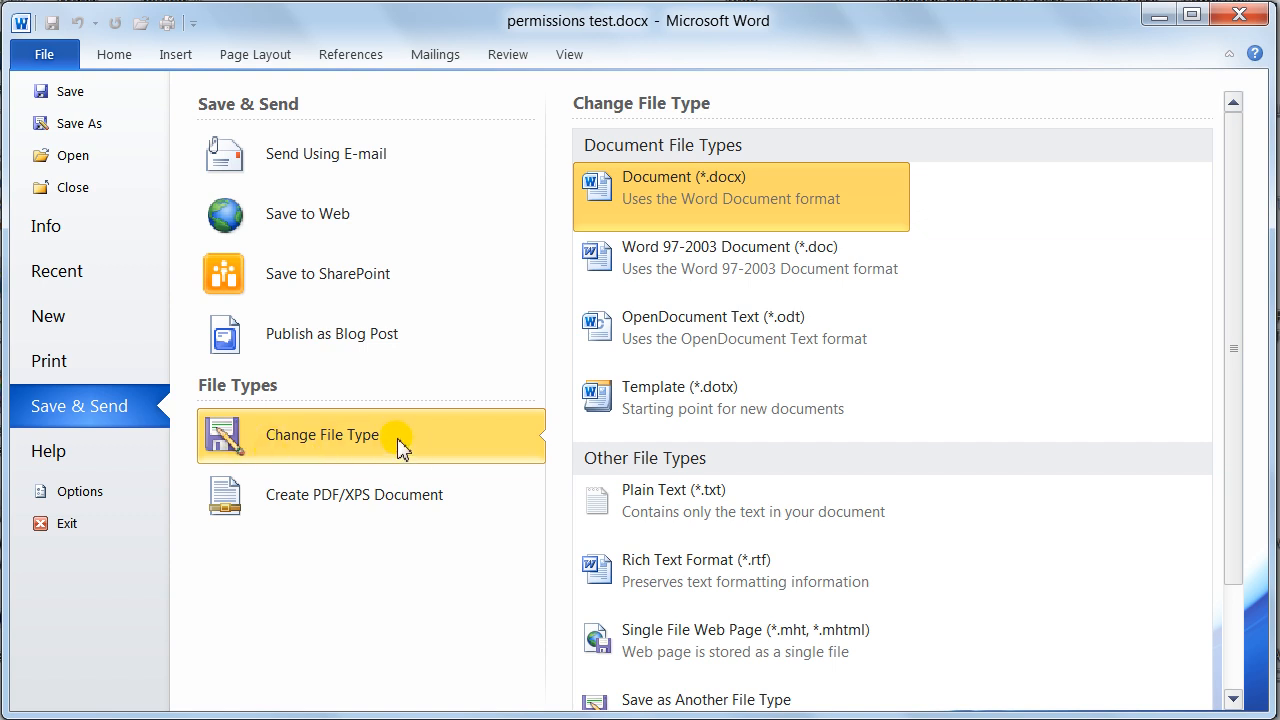
mouse_move(336, 504)
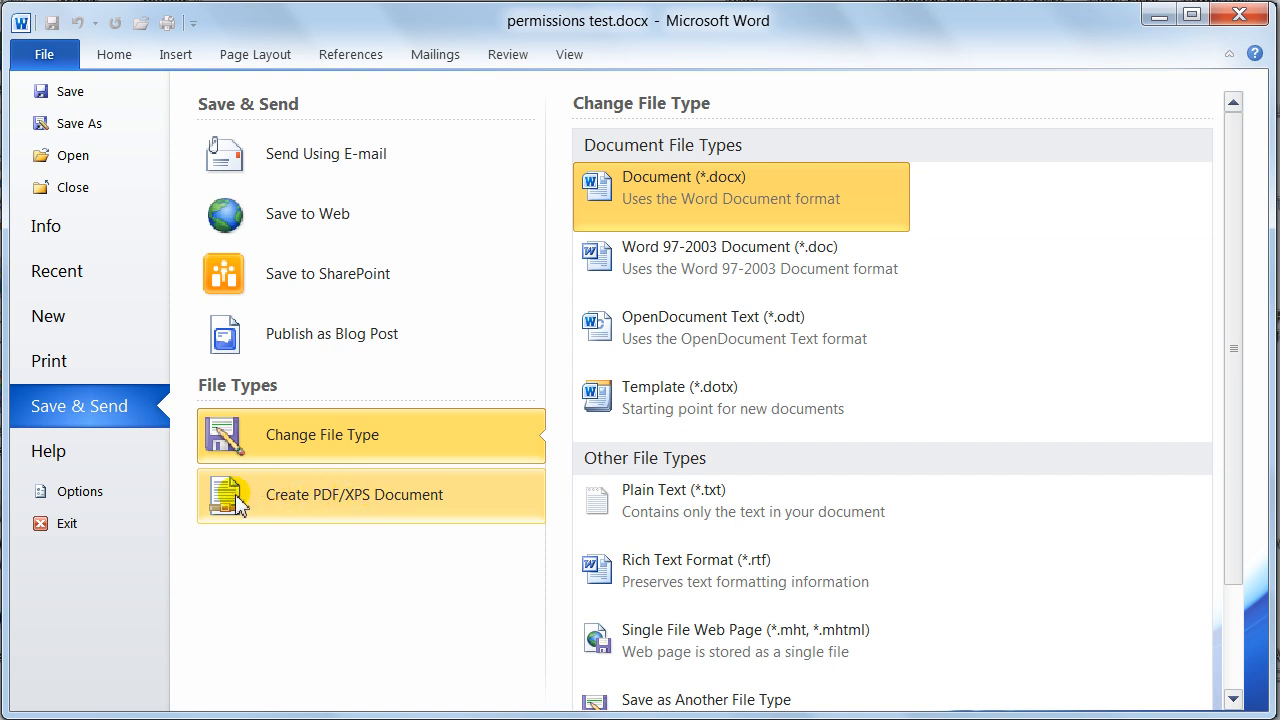
View the Create PDF/XPS Document option, then show Help with Office Professional Plus 2010 product details.
left_click(356, 494)
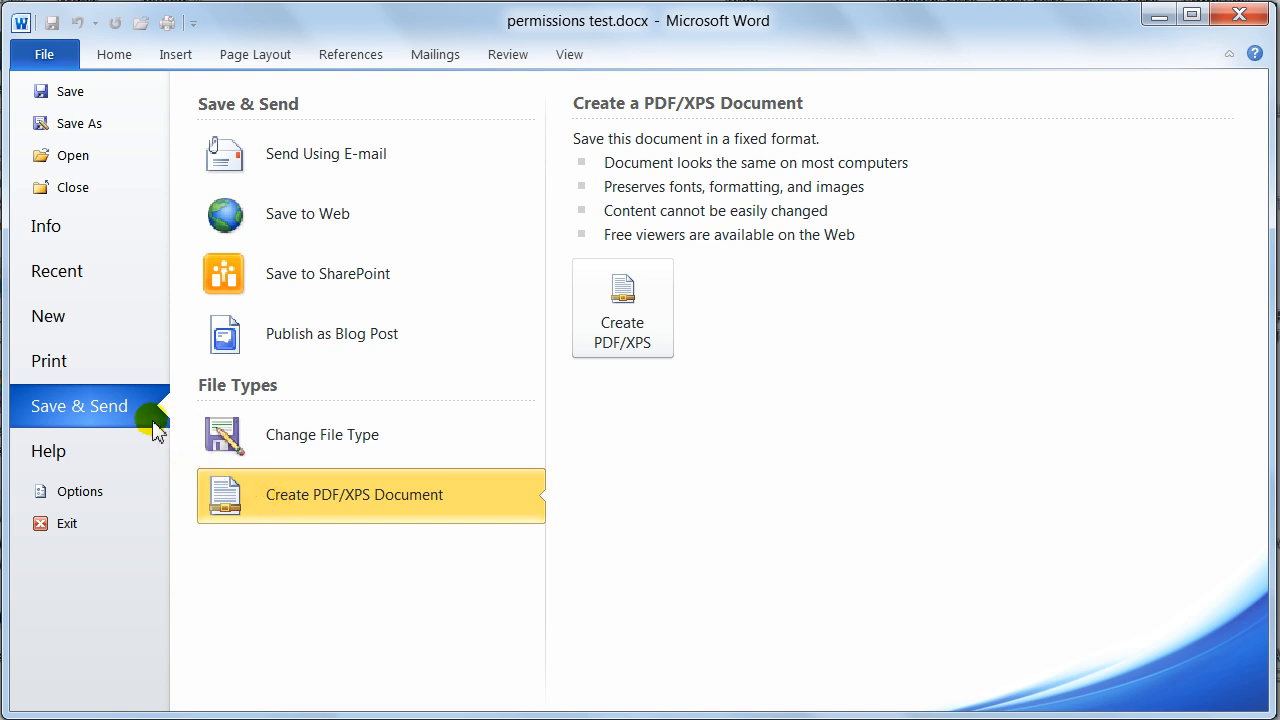
left_click(48, 452)
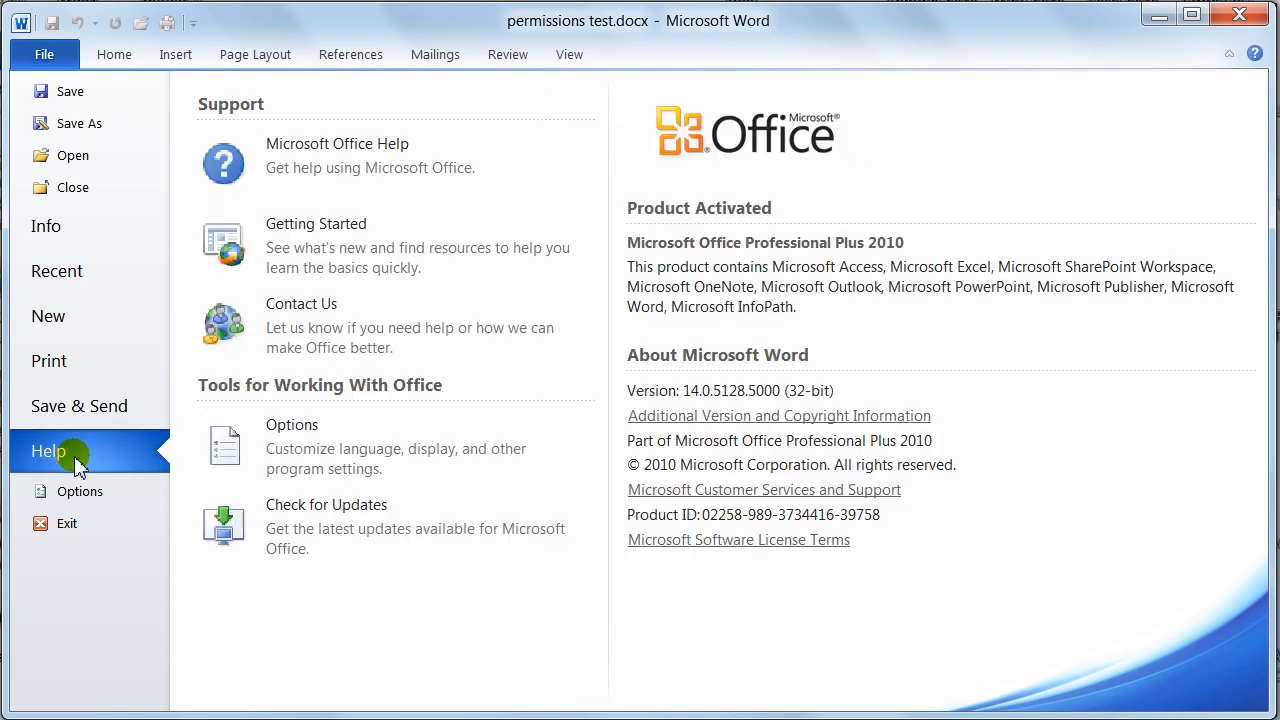
mouse_move(324, 184)
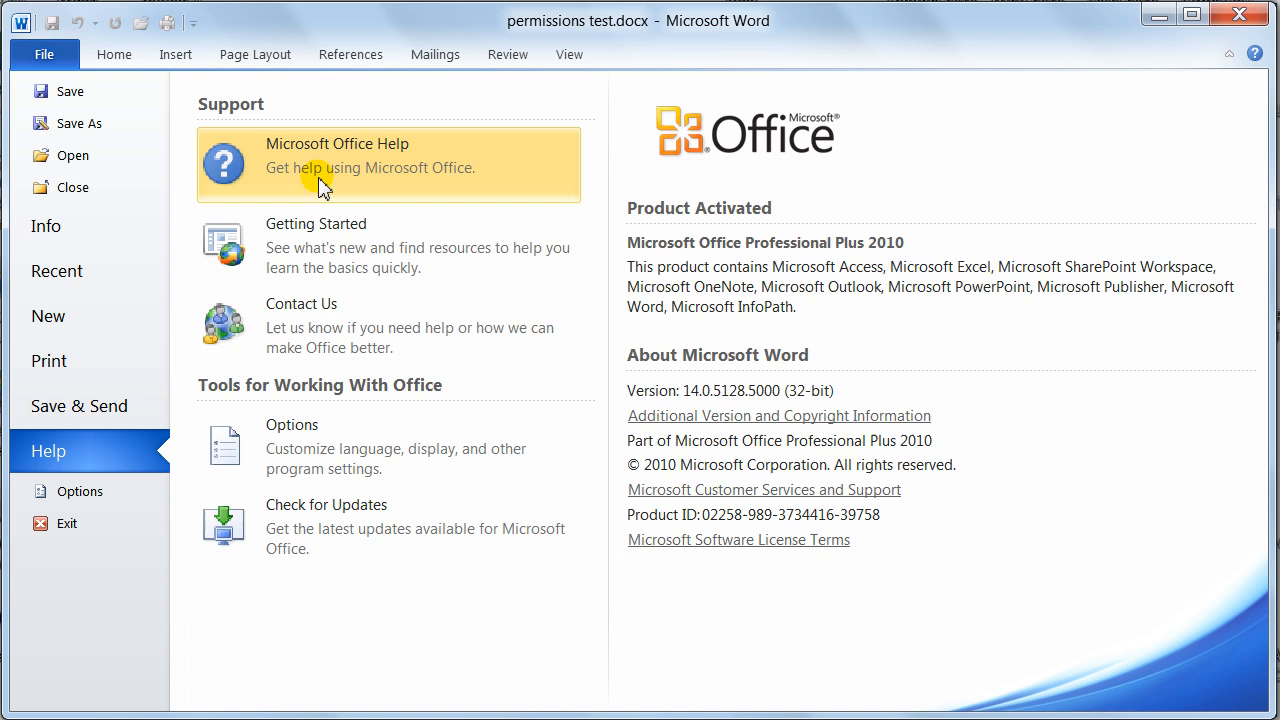
mouse_move(120, 406)
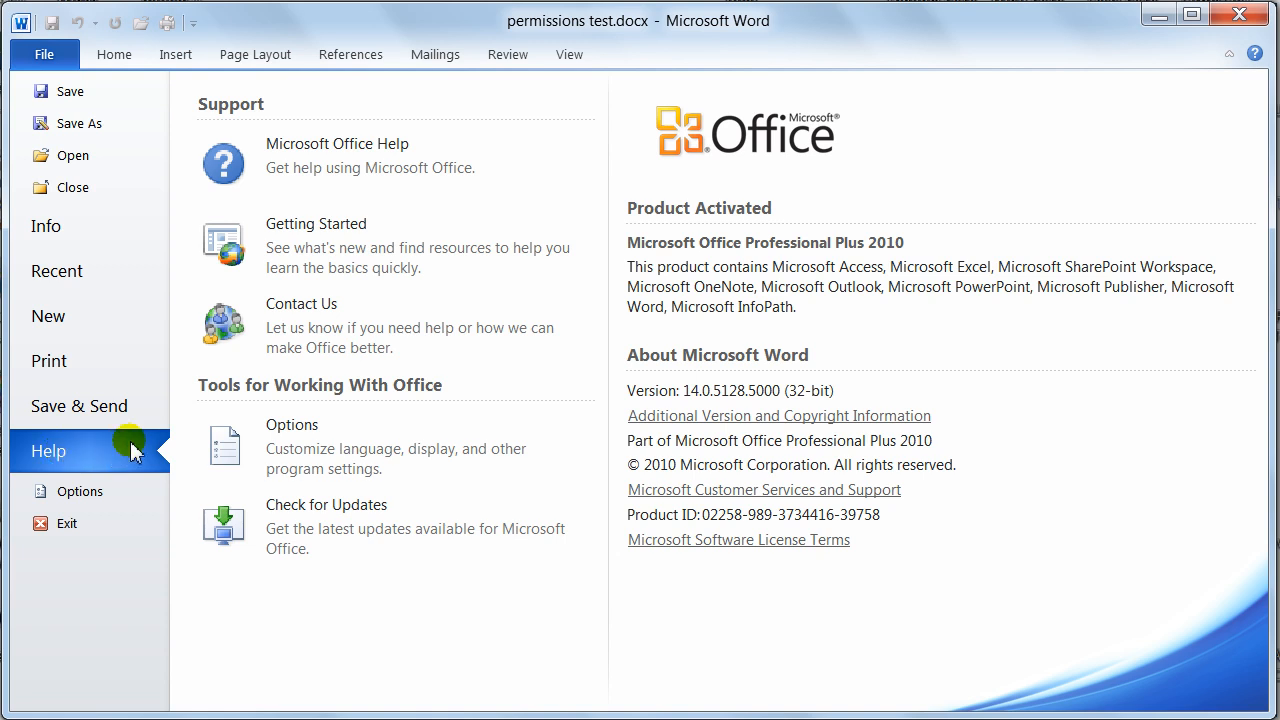
mouse_move(120, 444)
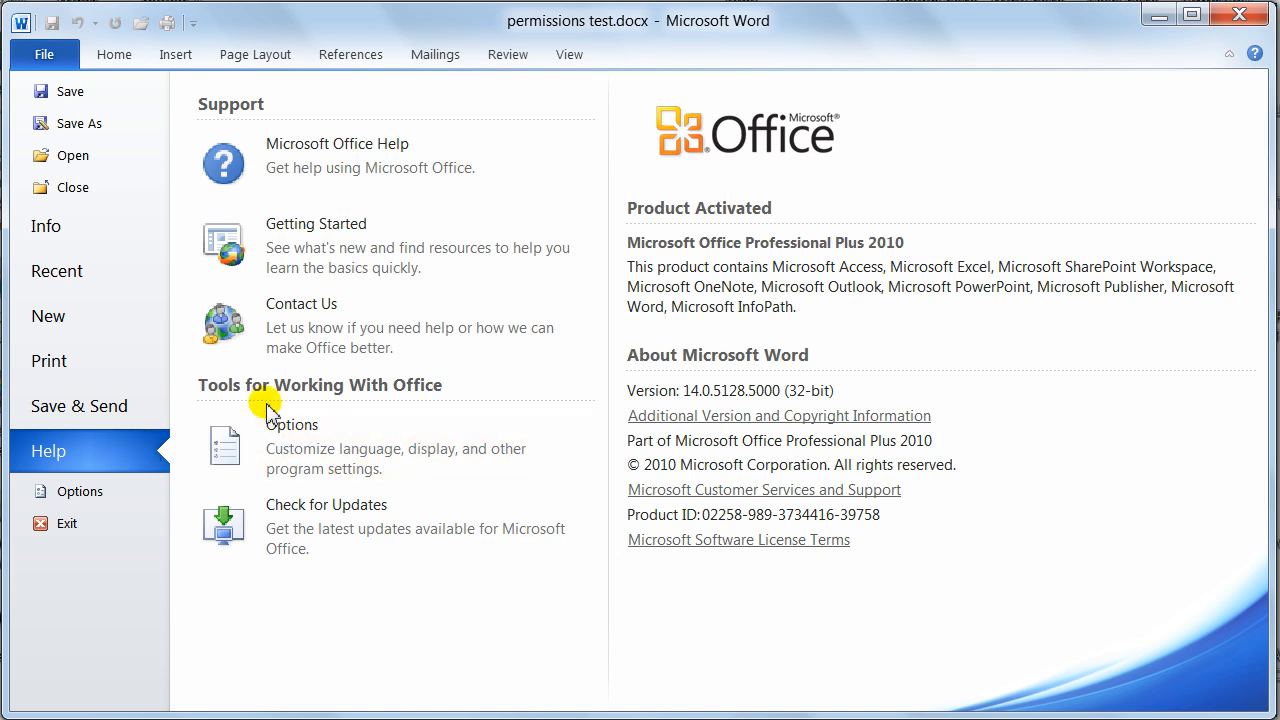
mouse_move(460, 276)
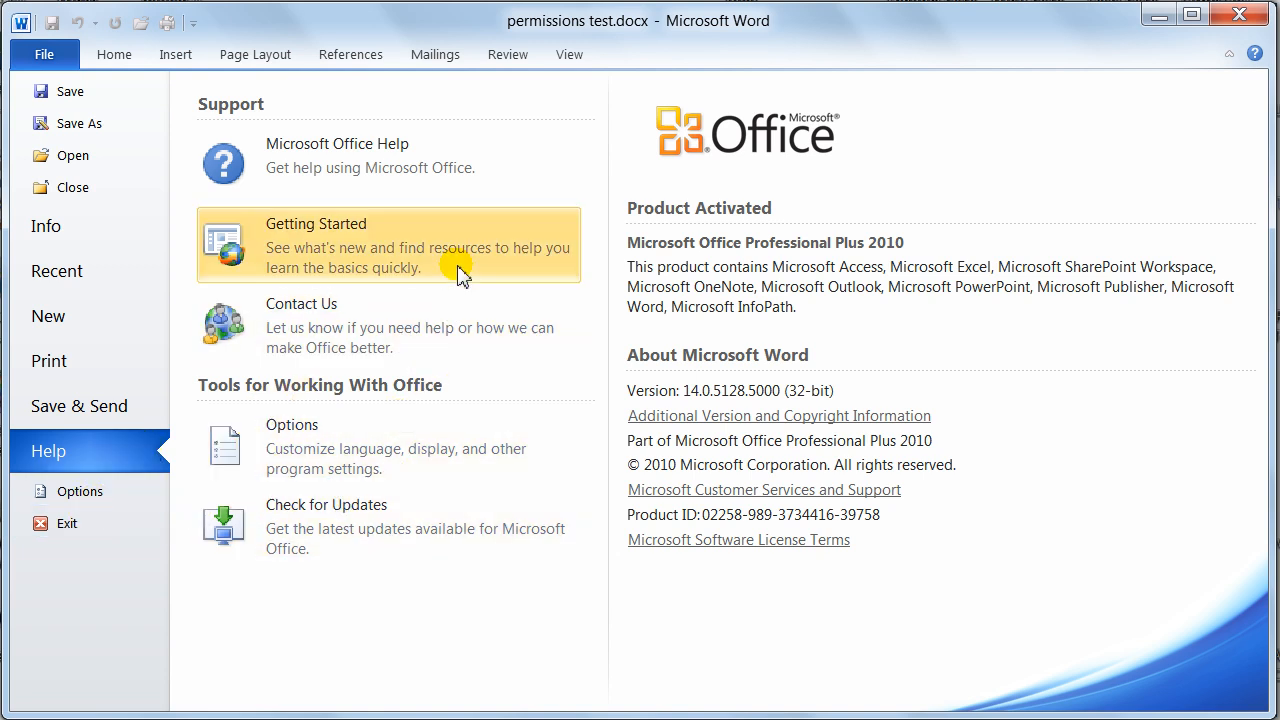
mouse_move(460, 270)
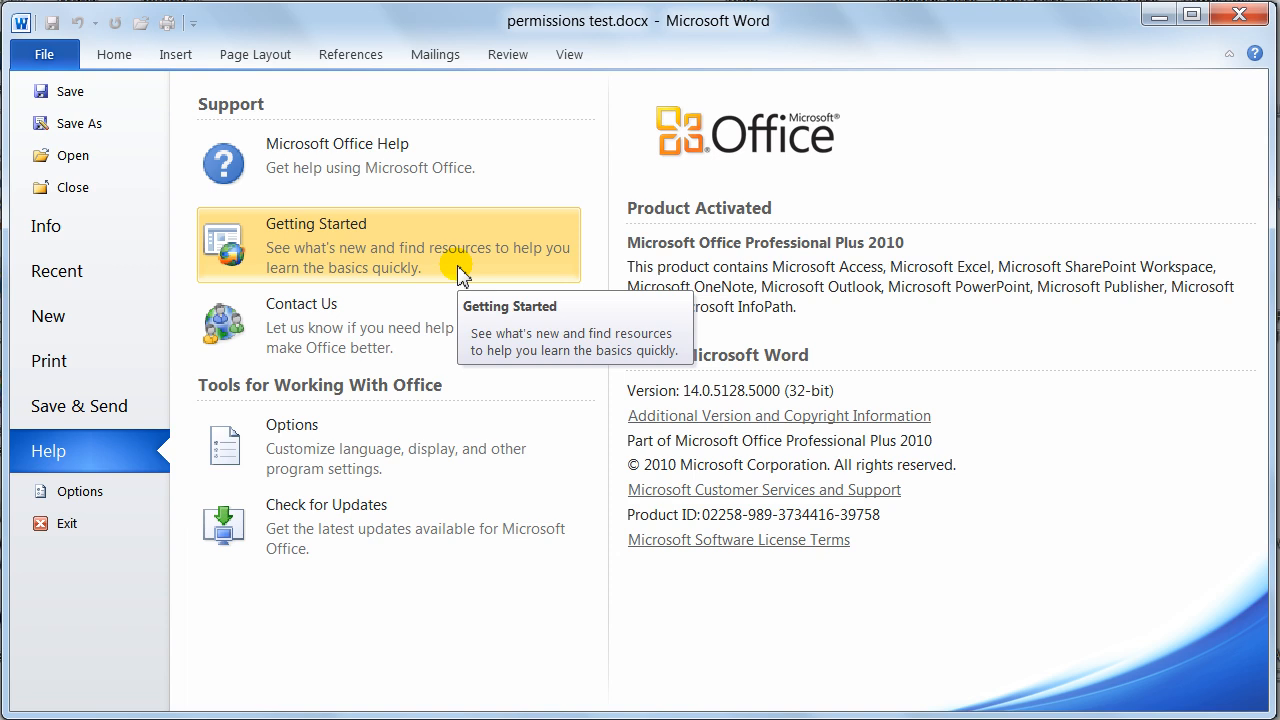